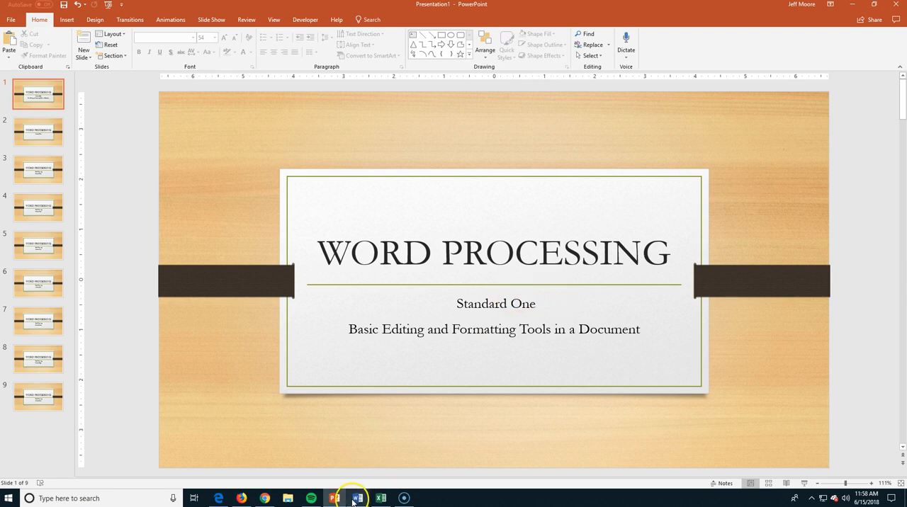
# - Switch from the PowerPoint title slide to the open Word transcription of the 1789 Joint Resolution
pyautogui.click(357, 499)
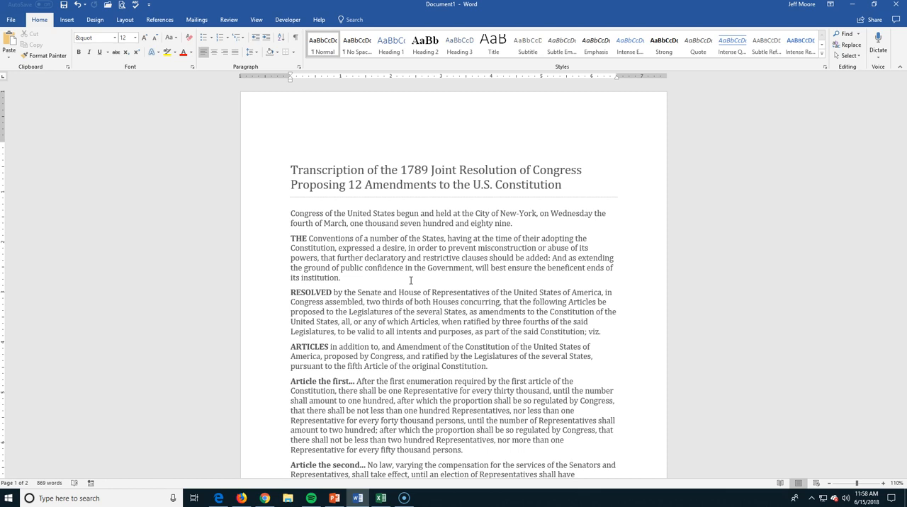
pyautogui.click(362, 258)
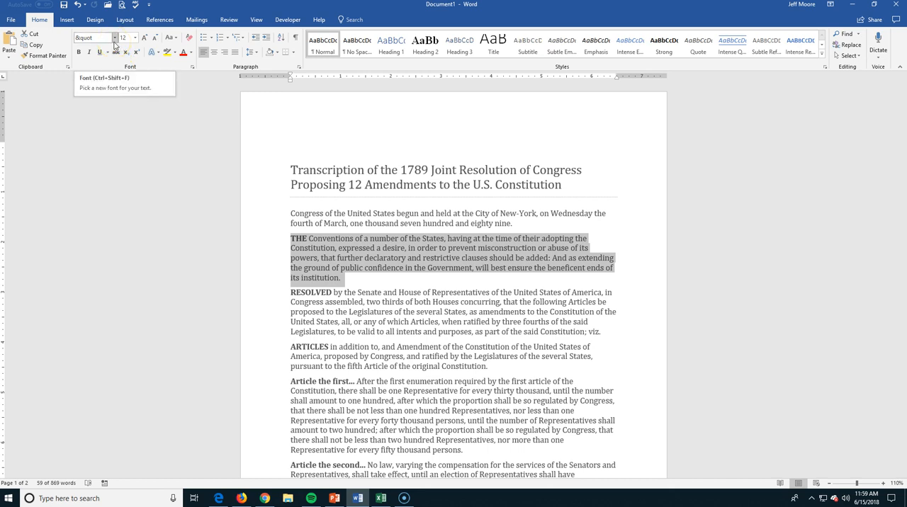
pyautogui.click(113, 38)
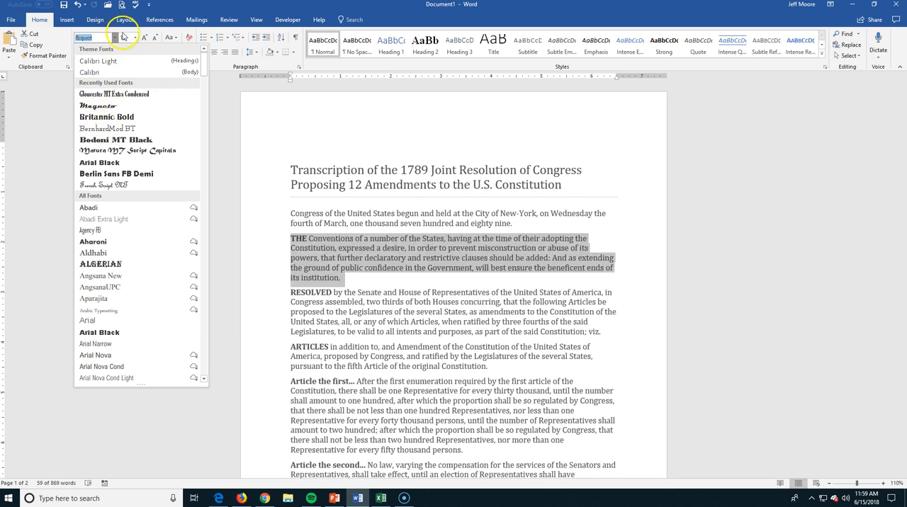
pyautogui.click(135, 38)
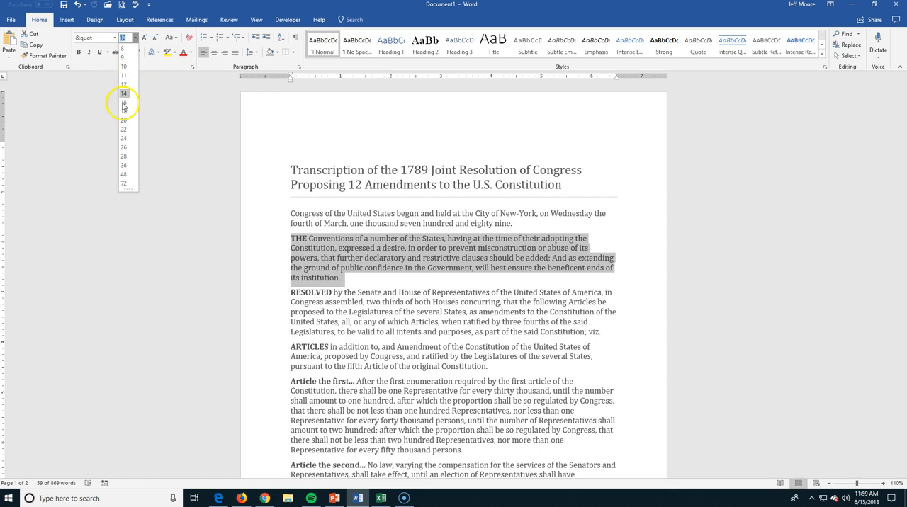
pyautogui.click(125, 94)
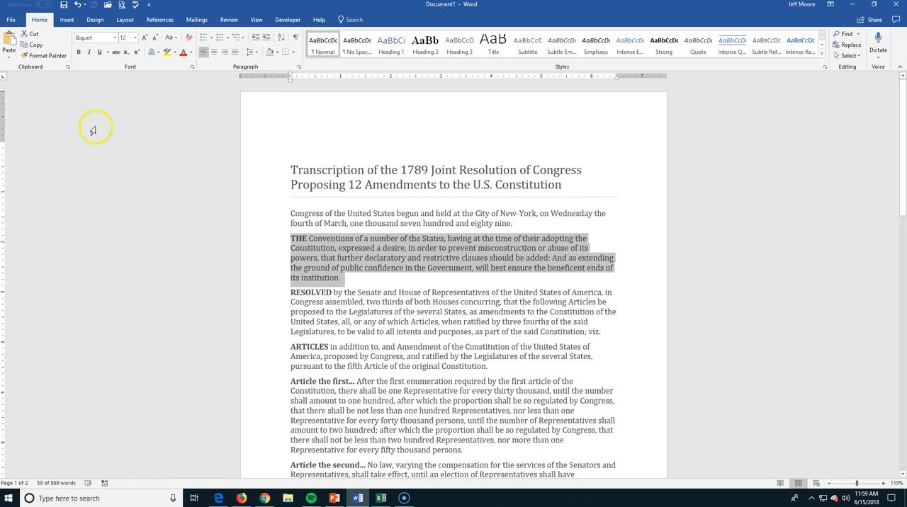
pyautogui.moveTo(333, 252)
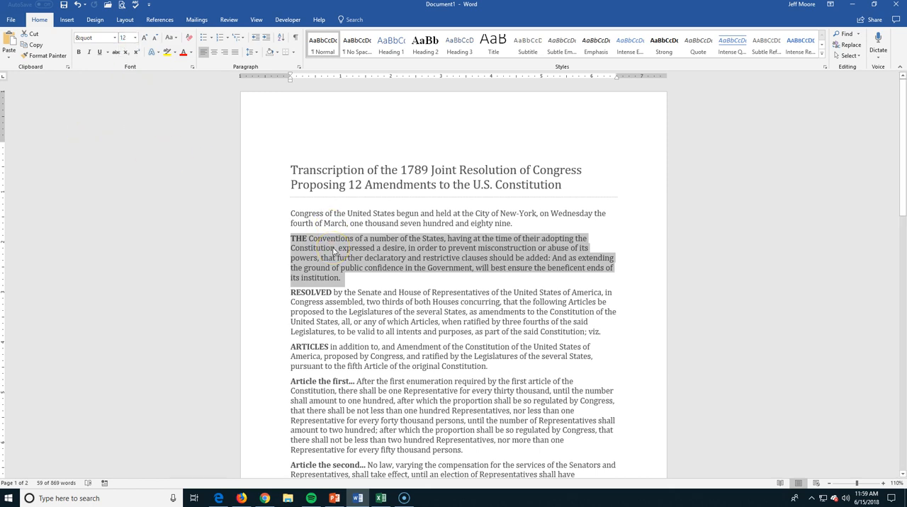
pyautogui.rightClick(337, 253)
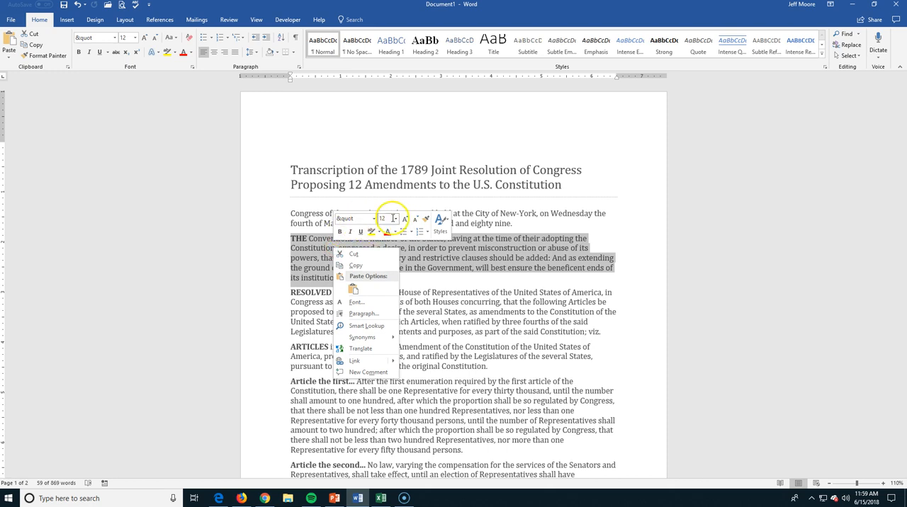
pyautogui.moveTo(363, 313)
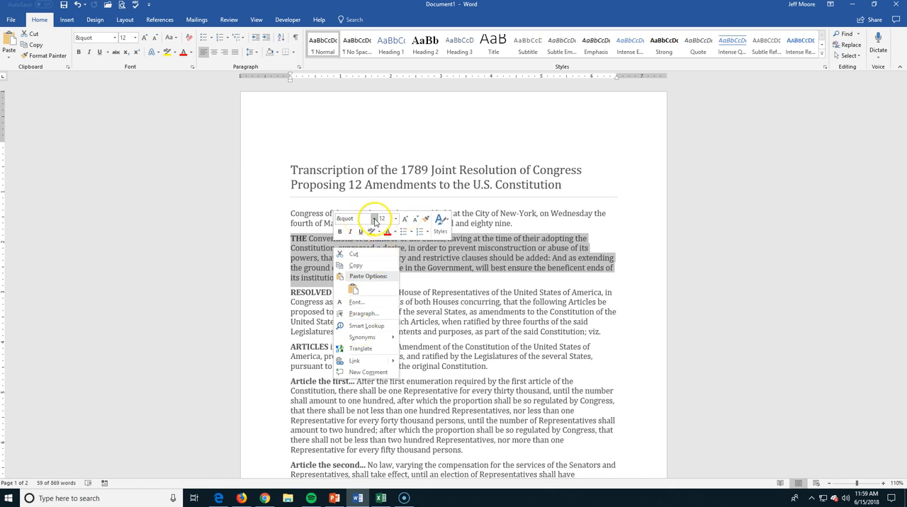
pyautogui.moveTo(400, 224)
pyautogui.write('2')
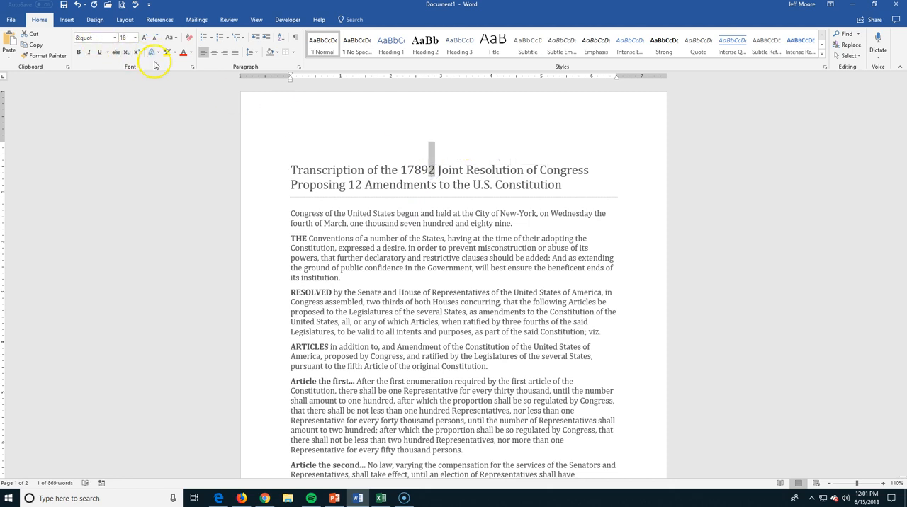
pyautogui.moveTo(192, 71)
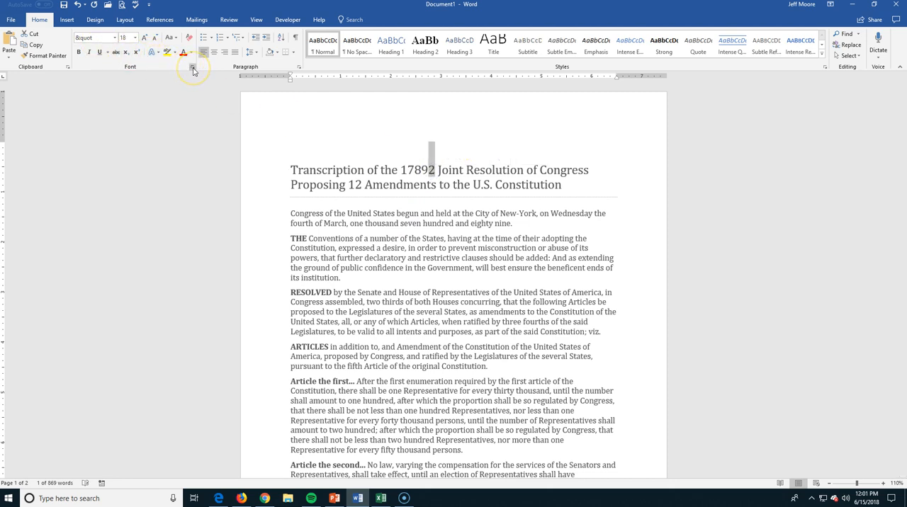
pyautogui.moveTo(193, 66)
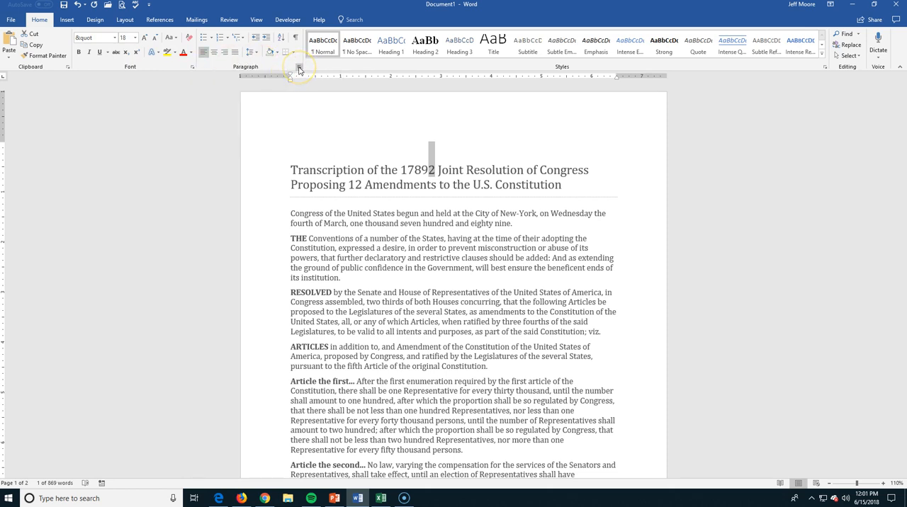
pyautogui.moveTo(289, 74)
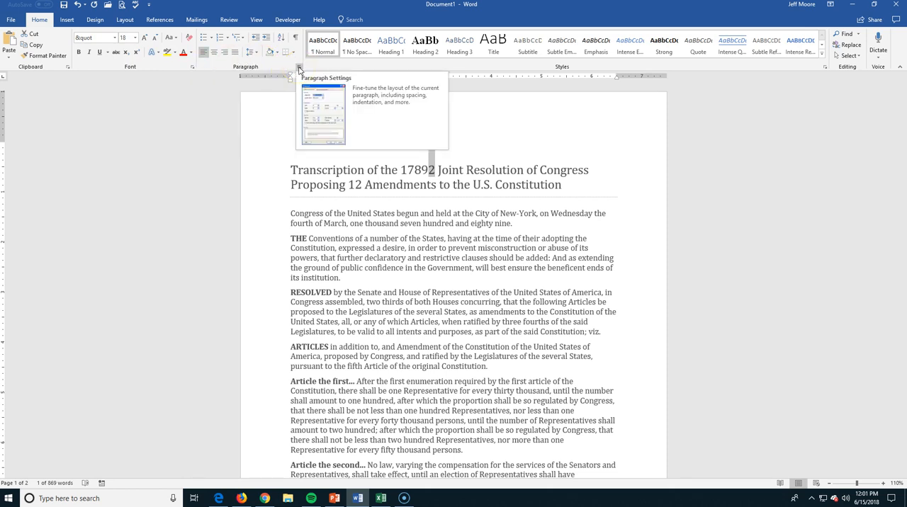
pyautogui.moveTo(193, 68)
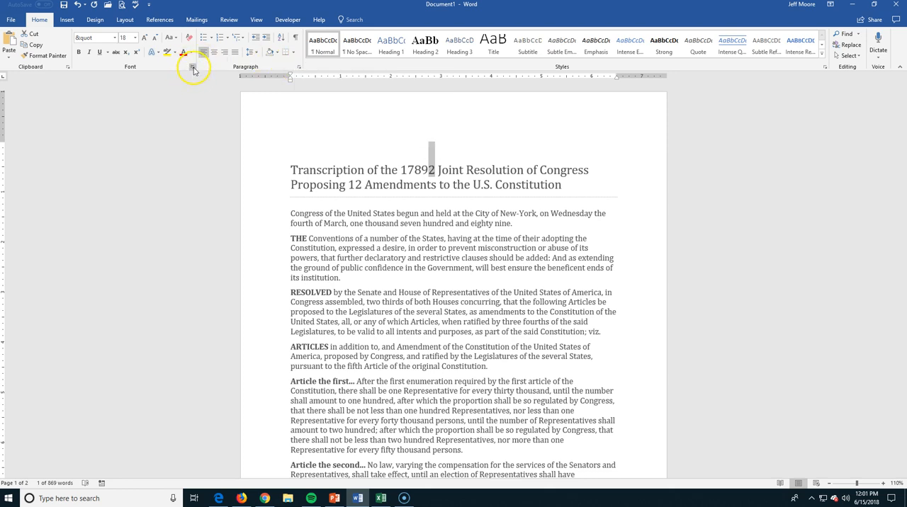
# - Apply the Superscript effect to the 2 after 1789 through the Font dialog
pyautogui.click(193, 68)
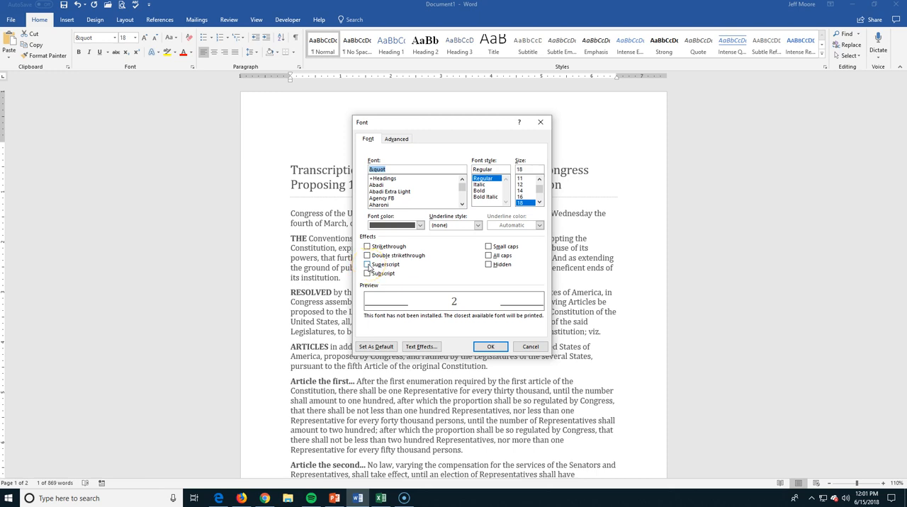
pyautogui.click(368, 264)
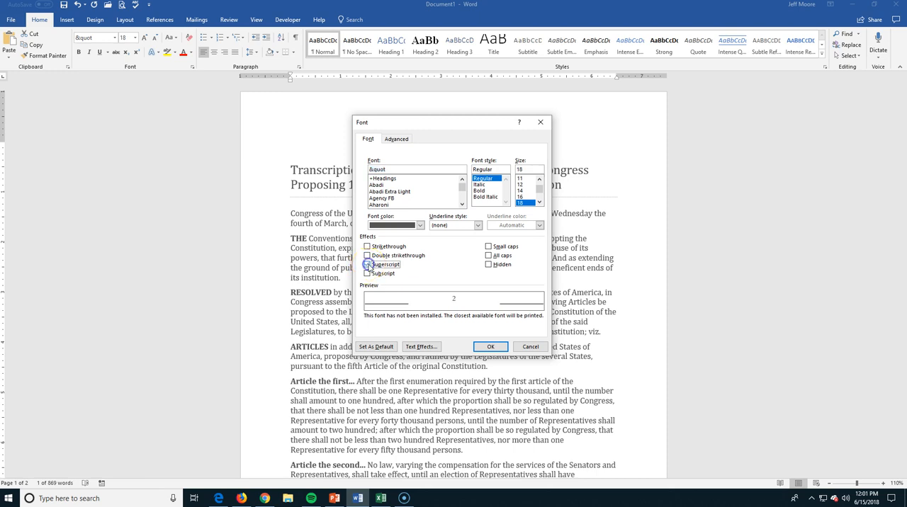
pyautogui.click(369, 263)
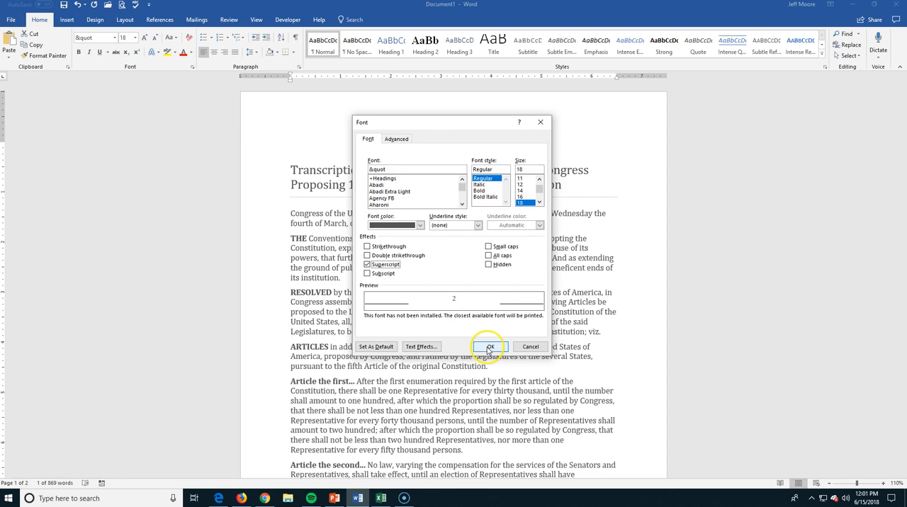
pyautogui.click(488, 346)
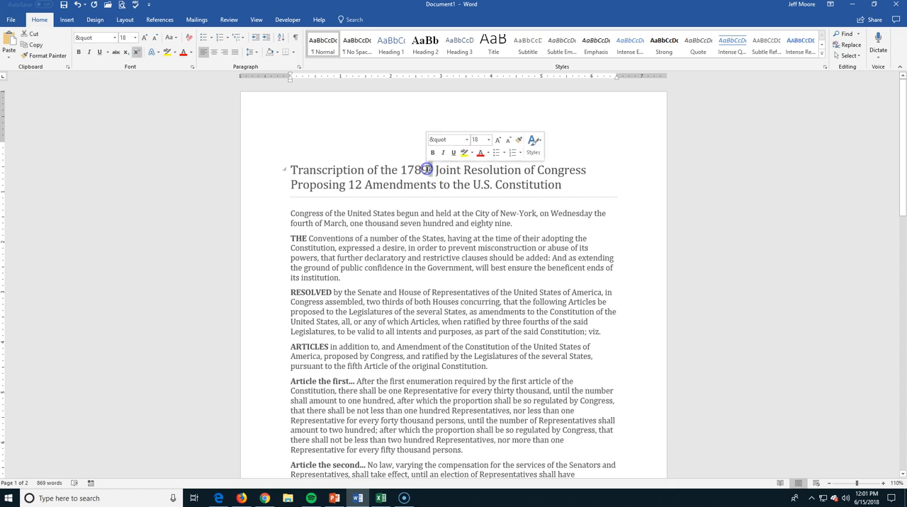
# - Change the 2 from Superscript to Subscript in the Font dialog
pyautogui.click(193, 66)
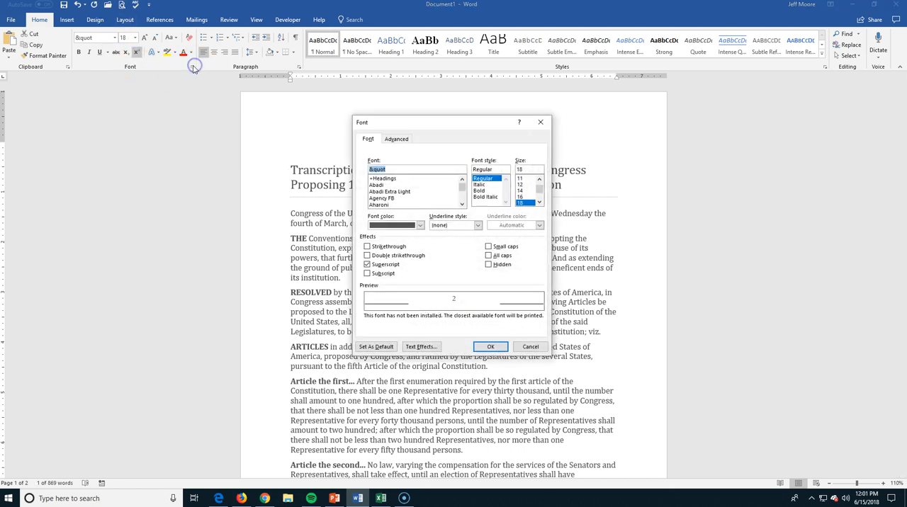
pyautogui.click(369, 264)
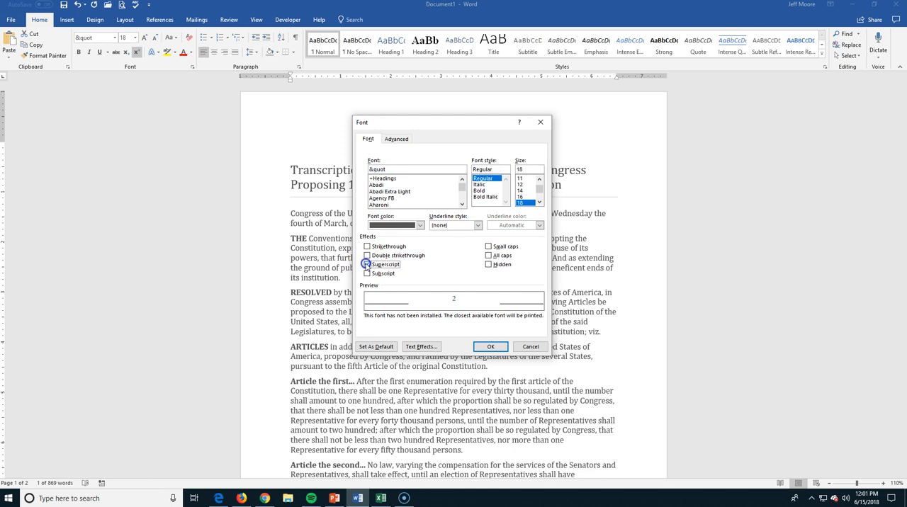
pyautogui.click(368, 274)
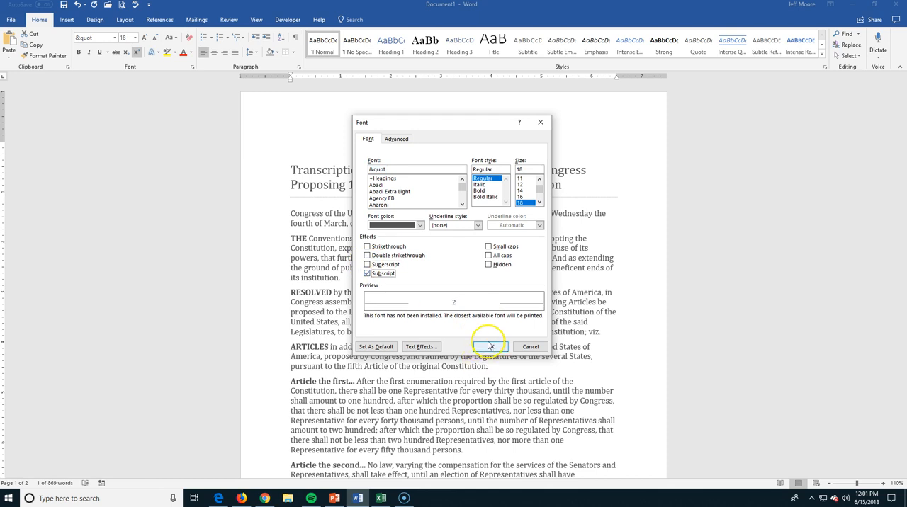
pyautogui.click(489, 346)
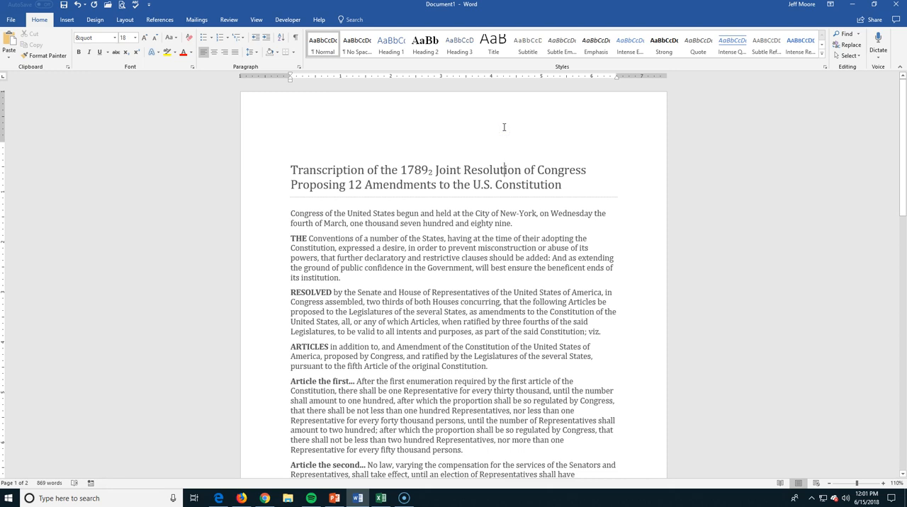
pyautogui.click(442, 170)
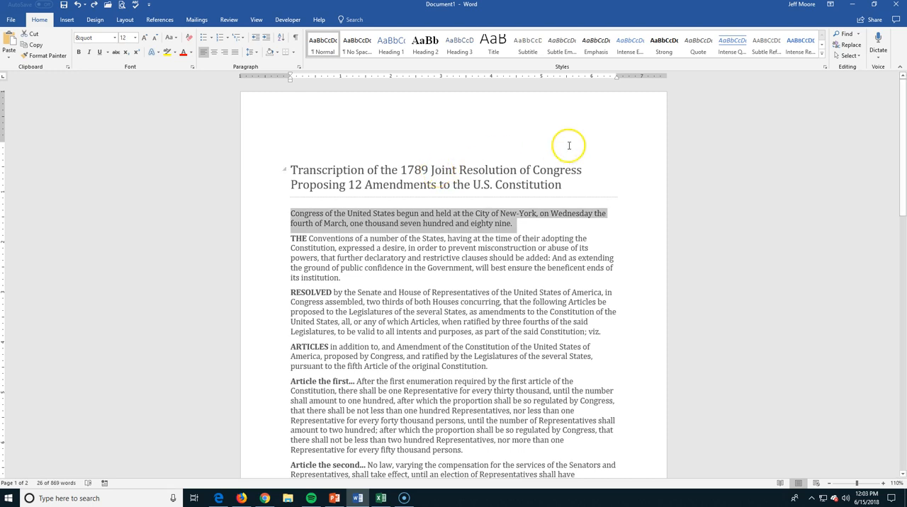
pyautogui.moveTo(451, 210)
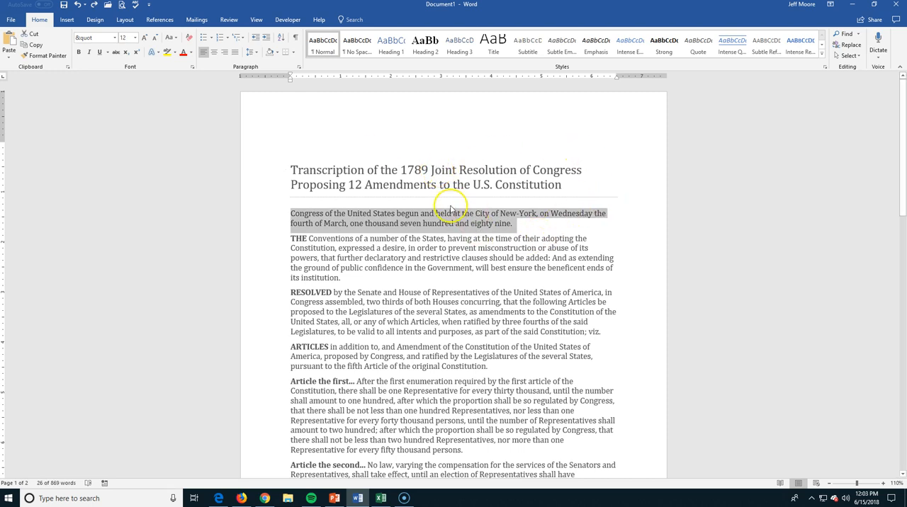
# - Apply Small caps to the opening 'Congress of the United States' paragraph via the Font dialog
pyautogui.click(193, 66)
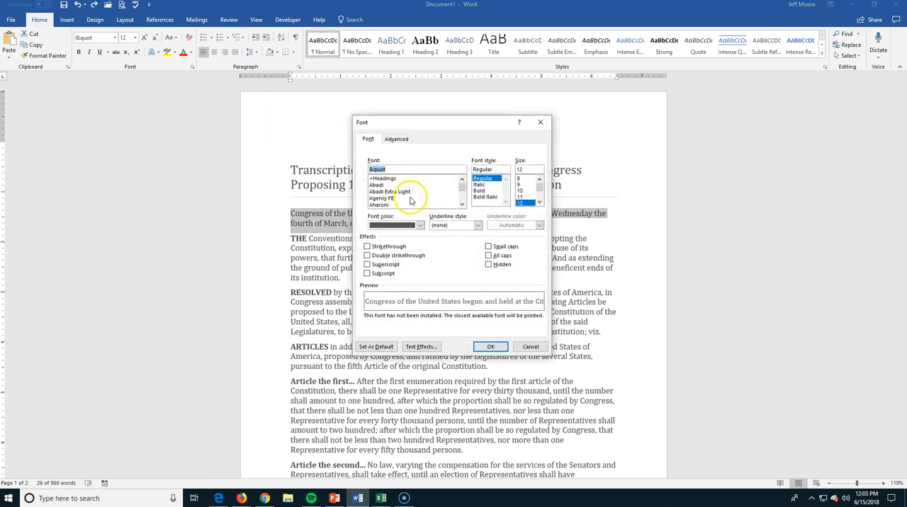
pyautogui.moveTo(451, 121); pyautogui.dragTo(278, 114)
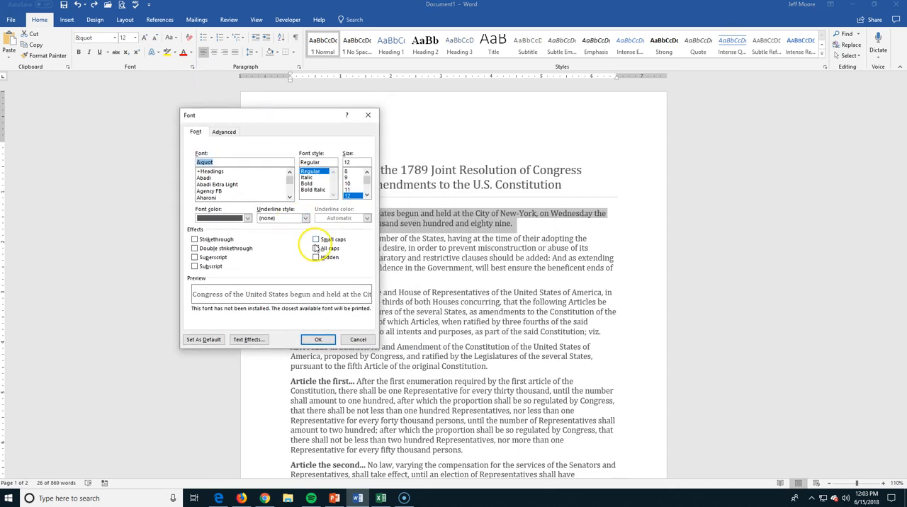
pyautogui.moveTo(278, 114); pyautogui.dragTo(197, 107)
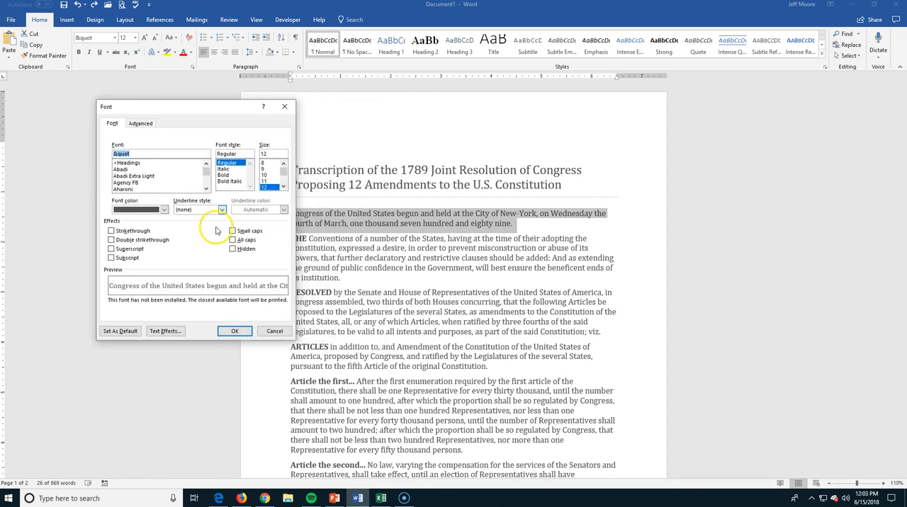
pyautogui.click(232, 230)
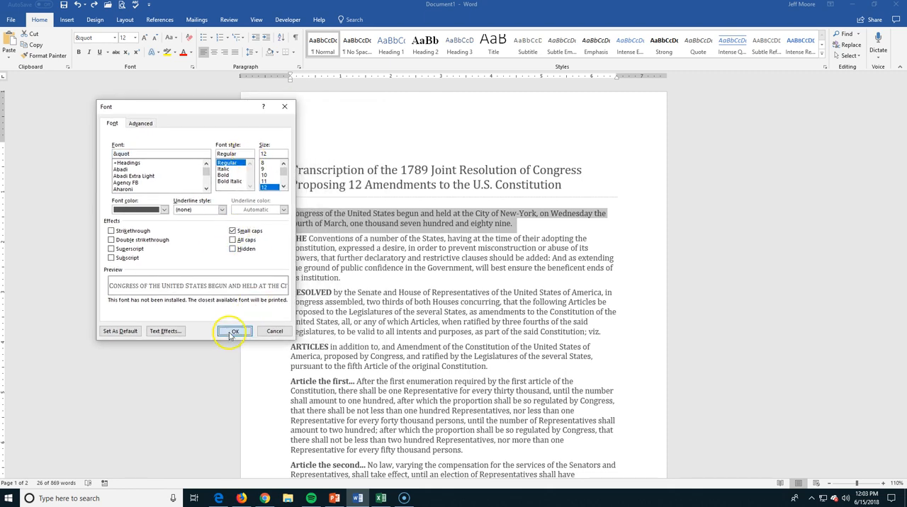
pyautogui.click(234, 332)
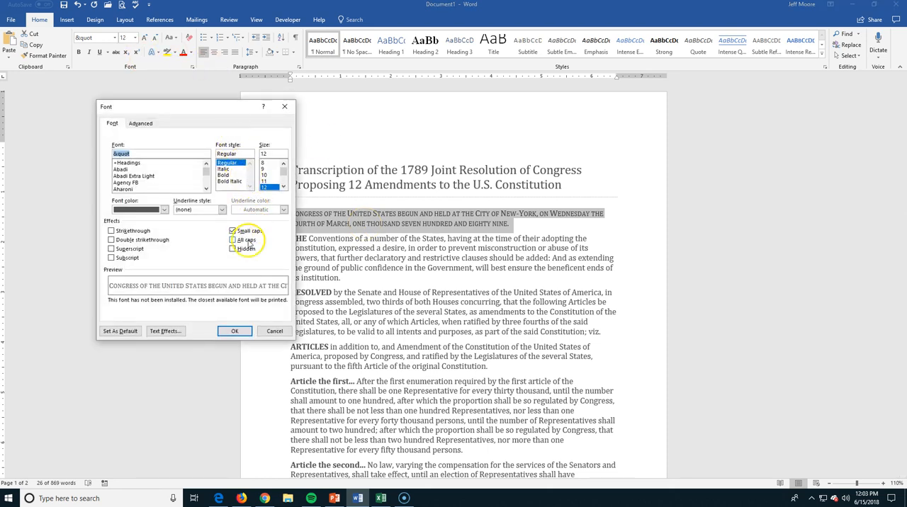
# - Remove Small caps so the opening paragraph returns to normal lettering
pyautogui.click(233, 231)
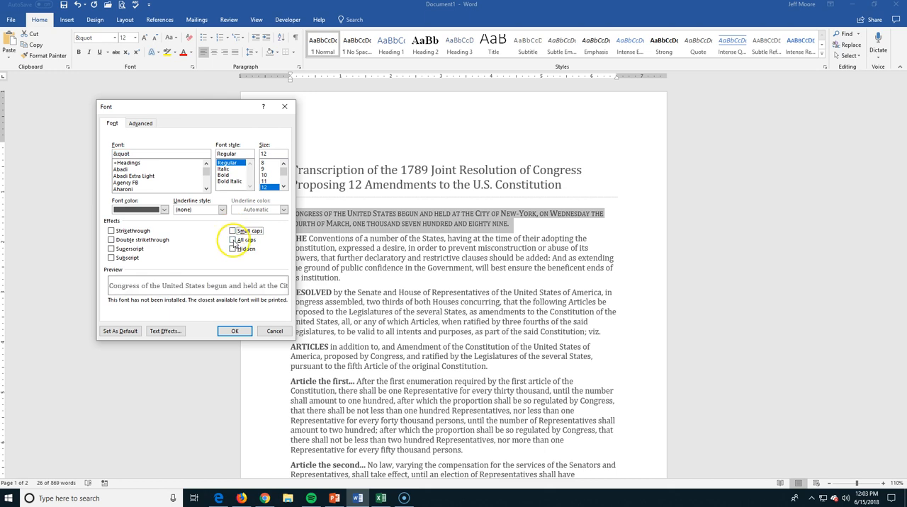
pyautogui.click(235, 332)
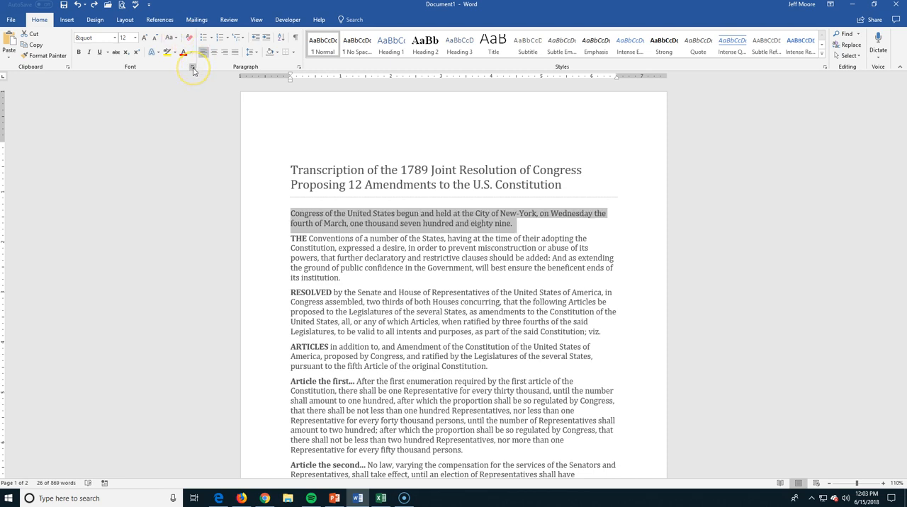
pyautogui.moveTo(193, 68)
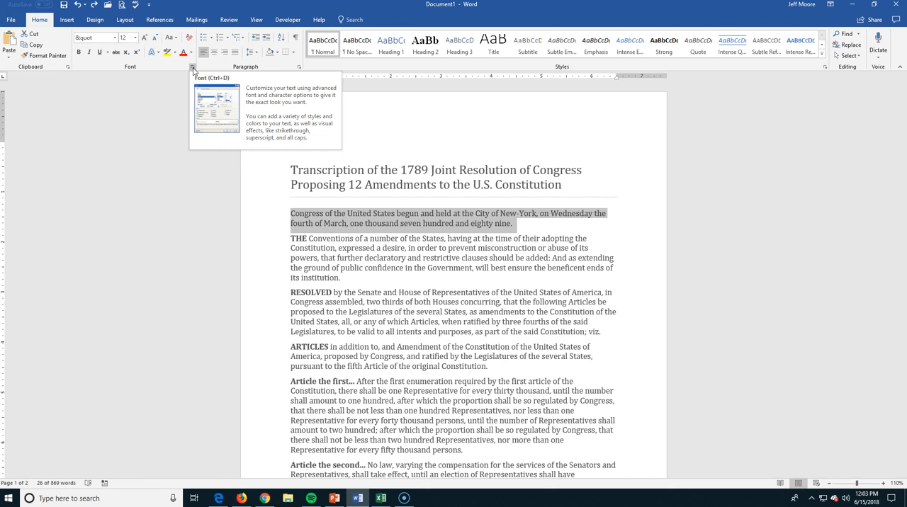
pyautogui.moveTo(146, 153)
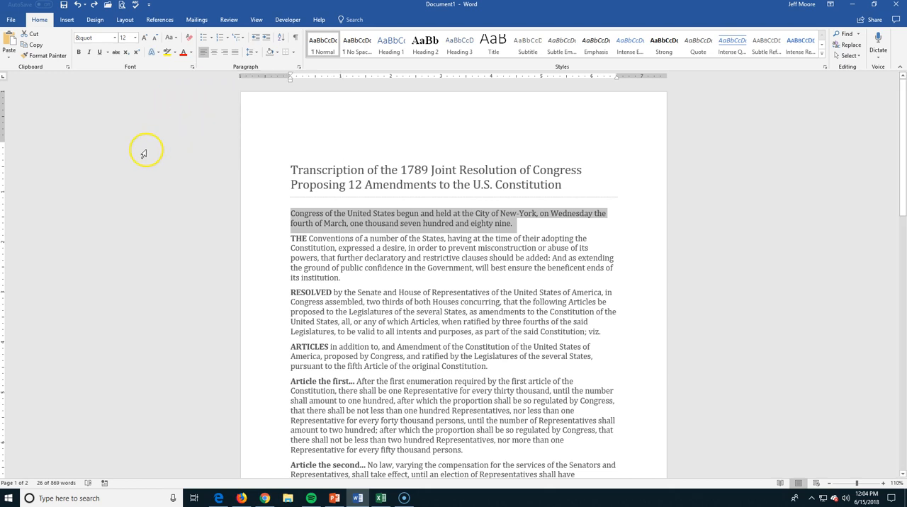
pyautogui.moveTo(176, 85)
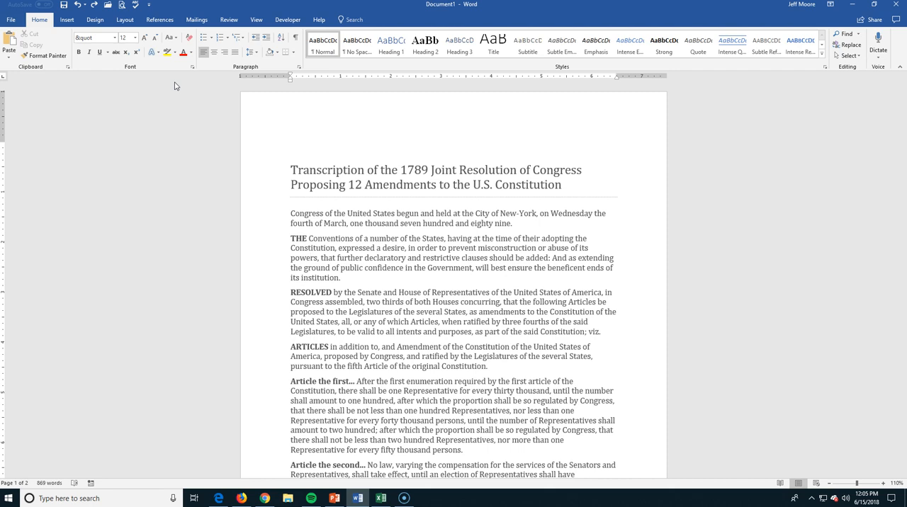
# - Try Normal and No Spacing on the 'Article the first…' lead-in, then style it Heading 1
pyautogui.click(307, 258)
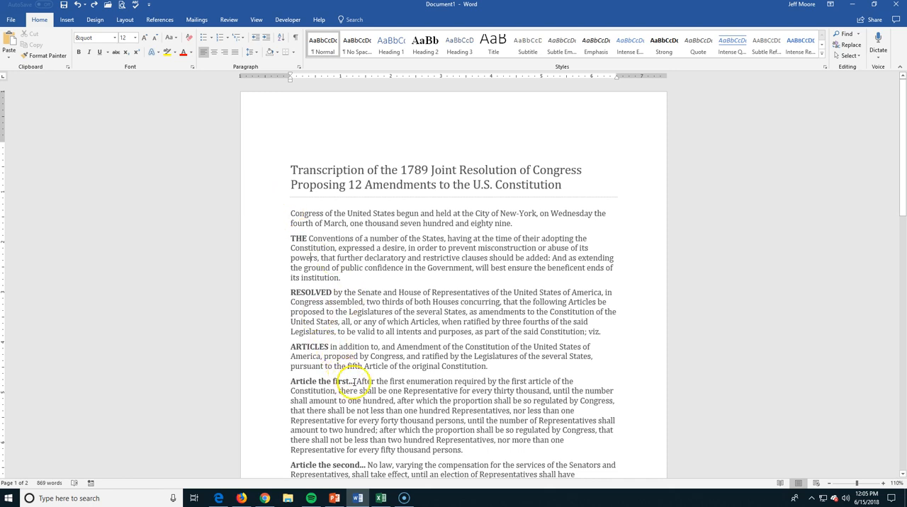
pyautogui.doubleClick(312, 381)
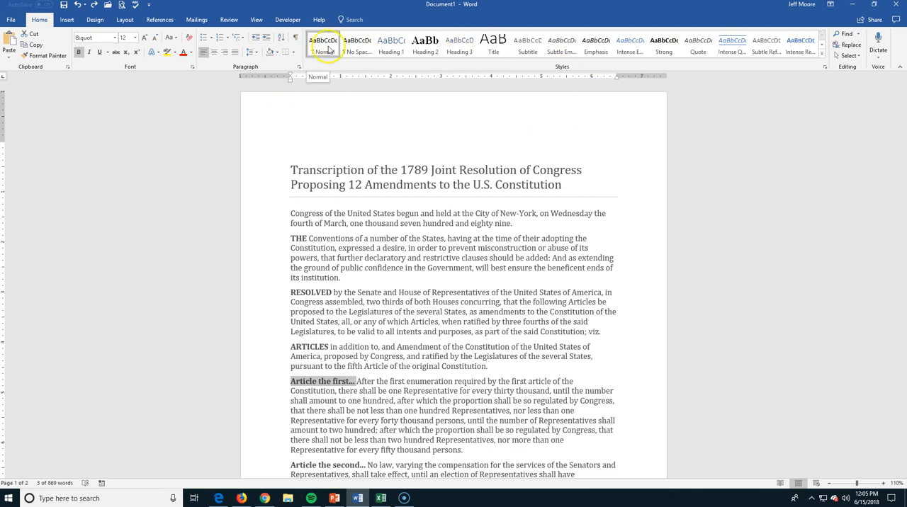
pyautogui.click(358, 45)
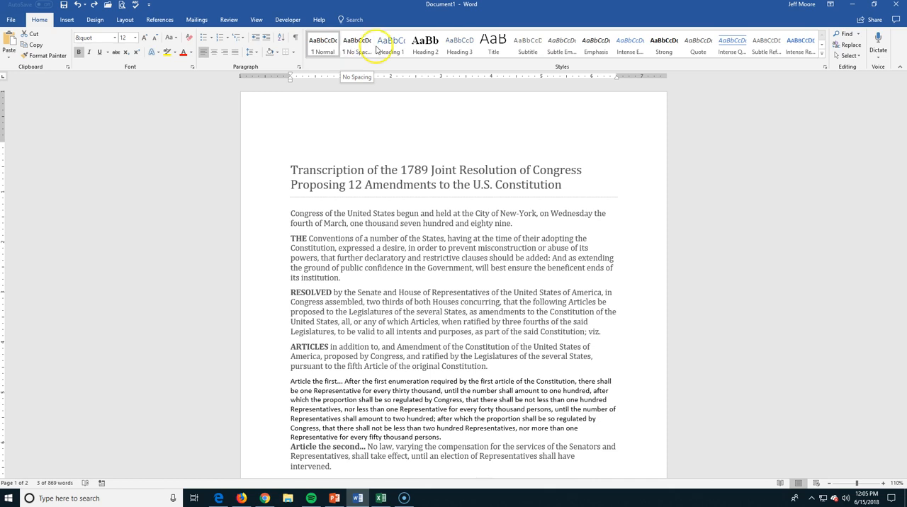
pyautogui.click(391, 44)
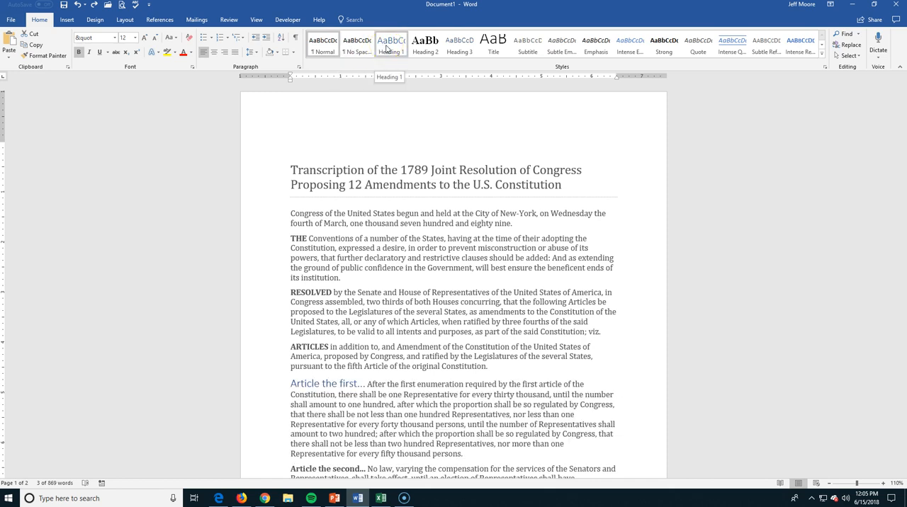
pyautogui.click(456, 46)
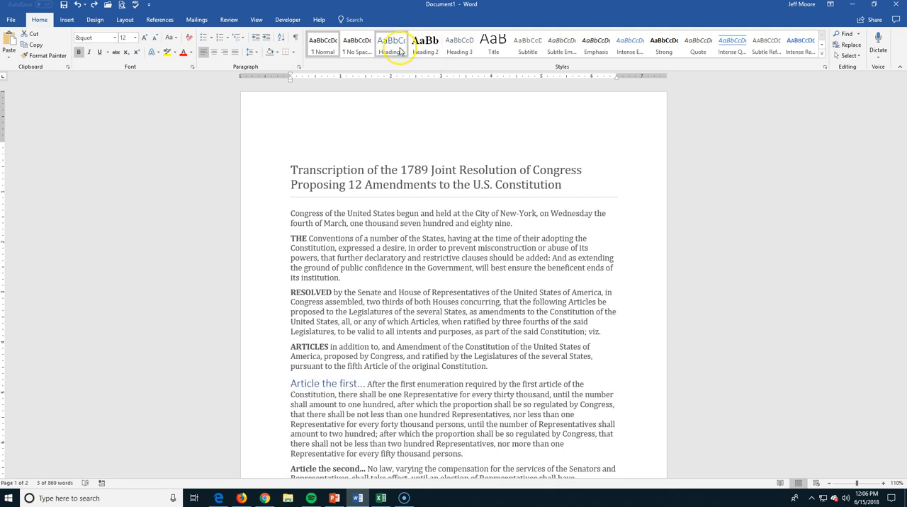
pyautogui.moveTo(391, 44)
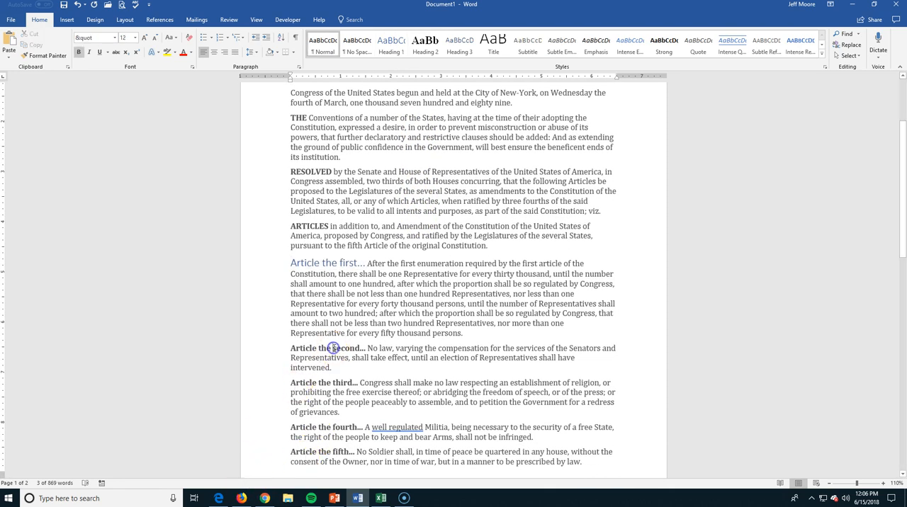
# - Style the 'Article the second…' lead-in as Heading 1 and glance at the Styles More menu
pyautogui.doubleClick(334, 349)
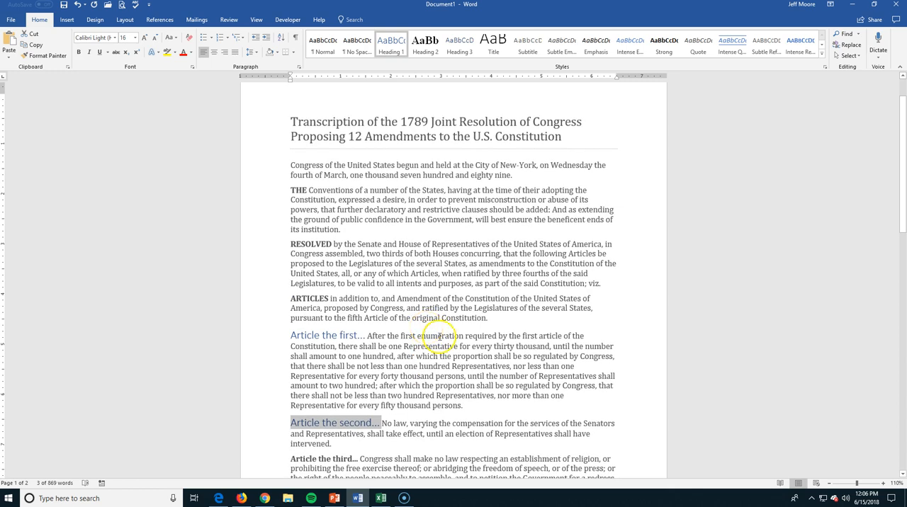
pyautogui.click(527, 44)
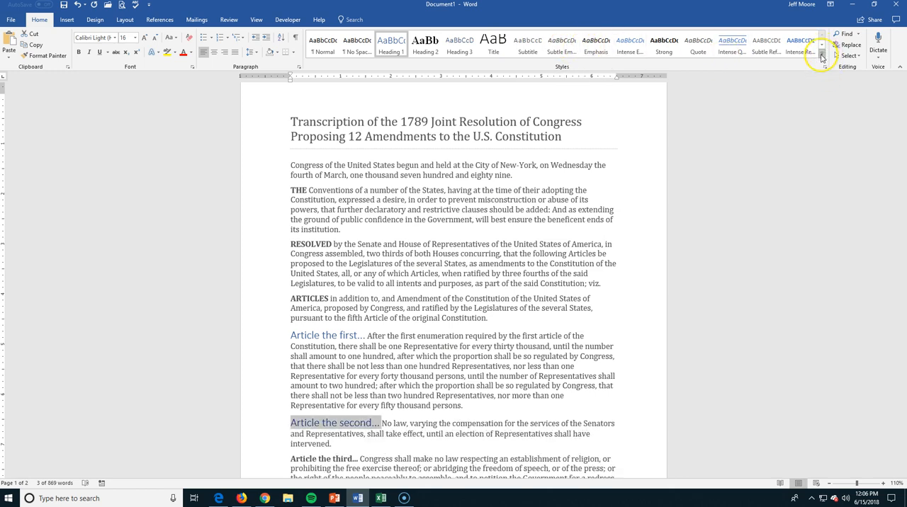
pyautogui.click(822, 55)
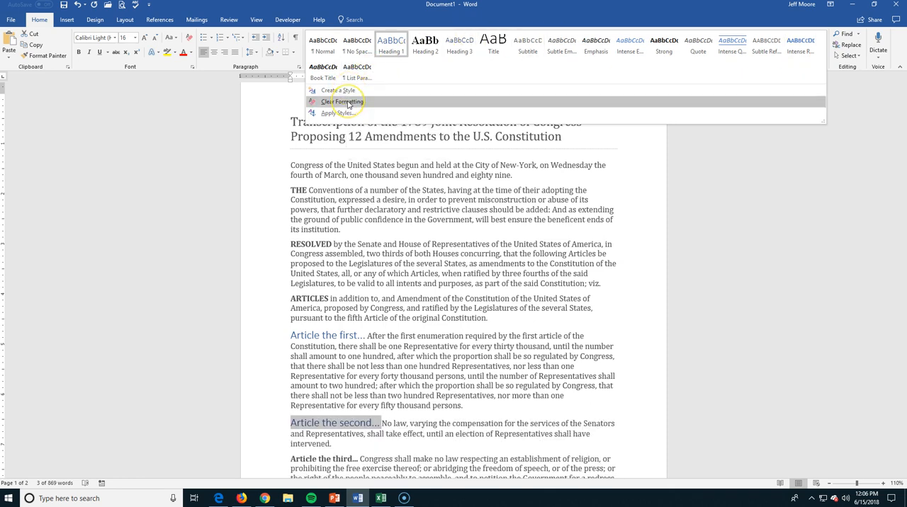
pyautogui.moveTo(343, 113)
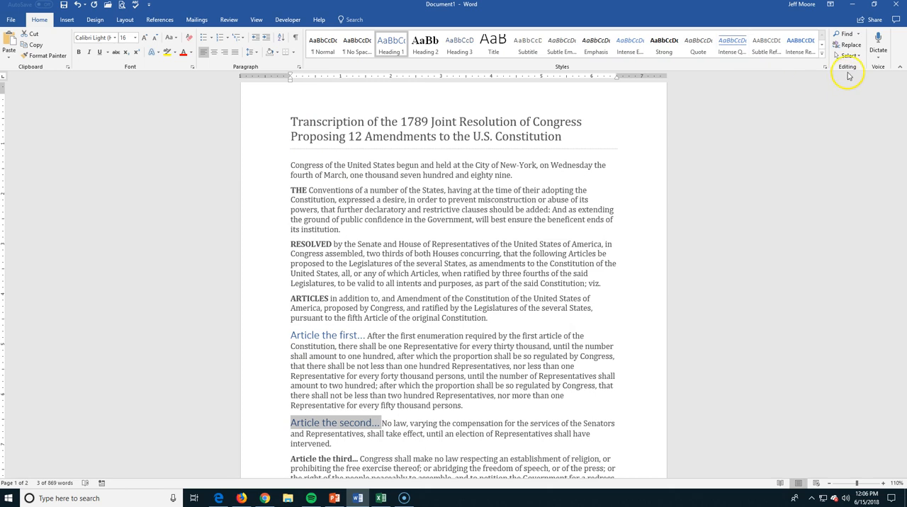
pyautogui.click(822, 51)
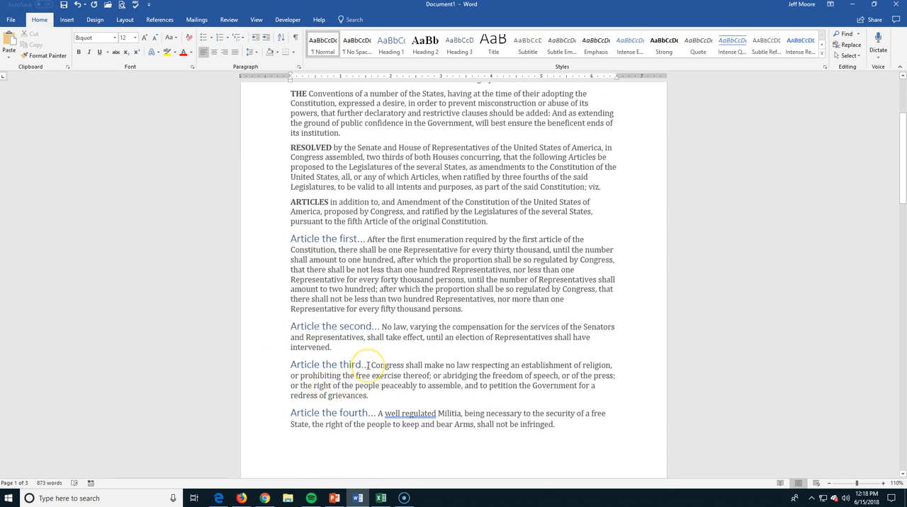
# - Select the 'Article the third…' lead-in for the same heading treatment
pyautogui.doubleClick(329, 366)
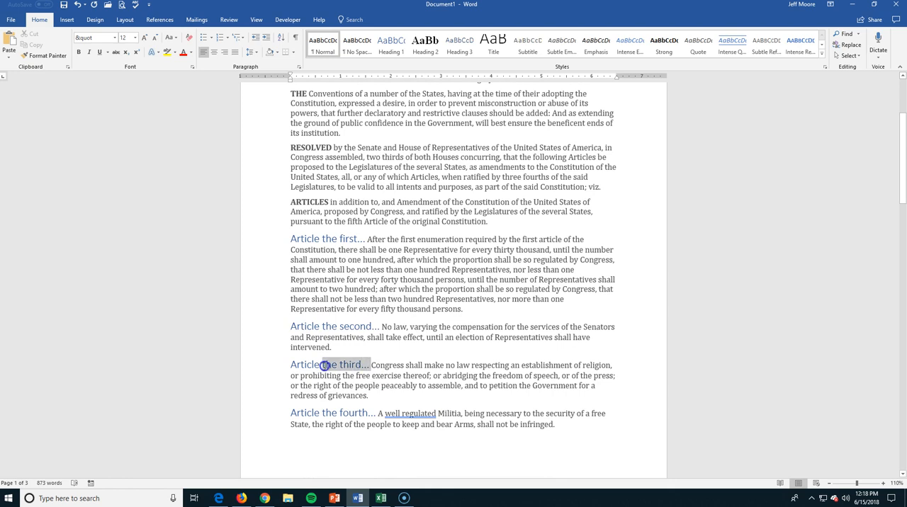
pyautogui.doubleClick(326, 366)
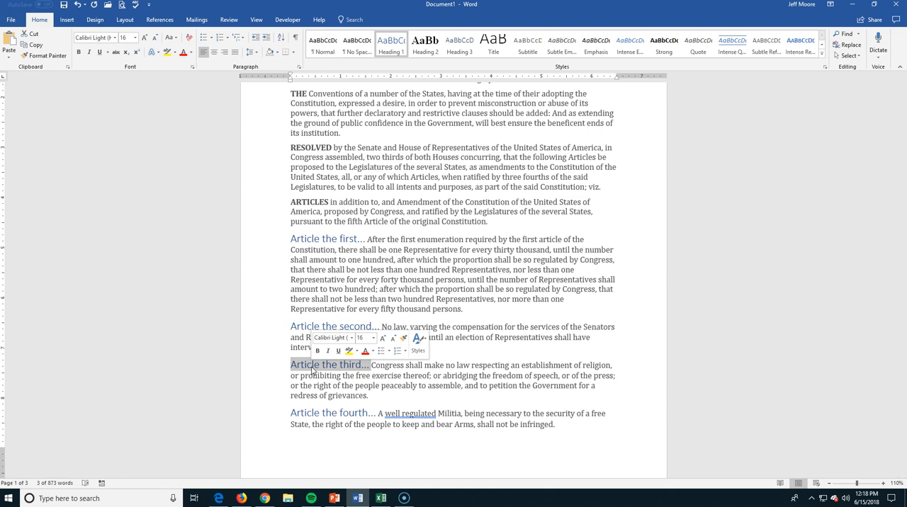
pyautogui.moveTo(122, 263)
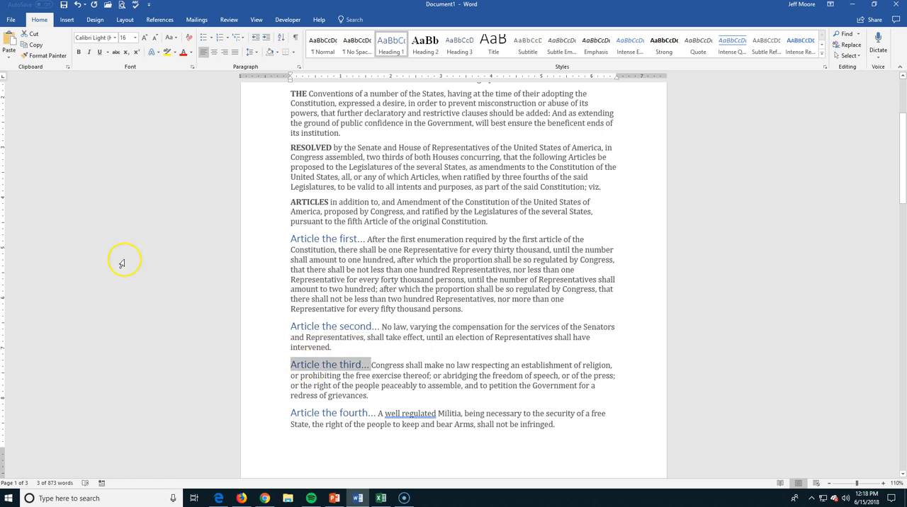
pyautogui.click(68, 20)
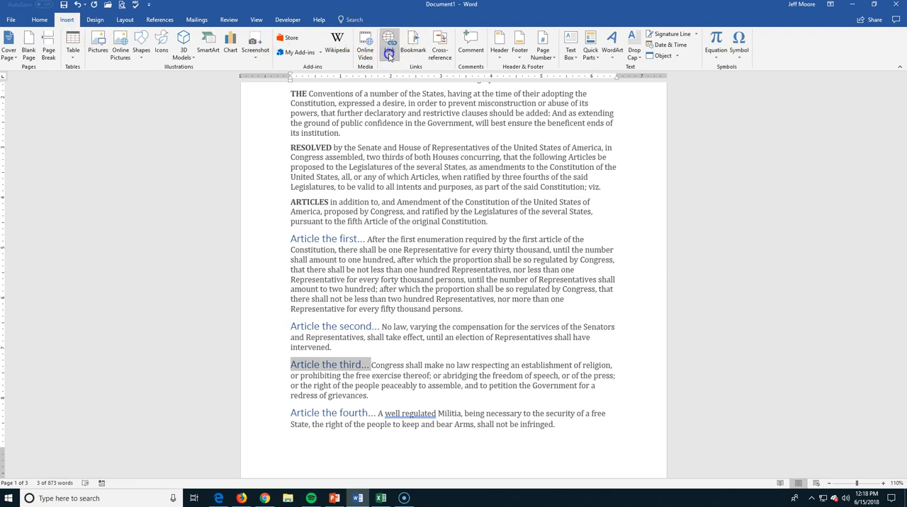
# - Hyperlink 'Article the third…' to constitutioncenter.org/interactive-constitution/amendments/amendment-i
pyautogui.click(389, 44)
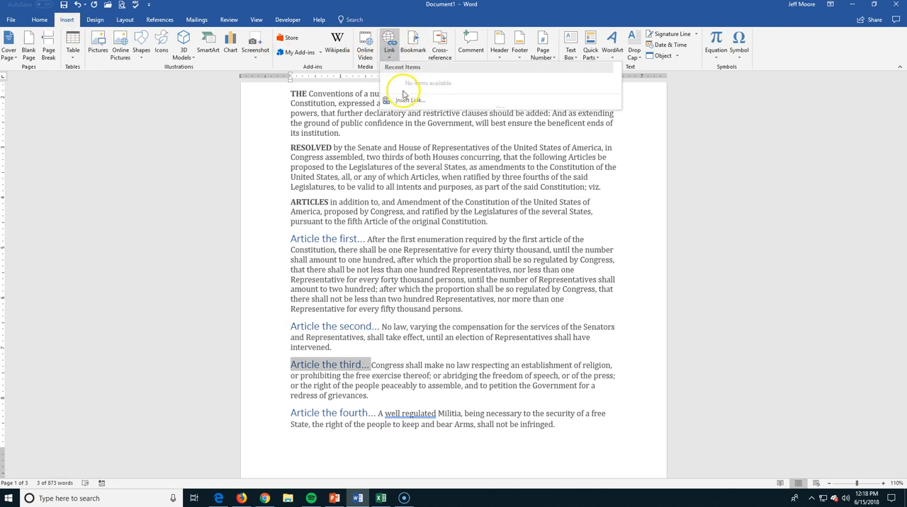
pyautogui.click(411, 100)
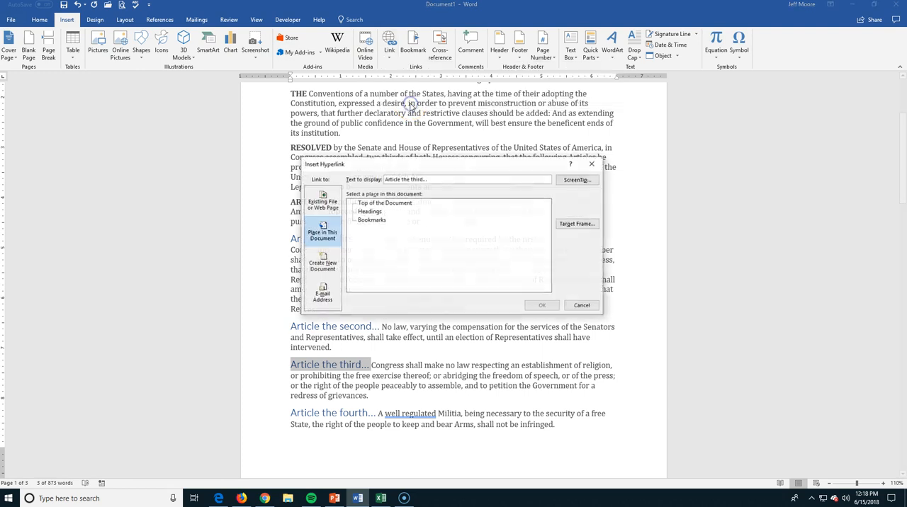
pyautogui.click(323, 204)
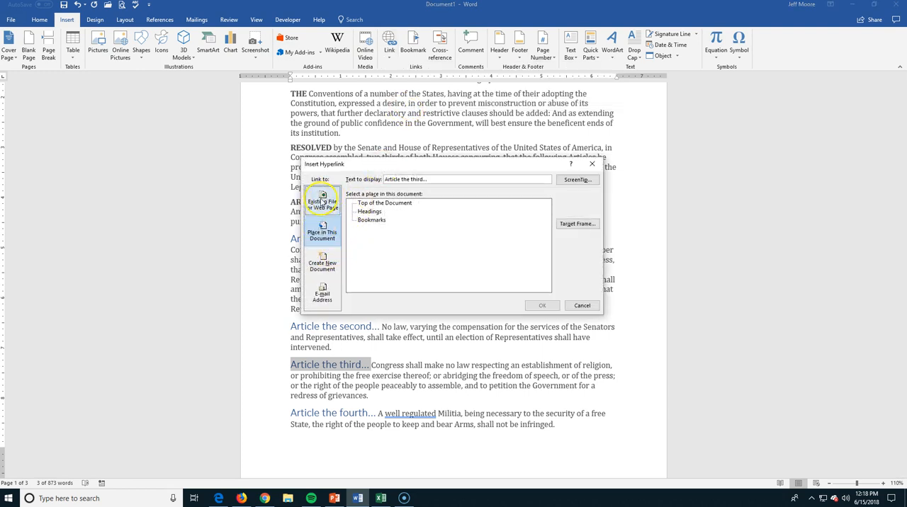
pyautogui.click(323, 204)
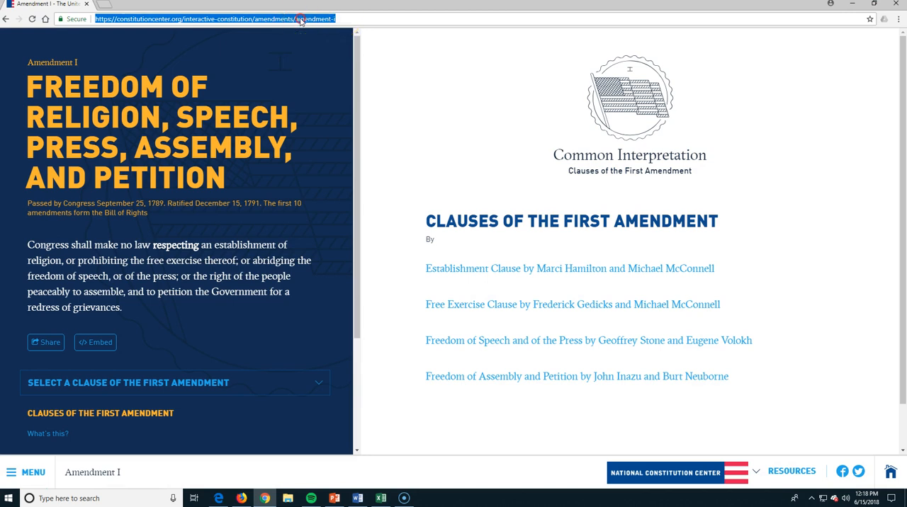
pyautogui.moveTo(318, 60)
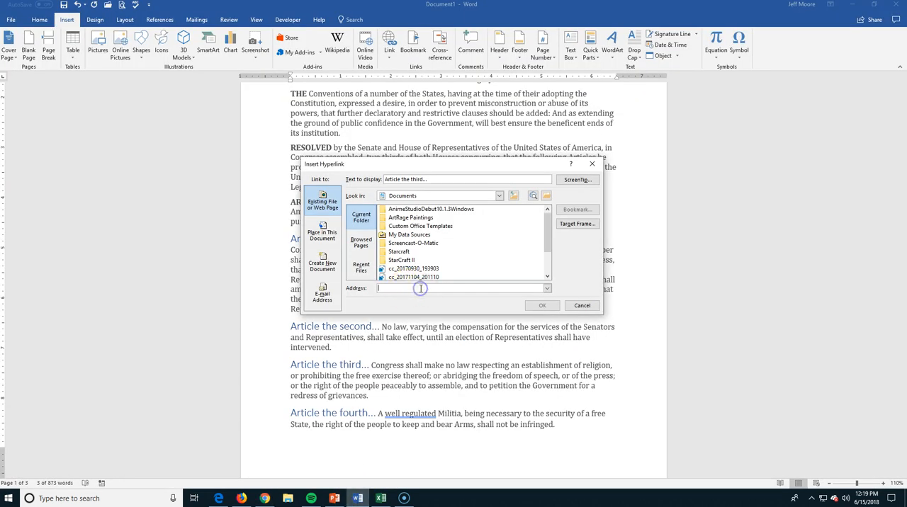
pyautogui.write('utioncenter.org/interactive-constitution/amendments/amendment-i')
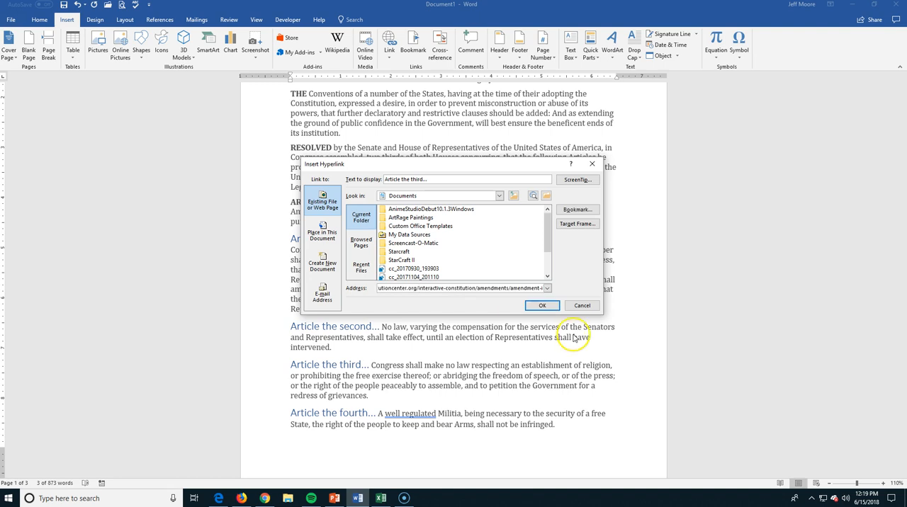
pyautogui.click(541, 306)
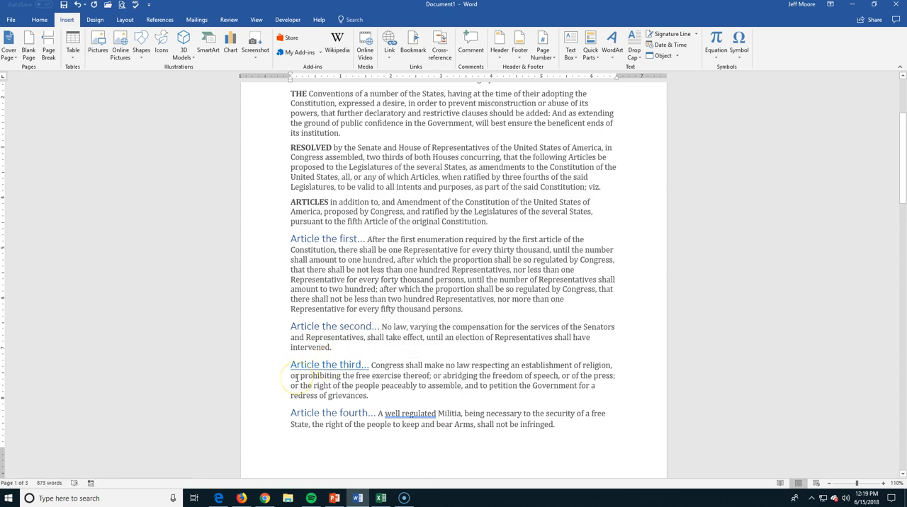
pyautogui.moveTo(320, 326)
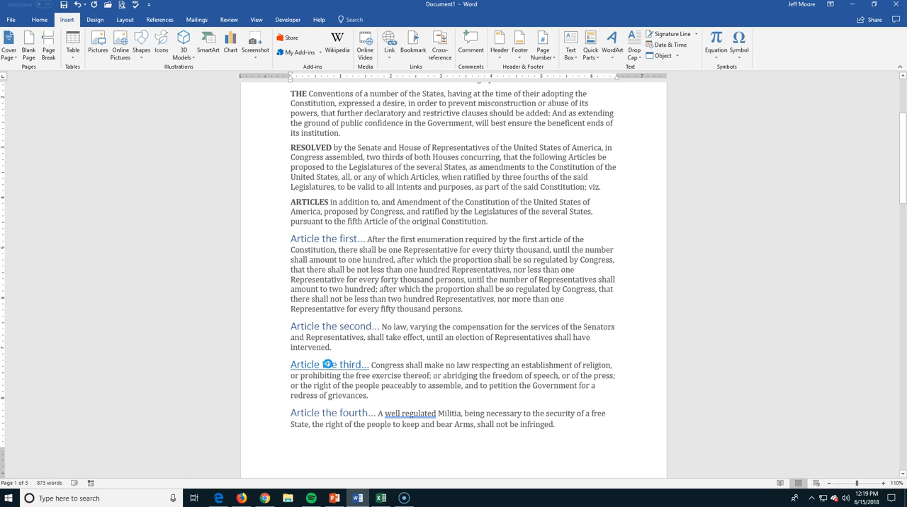
pyautogui.scroll(-3)
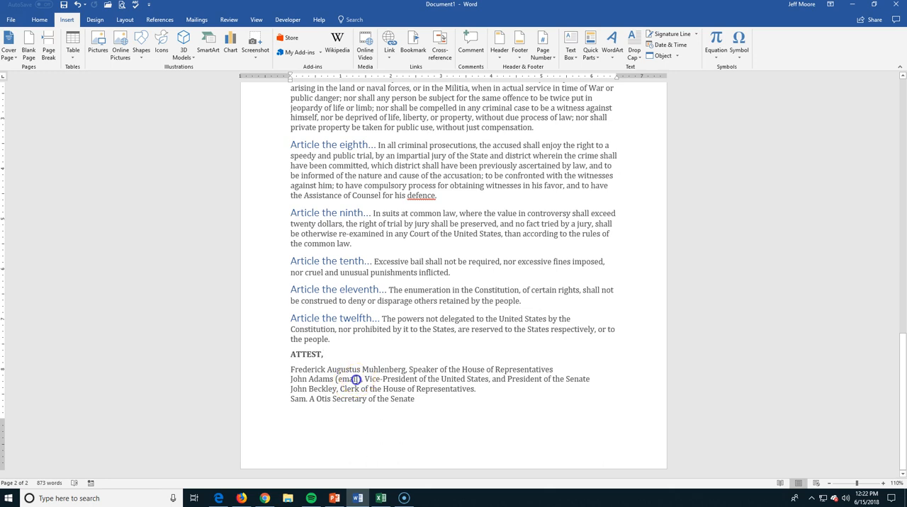
# - Make the word 'email' in the John Adams line an E-mail Address hyperlink
pyautogui.doubleClick(347, 380)
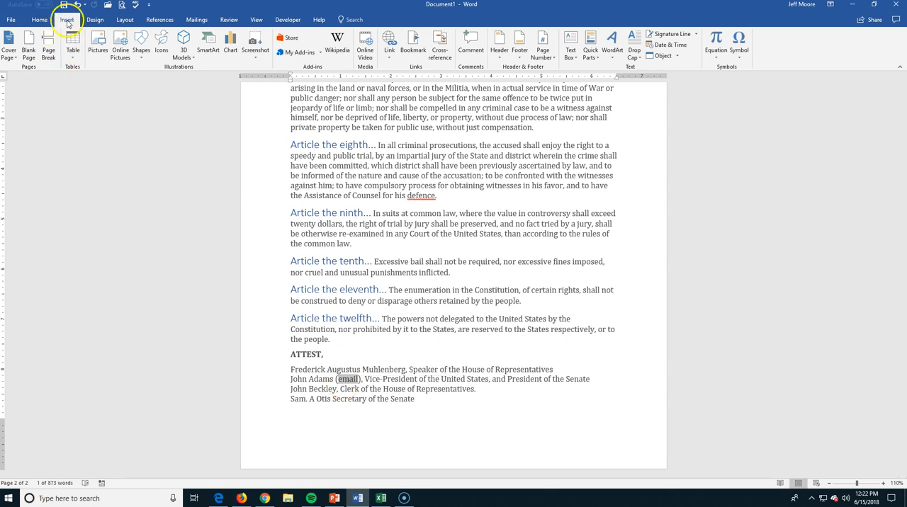
pyautogui.moveTo(389, 45)
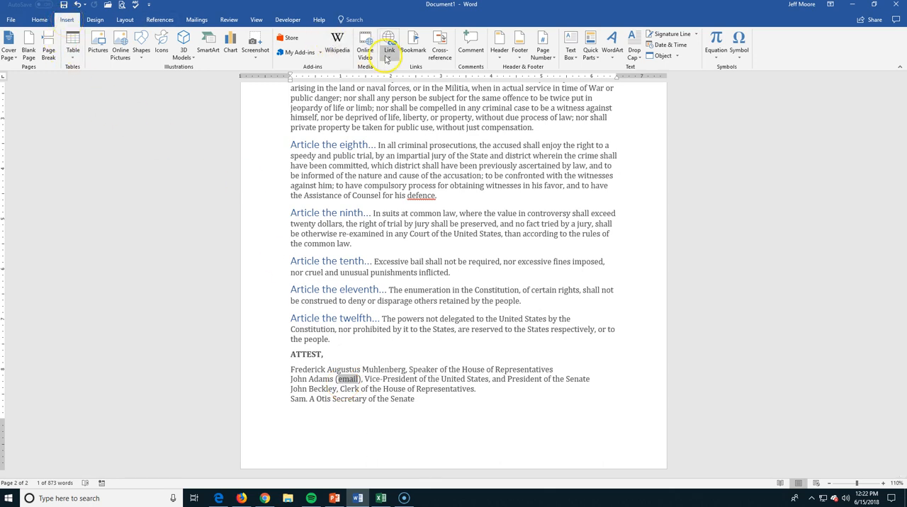
pyautogui.click(389, 44)
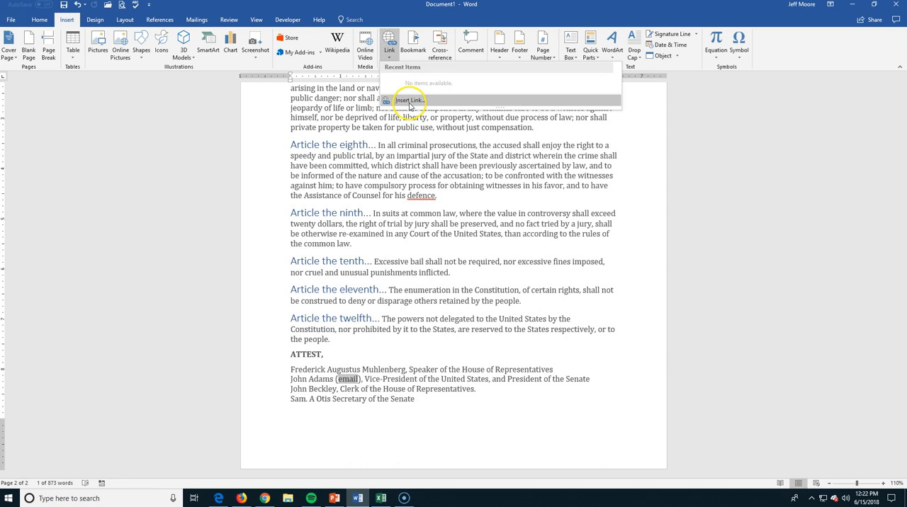
pyautogui.click(405, 99)
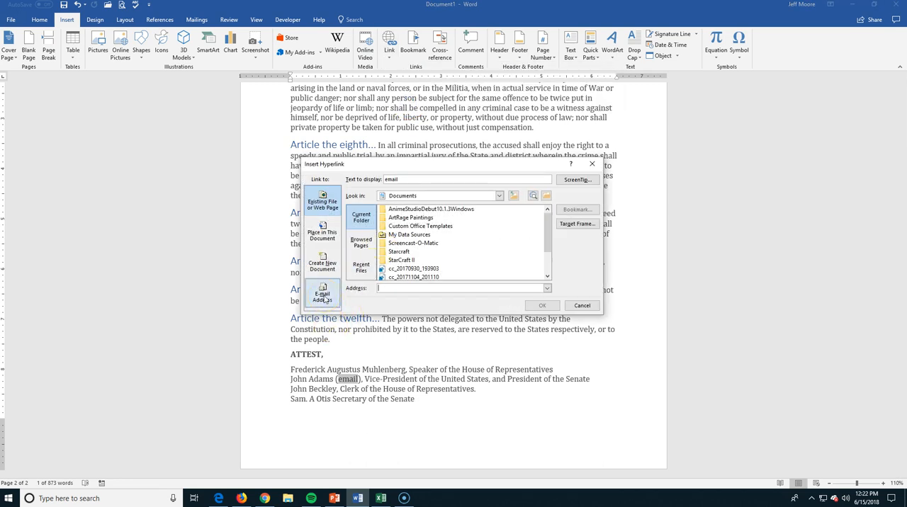
pyautogui.click(323, 295)
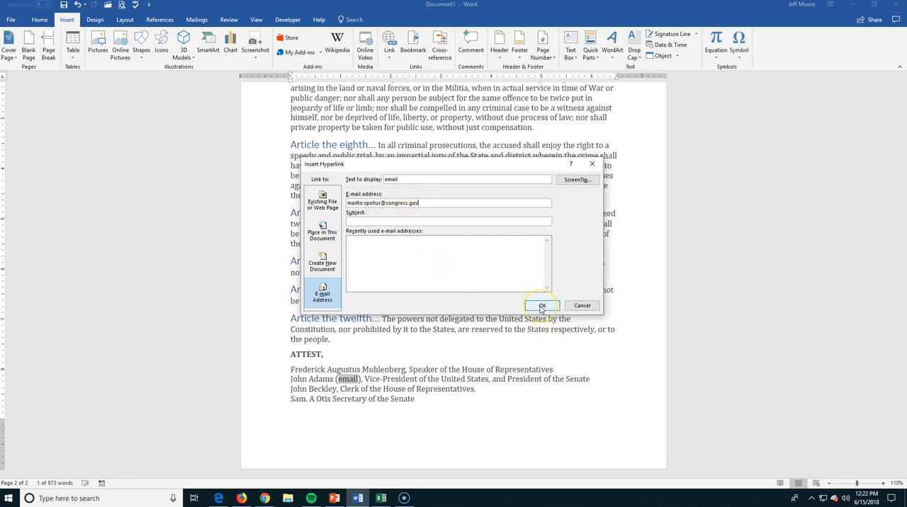
pyautogui.click(542, 306)
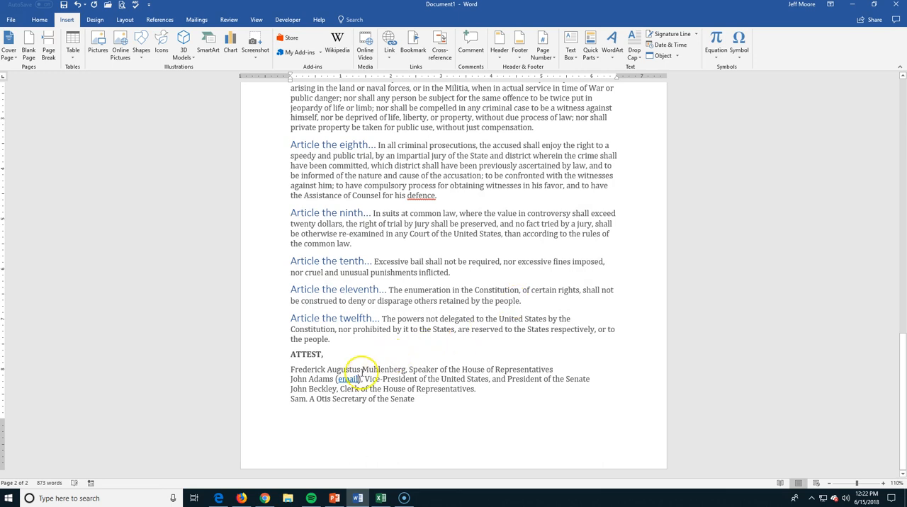
pyautogui.moveTo(349, 379)
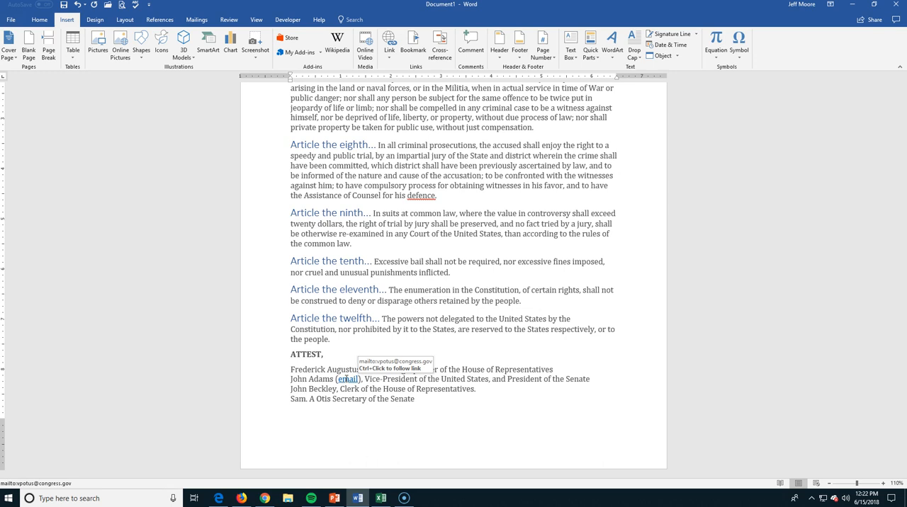
pyautogui.moveTo(349, 379)
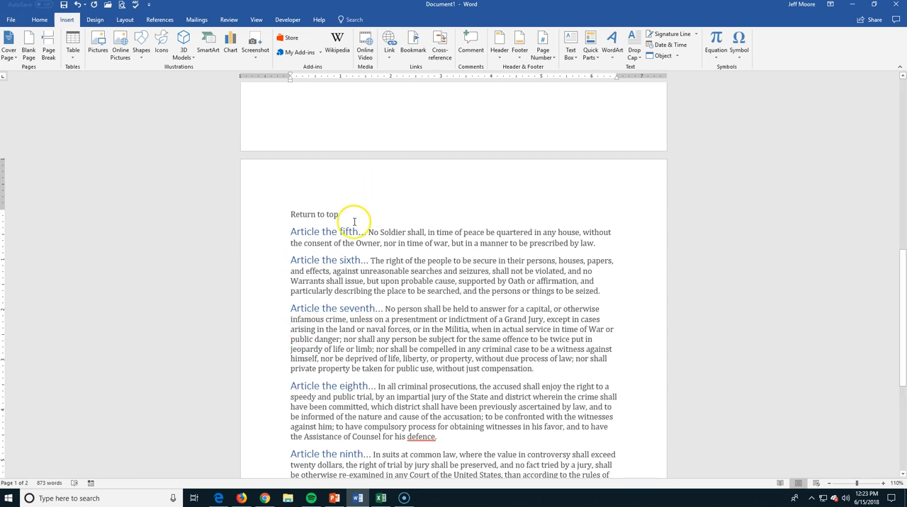
# - Link 'Return to top' to Top of the Document and test the jump
pyautogui.doubleClick(314, 215)
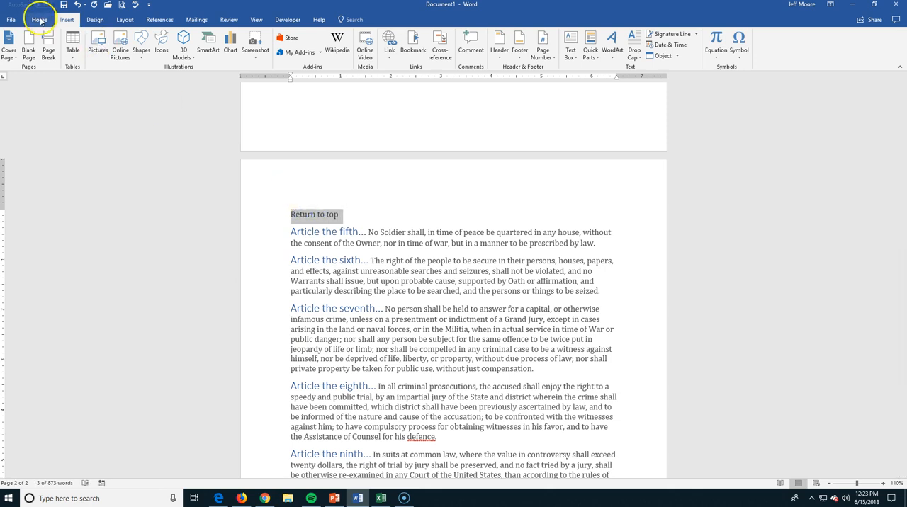
pyautogui.click(67, 19)
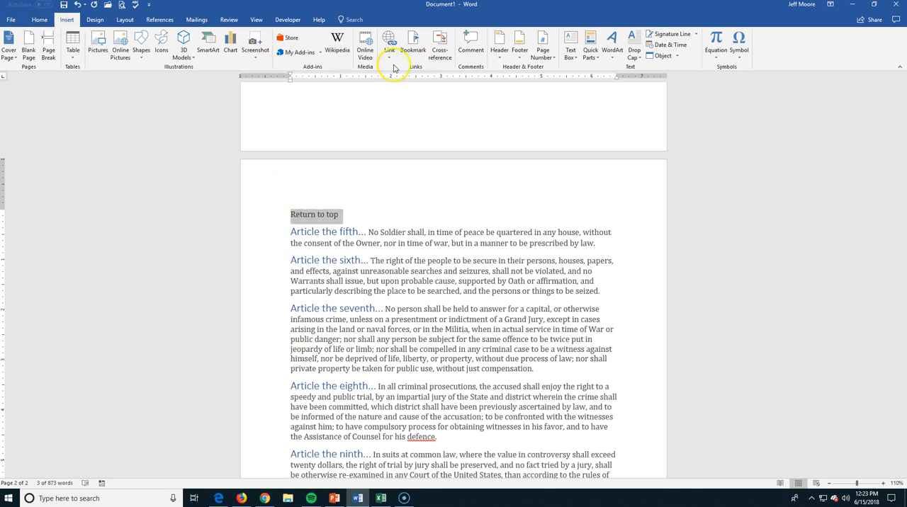
pyautogui.click(388, 44)
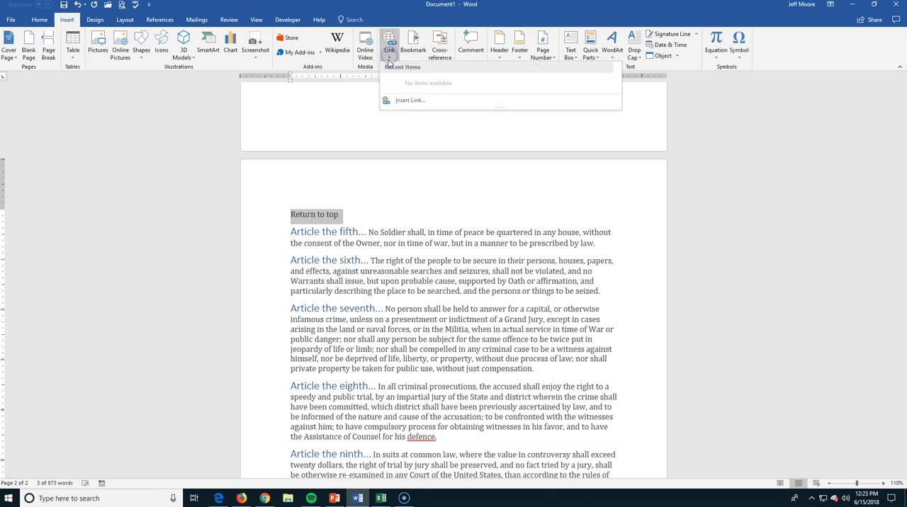
pyautogui.click(410, 99)
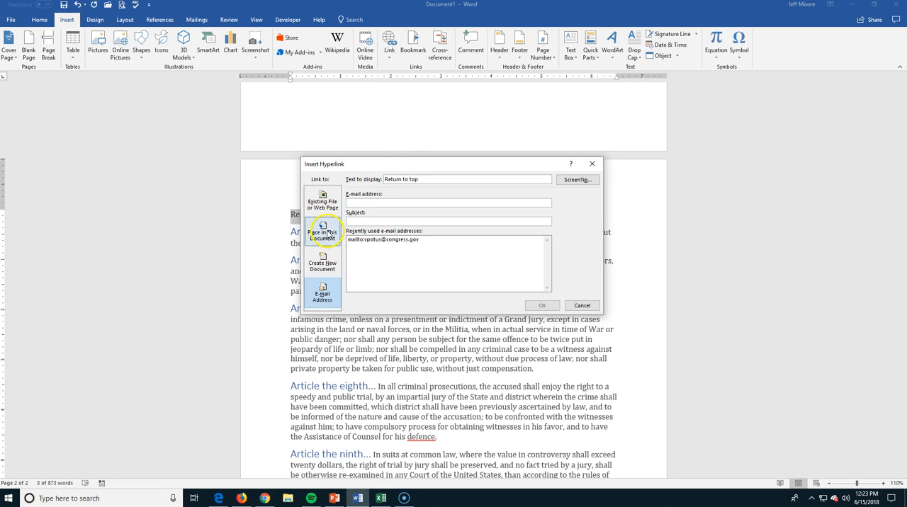
pyautogui.click(323, 232)
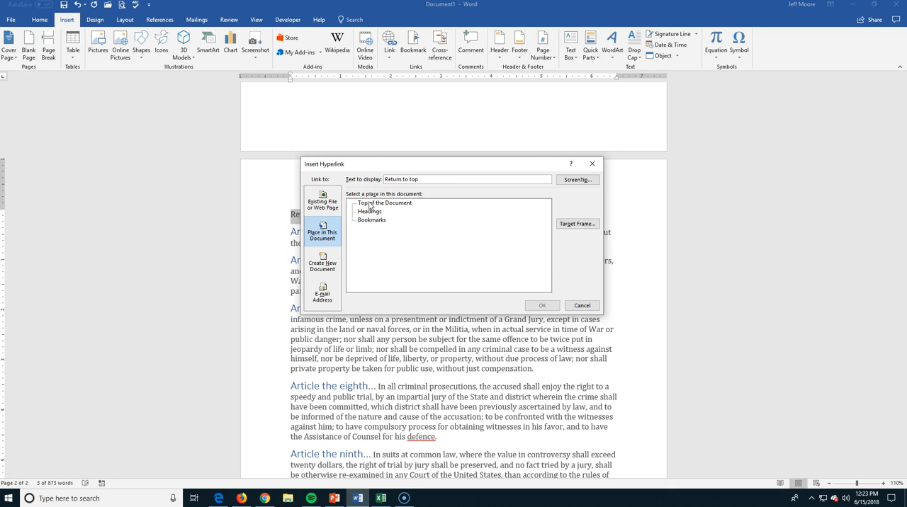
pyautogui.click(542, 307)
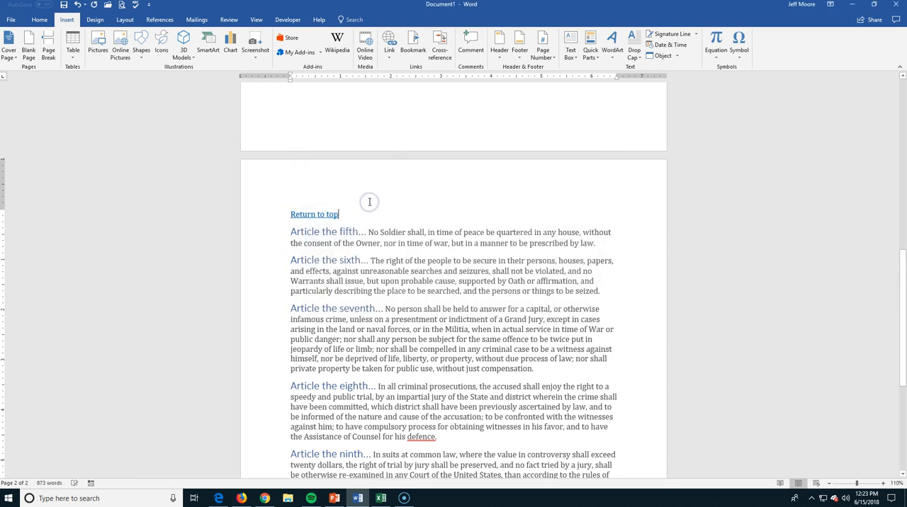
pyautogui.moveTo(315, 214)
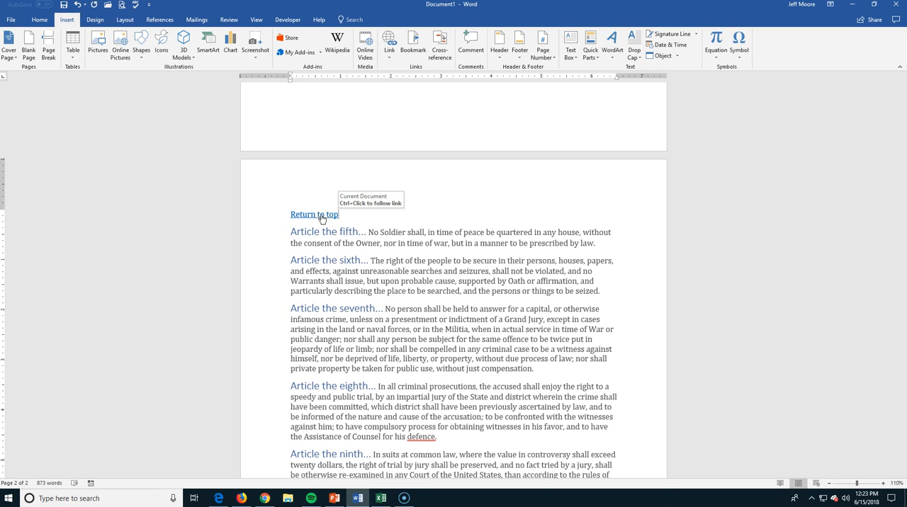
pyautogui.click(314, 214)
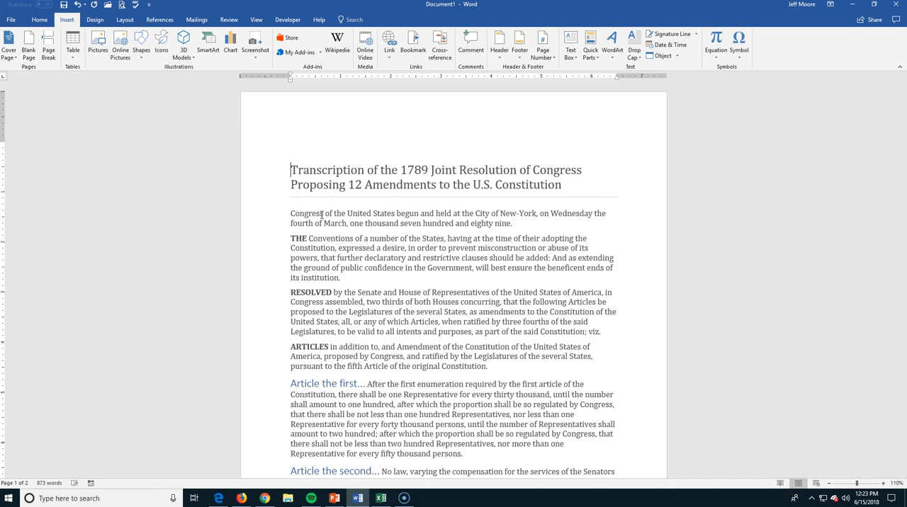
pyautogui.click(40, 20)
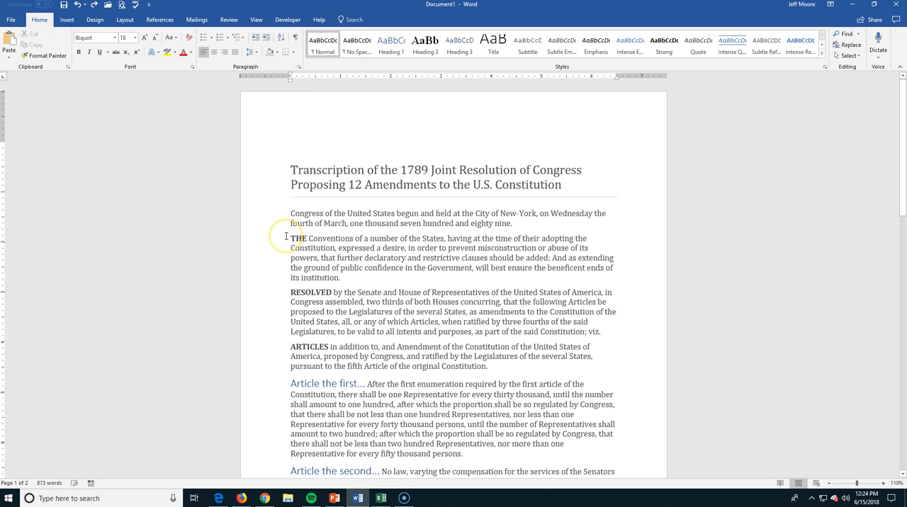
pyautogui.click(318, 170)
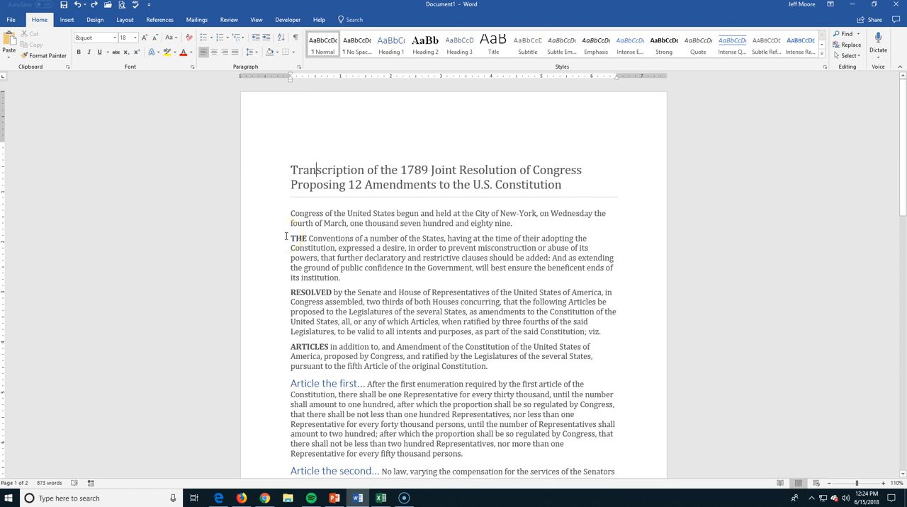
pyautogui.press('ctrl+a')
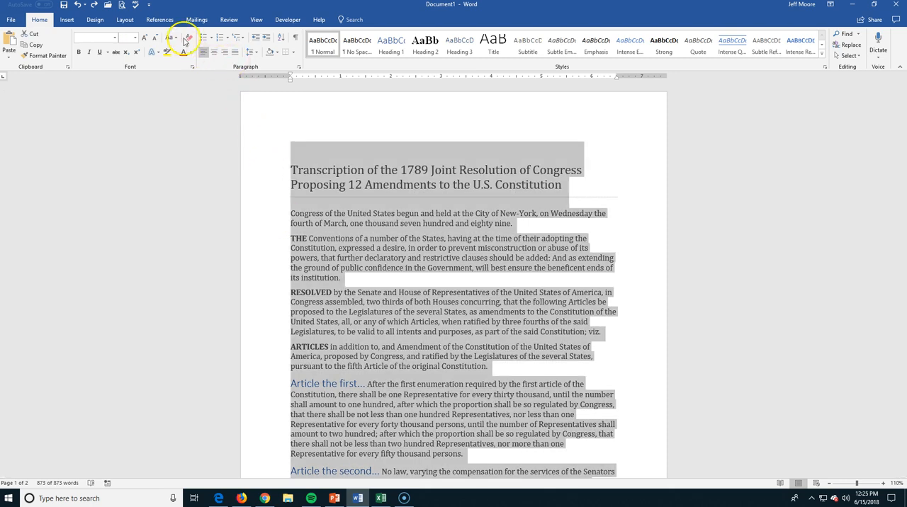
pyautogui.moveTo(187, 39)
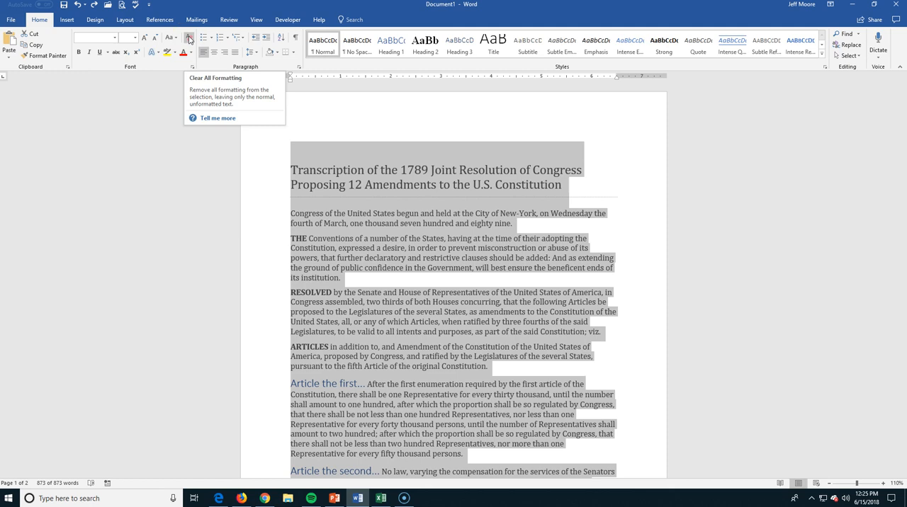
pyautogui.click(190, 39)
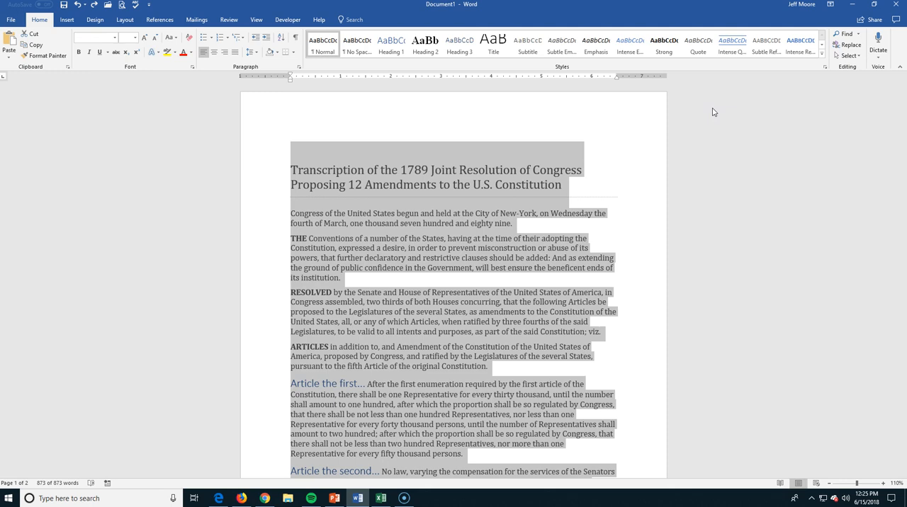
pyautogui.scroll(-3)
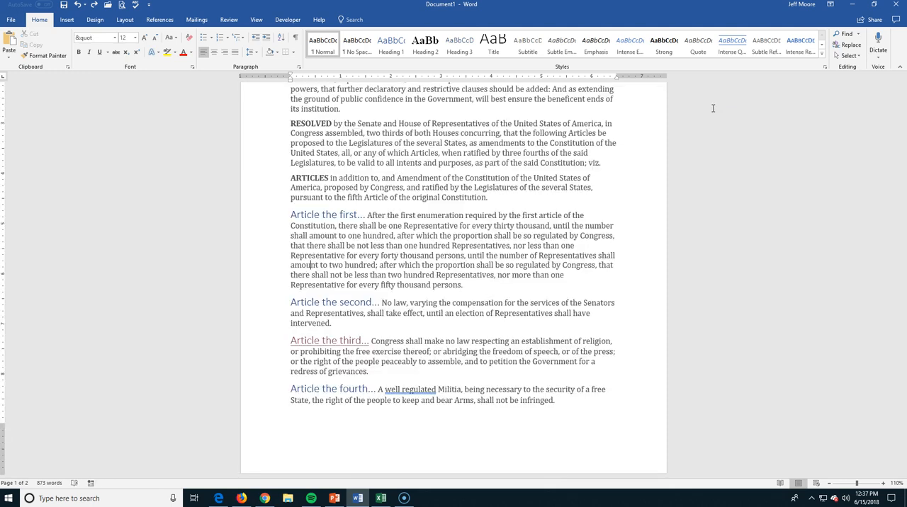
pyautogui.click(357, 45)
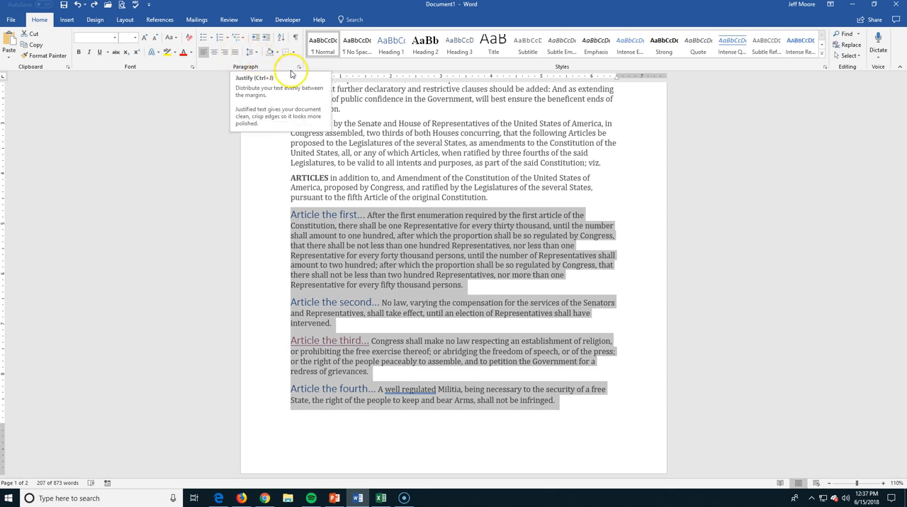
# - Set the space after the selected article paragraphs in the Paragraph dialog
pyautogui.click(301, 66)
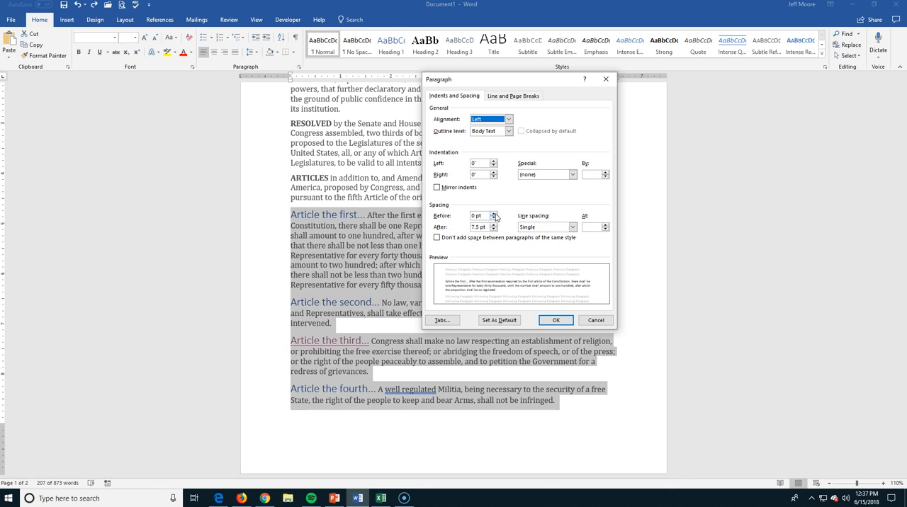
pyautogui.click(493, 224)
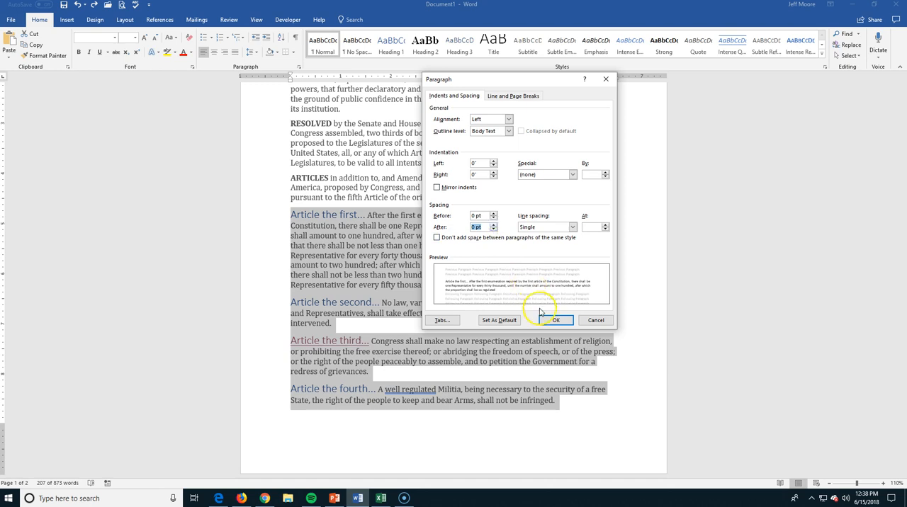
pyautogui.click(556, 320)
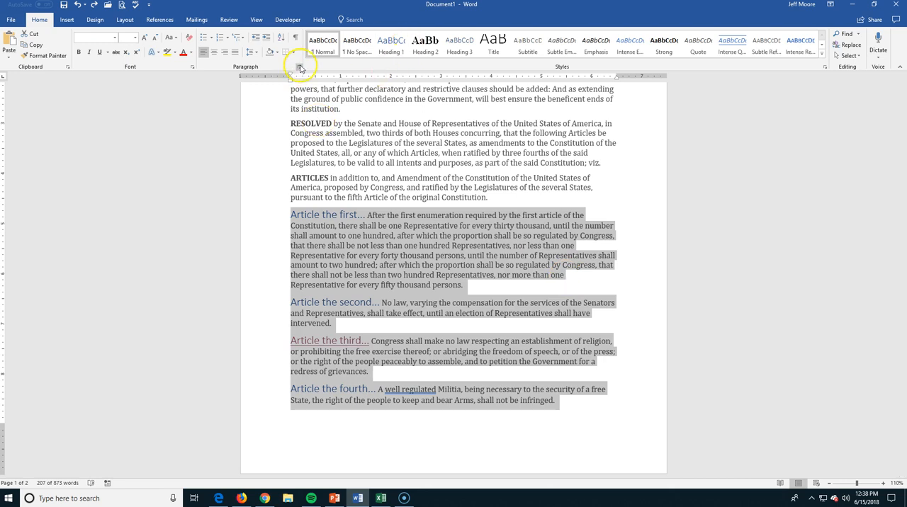
# - Set 12 pt space before the Article the first–fourth paragraphs
pyautogui.click(300, 67)
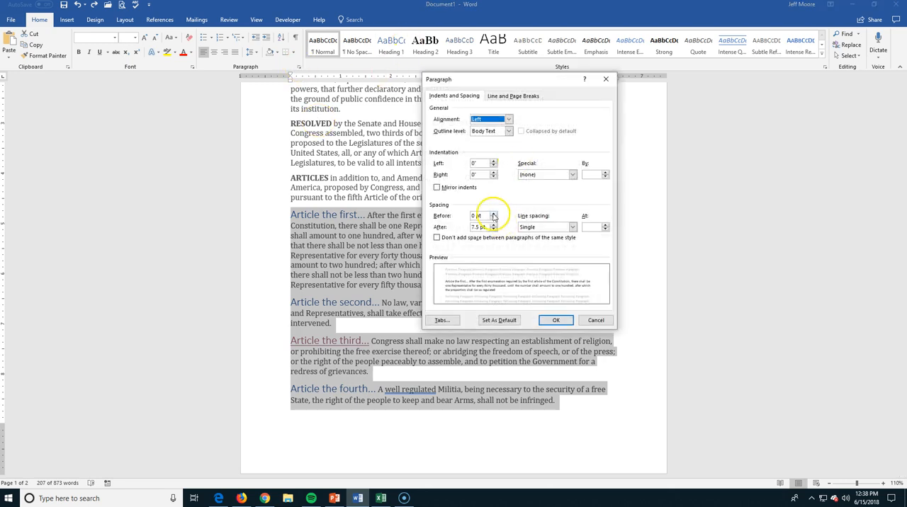
pyautogui.click(493, 212)
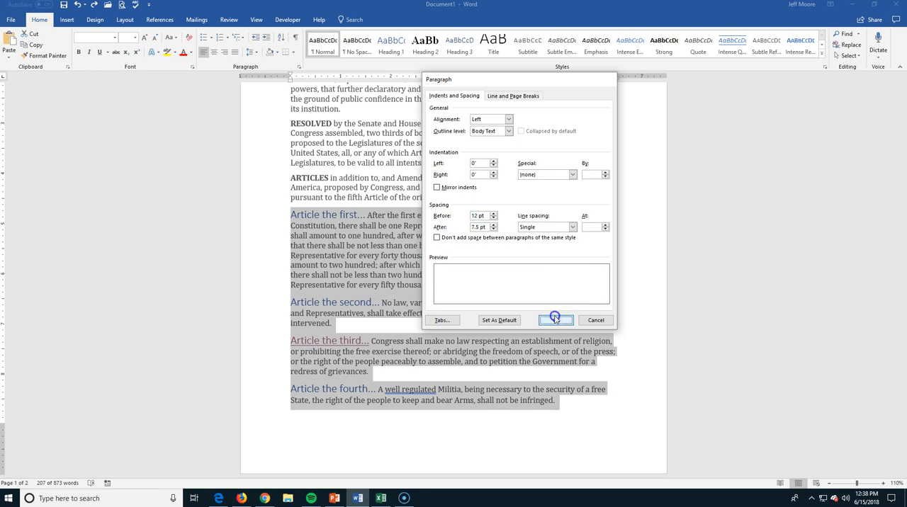
pyautogui.click(555, 320)
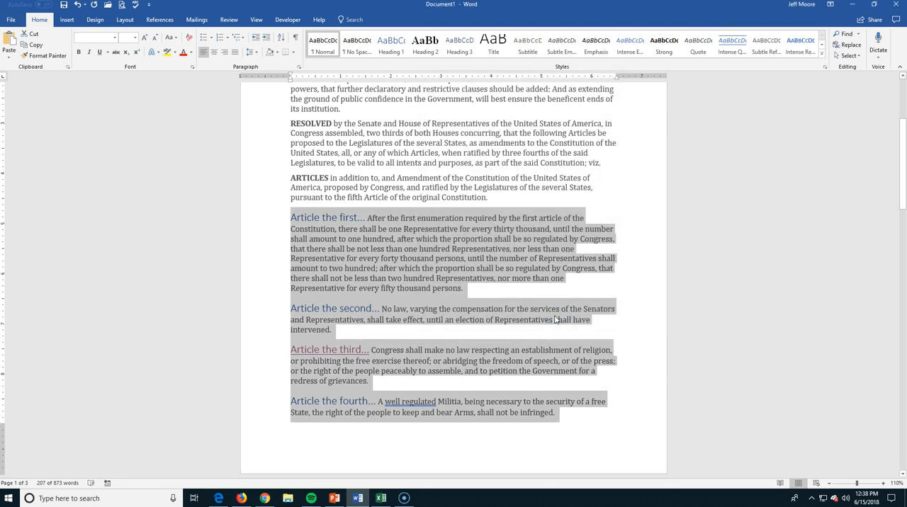
pyautogui.click(323, 162)
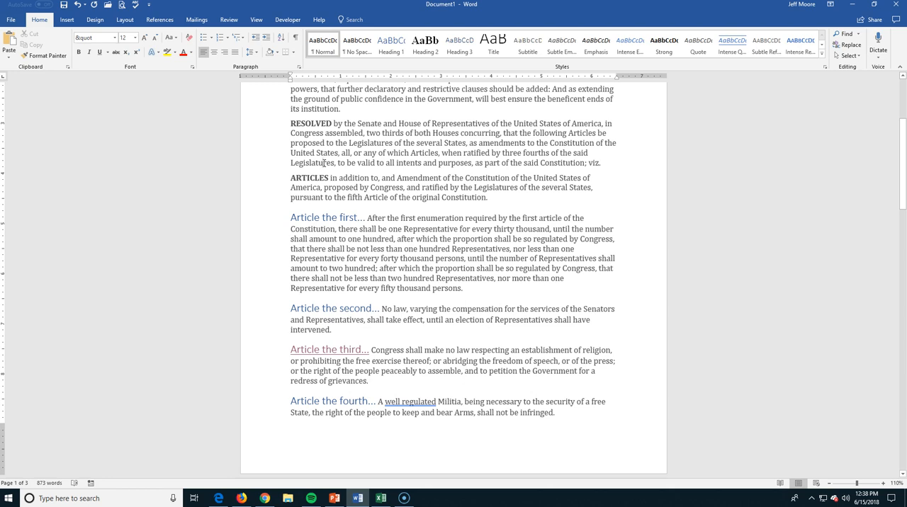
pyautogui.scroll(3)
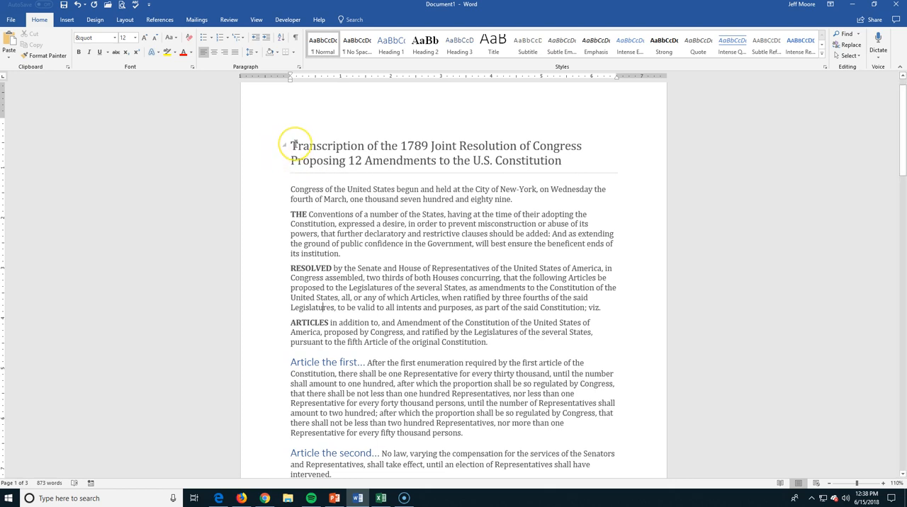
# - Justify the entire transcription with Ctrl+A and prepare paragraph settings for 'THE Conventions'
pyautogui.press('ctrl+a')
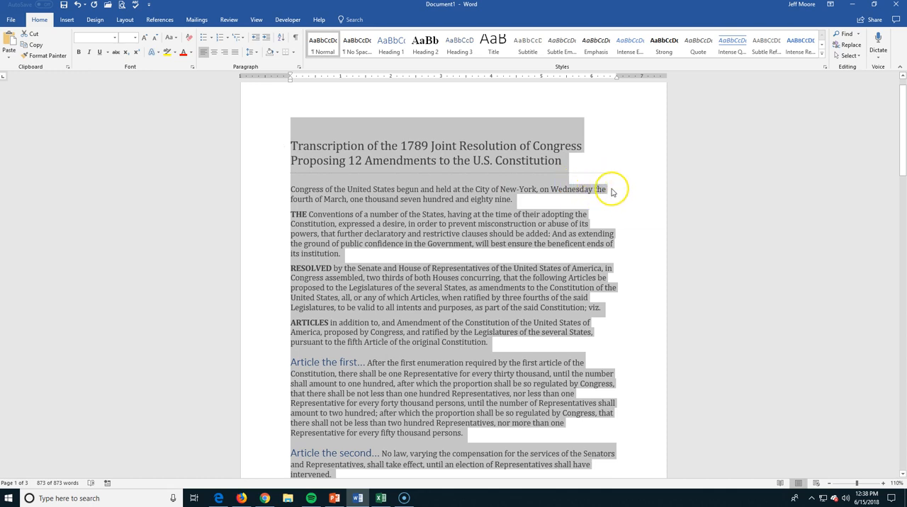
pyautogui.moveTo(561, 270)
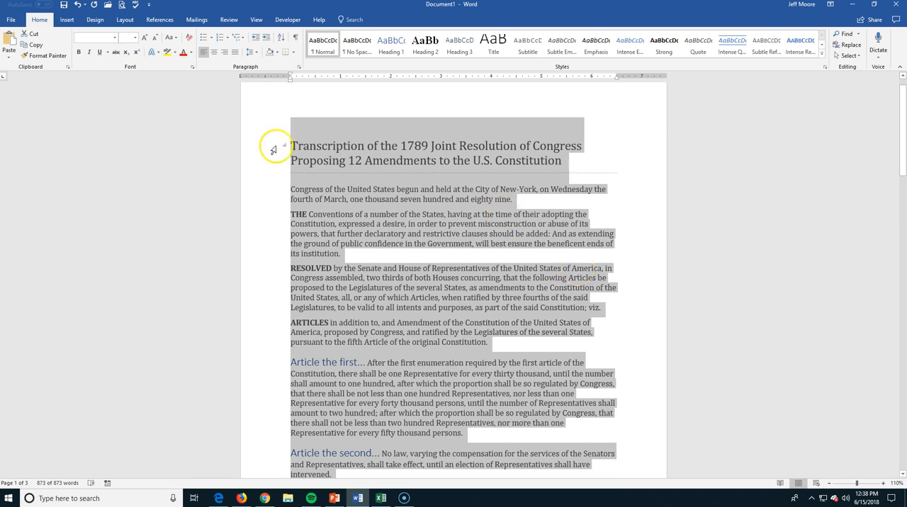
pyautogui.moveTo(204, 53)
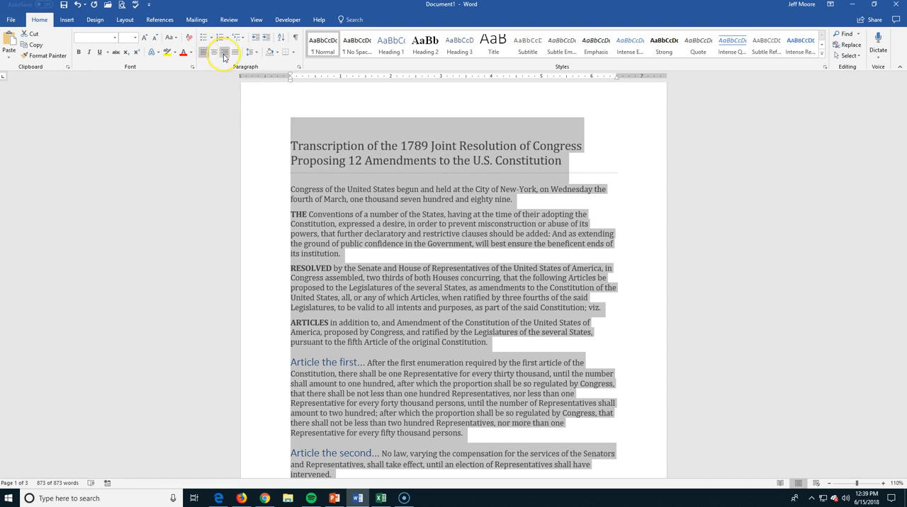
pyautogui.click(224, 51)
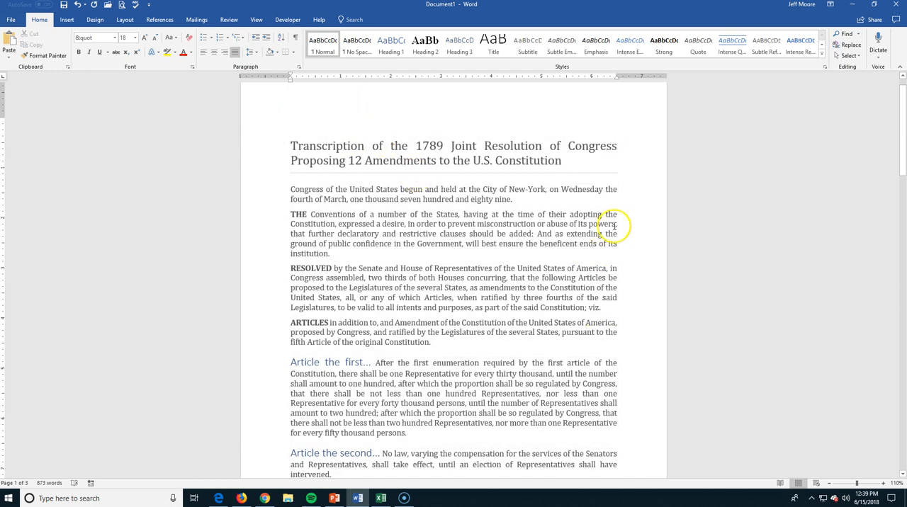
pyautogui.moveTo(621, 288)
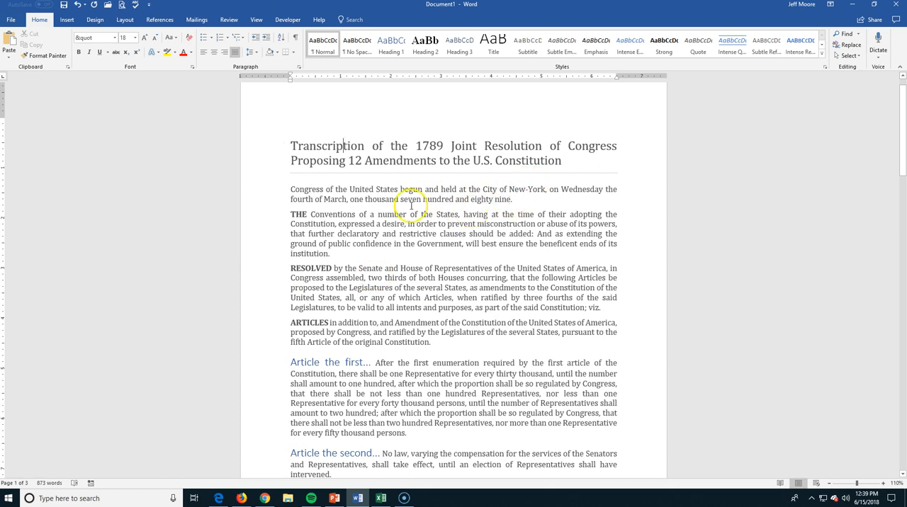
pyautogui.moveTo(518, 201)
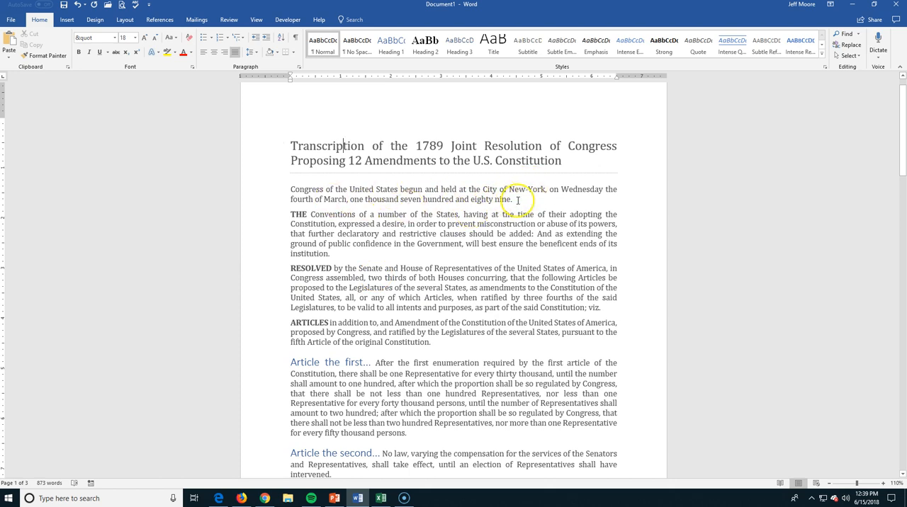
pyautogui.moveTo(496, 206)
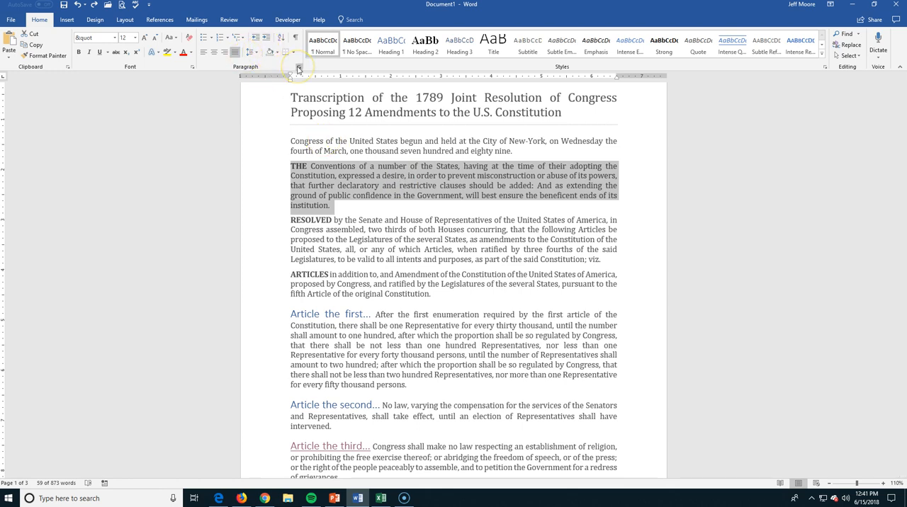
pyautogui.click(291, 68)
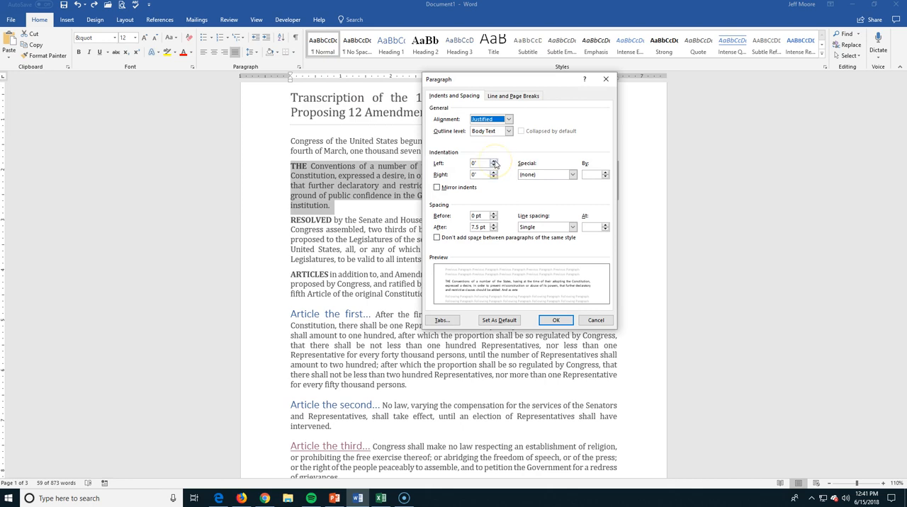
# - Set Left and Right indentation to 0.5" and apply to the THE Conventions paragraph
pyautogui.click(494, 162)
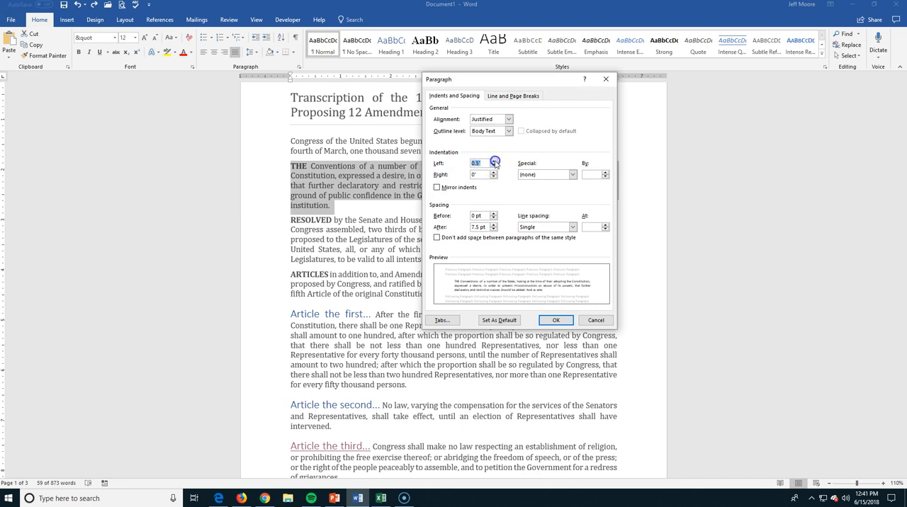
pyautogui.click(494, 173)
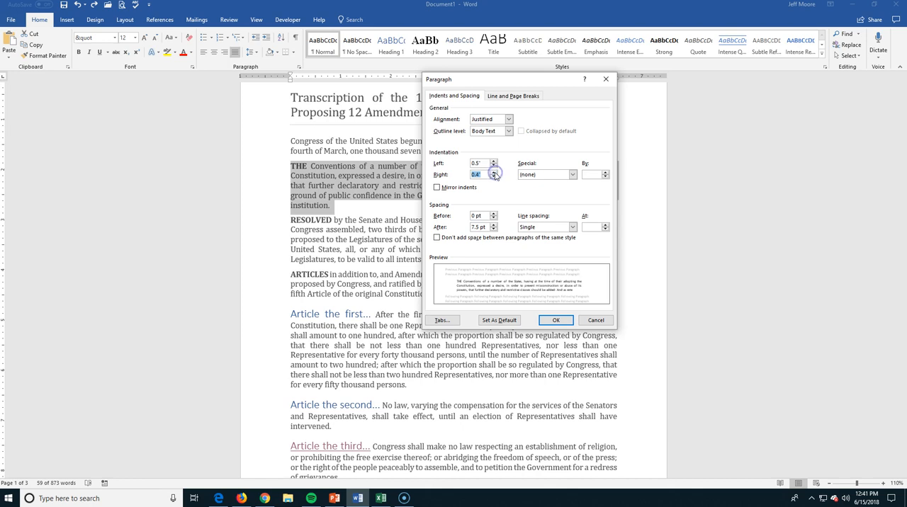
pyautogui.click(493, 172)
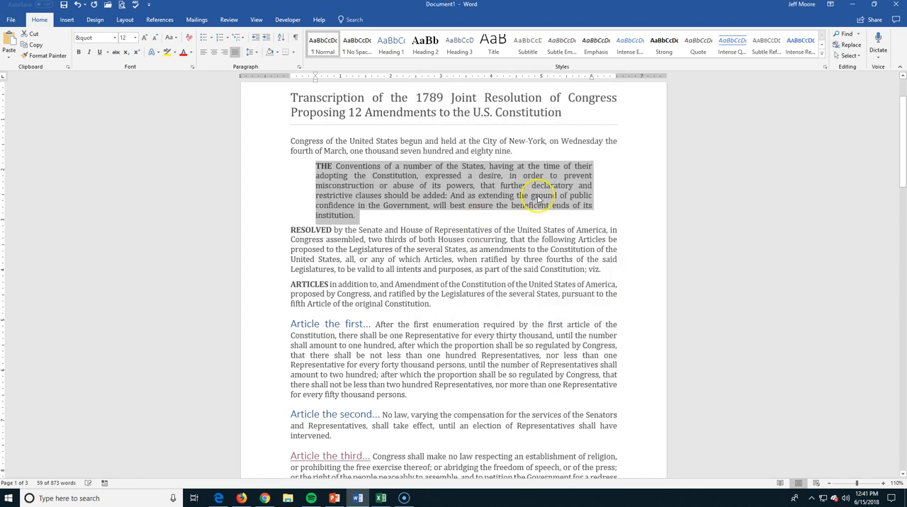
pyautogui.moveTo(298, 173)
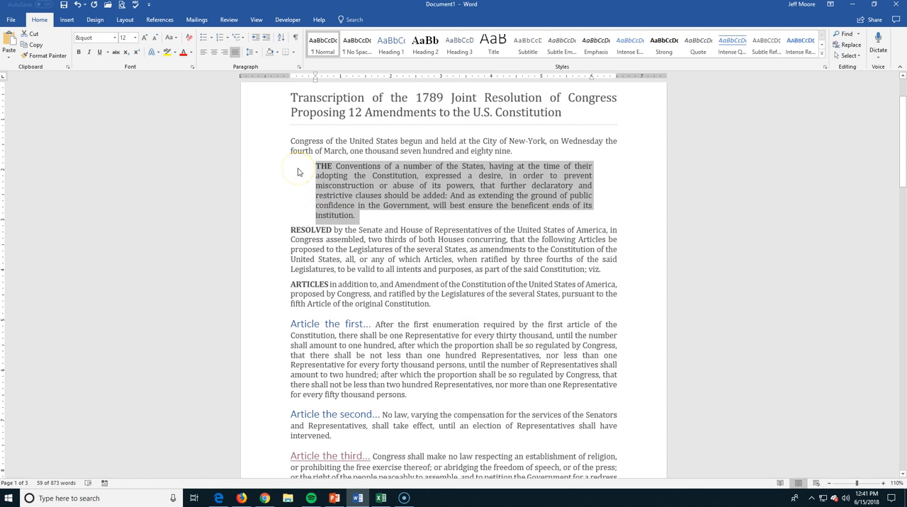
pyautogui.moveTo(589, 168)
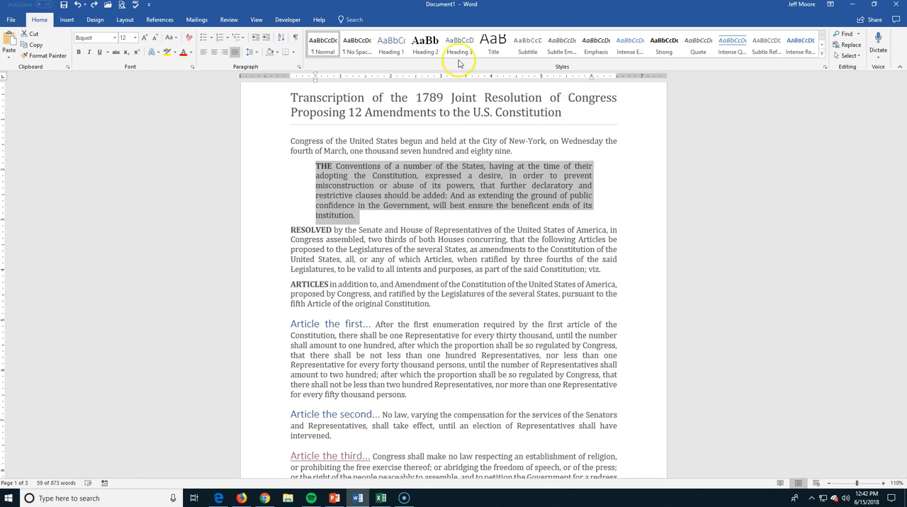
# - Give the THE Conventions paragraph a First line special indent via the Paragraph dialog
pyautogui.click(299, 66)
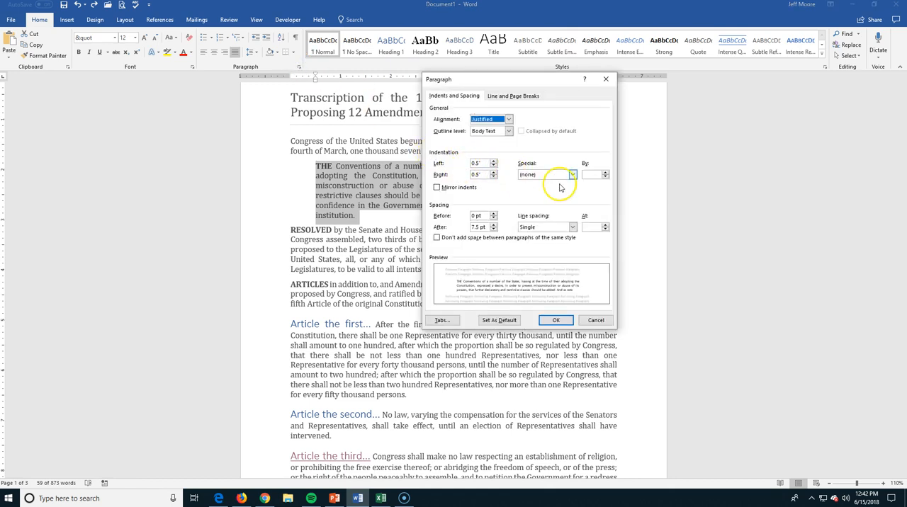
pyautogui.click(572, 175)
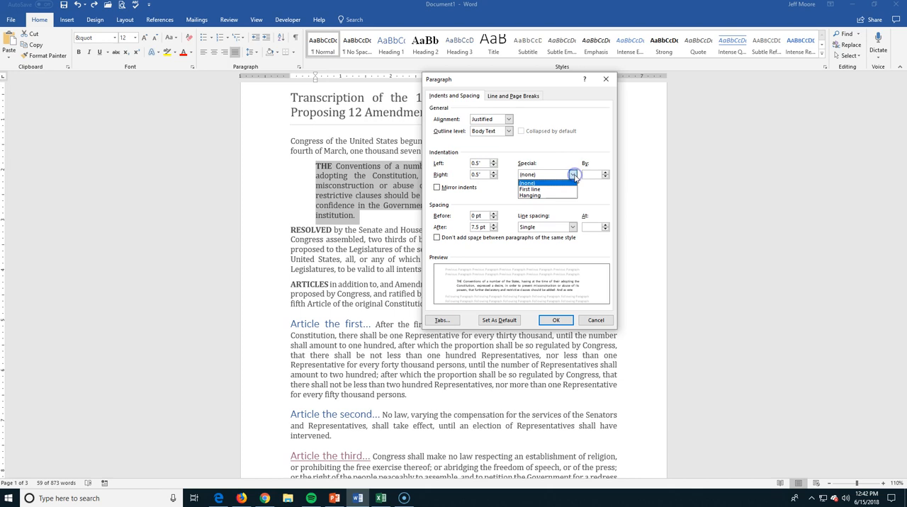
pyautogui.click(530, 190)
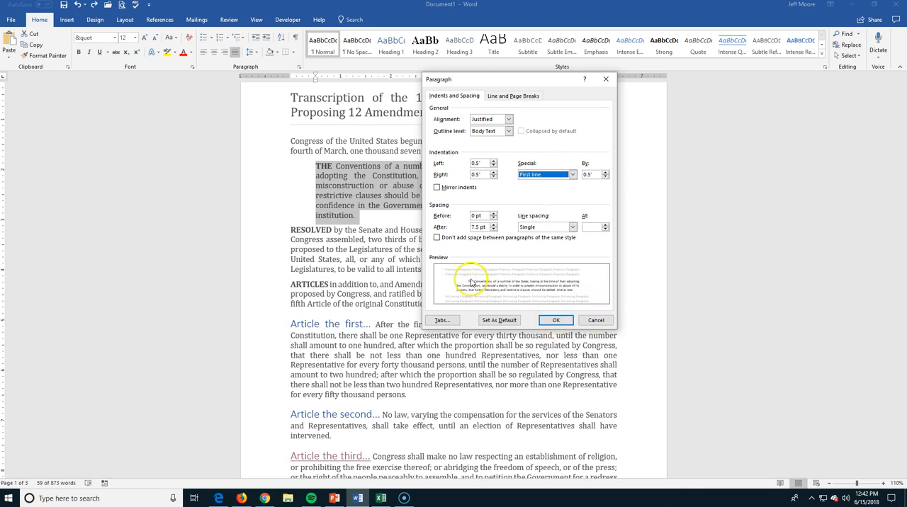
pyautogui.click(555, 321)
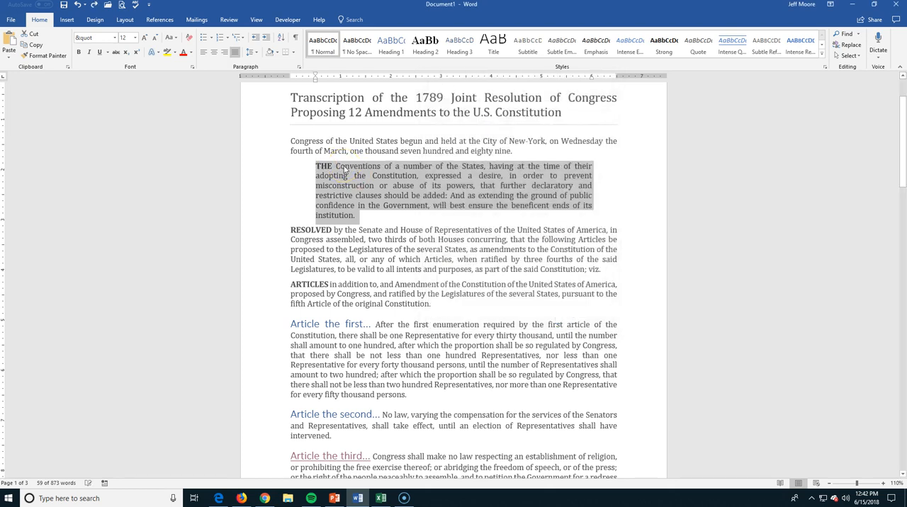
# - Change the special indent to Hanging 0.5" and apply it
pyautogui.click(299, 66)
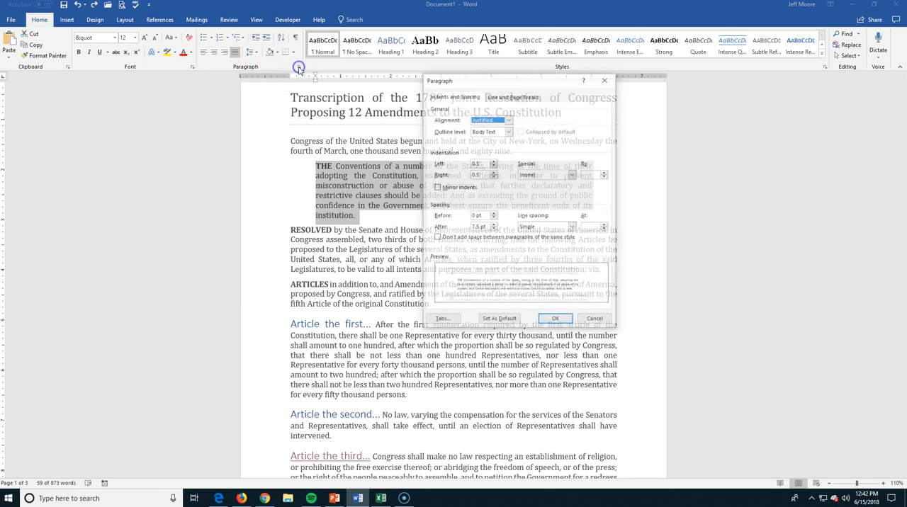
pyautogui.click(572, 174)
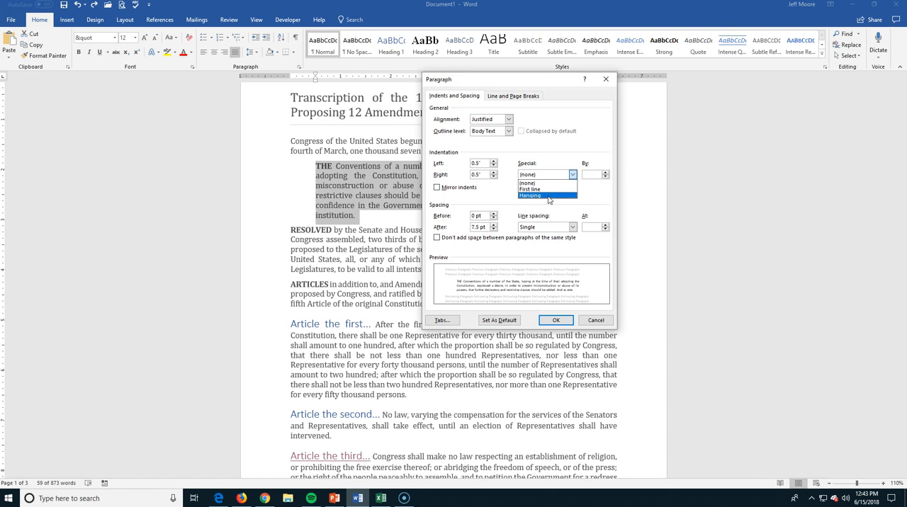
pyautogui.click(530, 195)
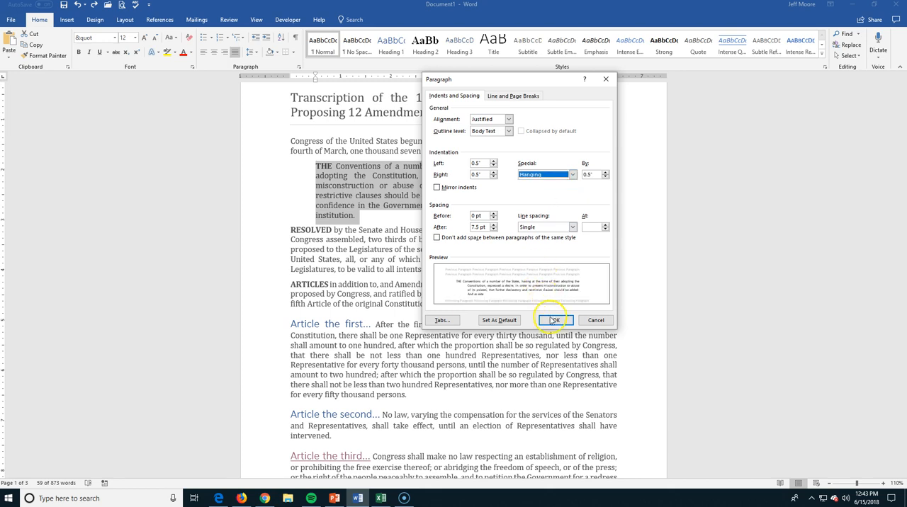
pyautogui.click(554, 320)
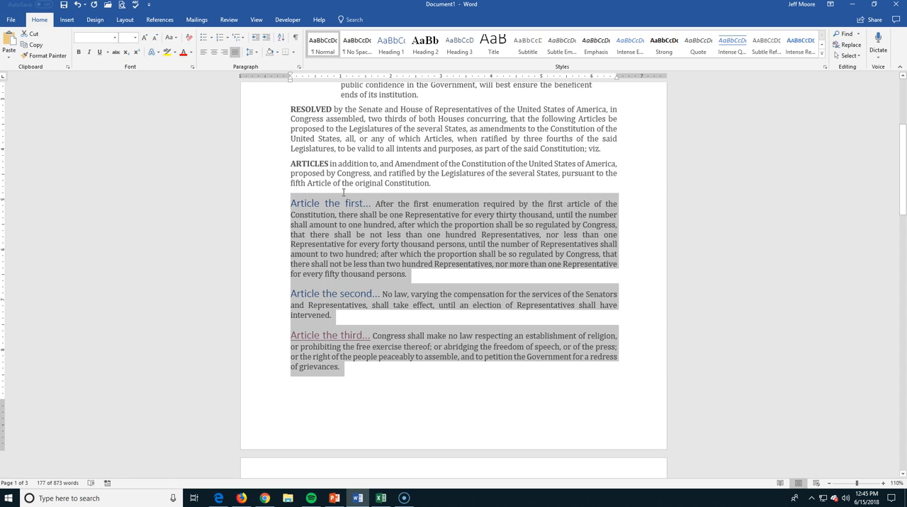
pyautogui.moveTo(360, 202)
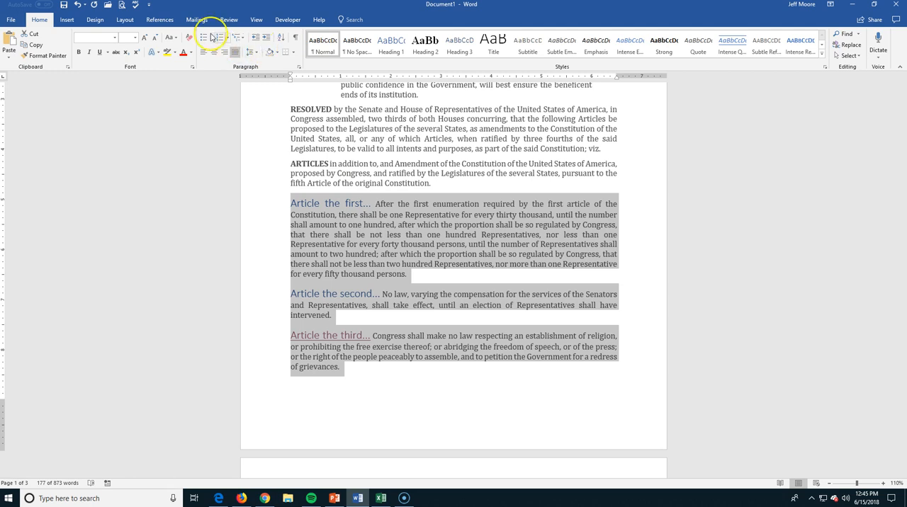
# - Apply round solid bullets to the three Article paragraphs from the Bullets gallery
pyautogui.click(212, 37)
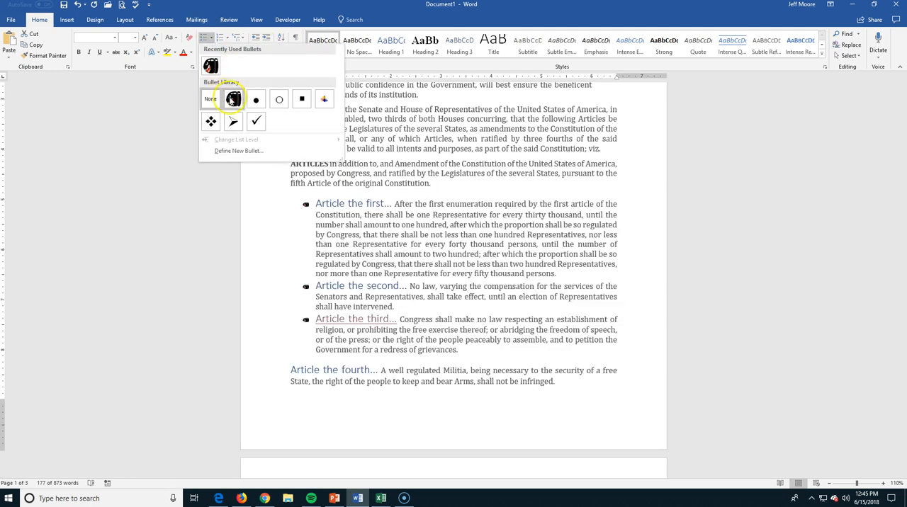
pyautogui.click(255, 99)
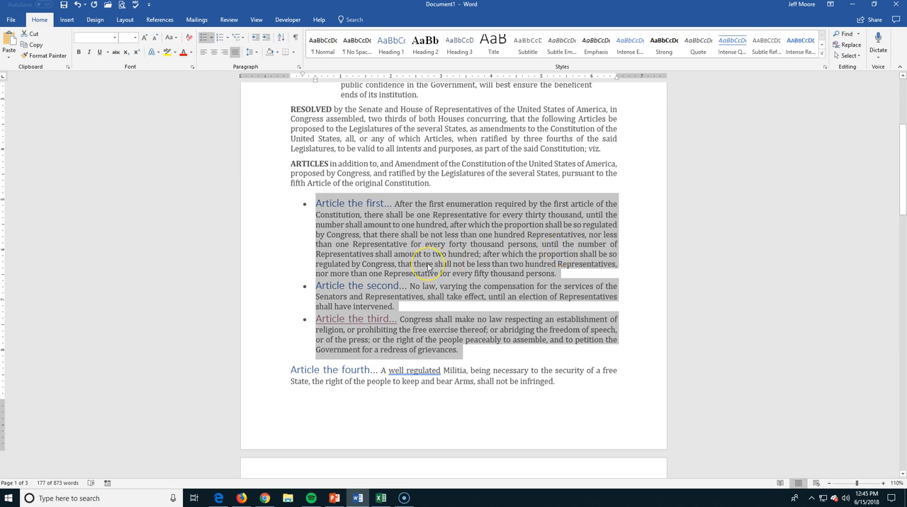
pyautogui.moveTo(268, 187)
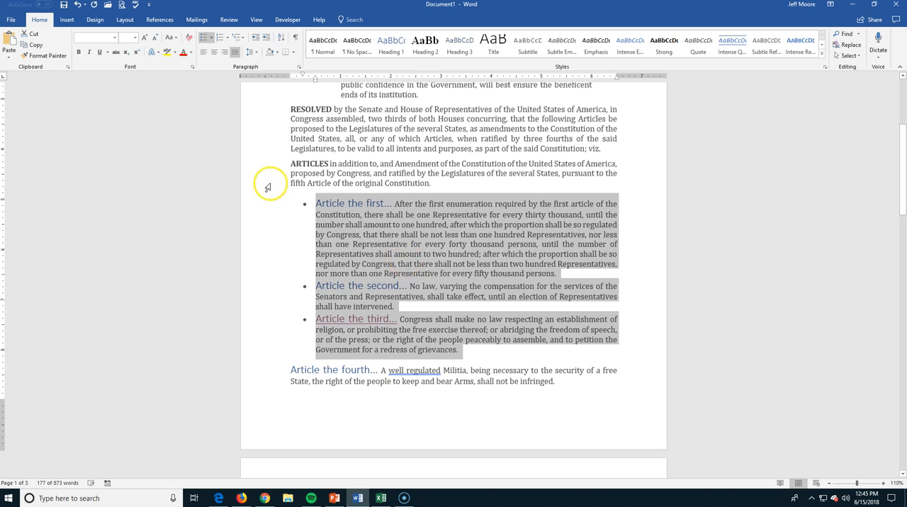
pyautogui.moveTo(210, 38)
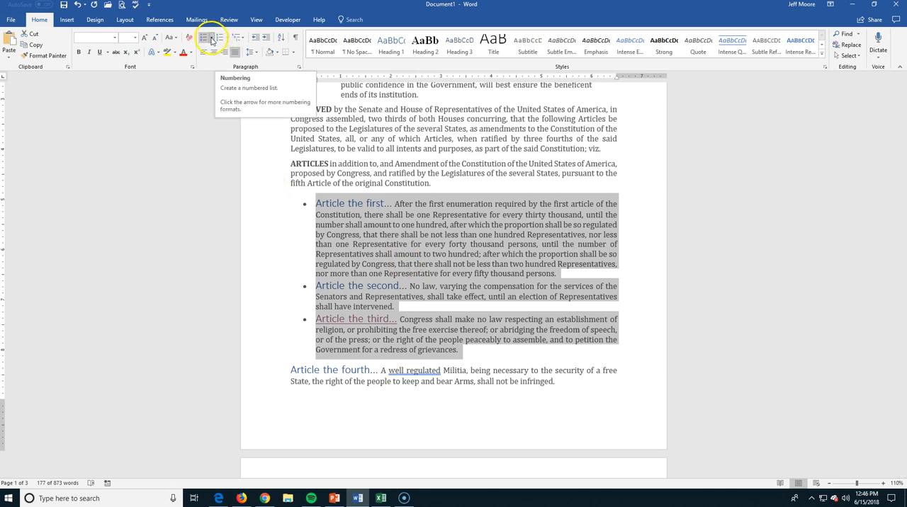
pyautogui.click(210, 36)
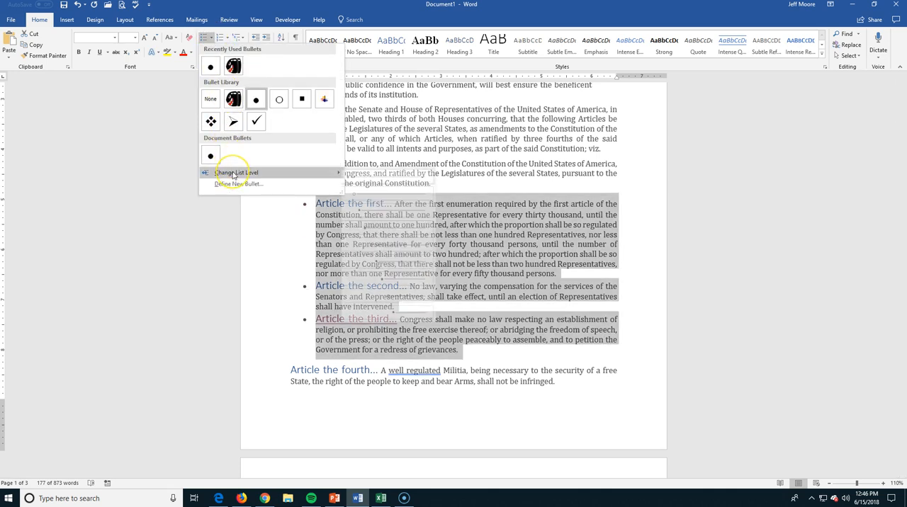
pyautogui.moveTo(238, 185)
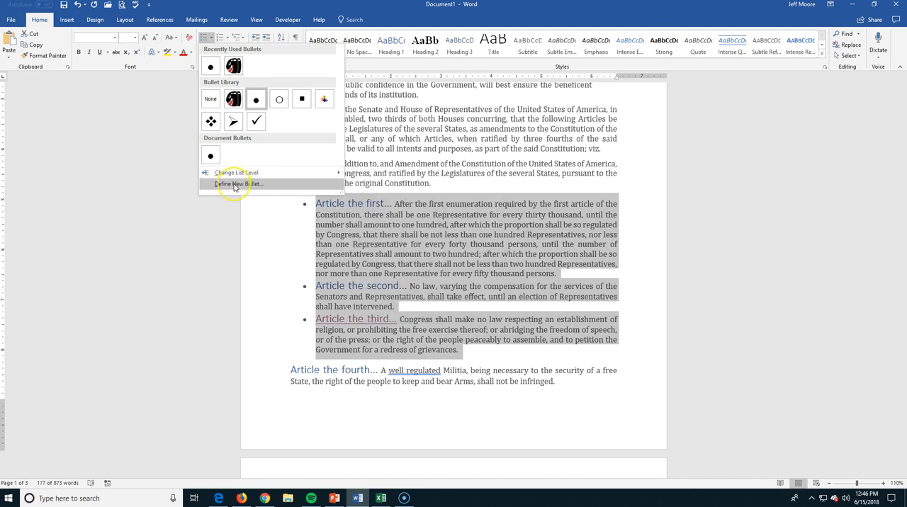
pyautogui.click(232, 100)
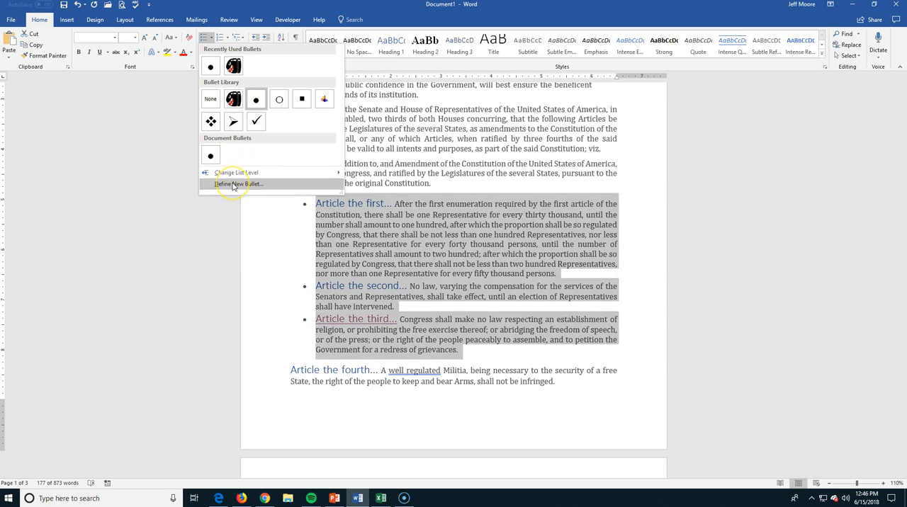
# - Start Define New Bullet, glance at the Symbol chooser, then choose Picture instead
pyautogui.click(238, 184)
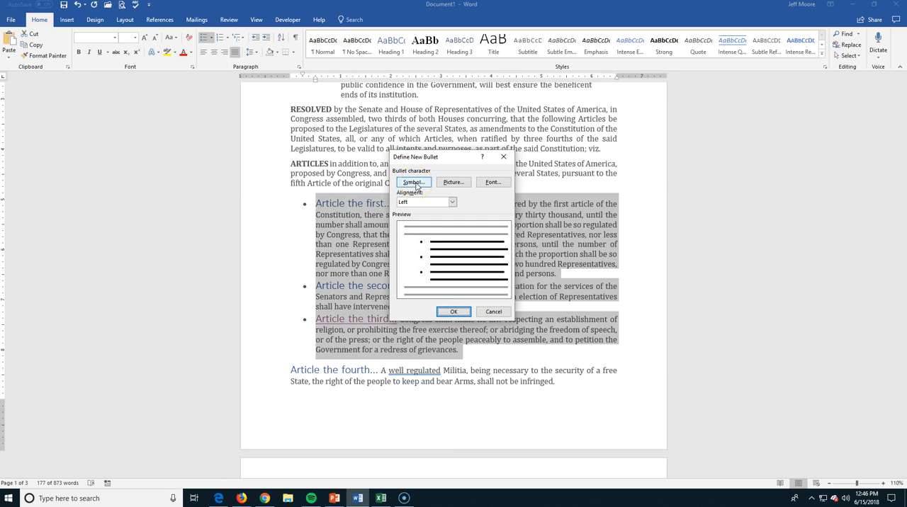
pyautogui.click(414, 181)
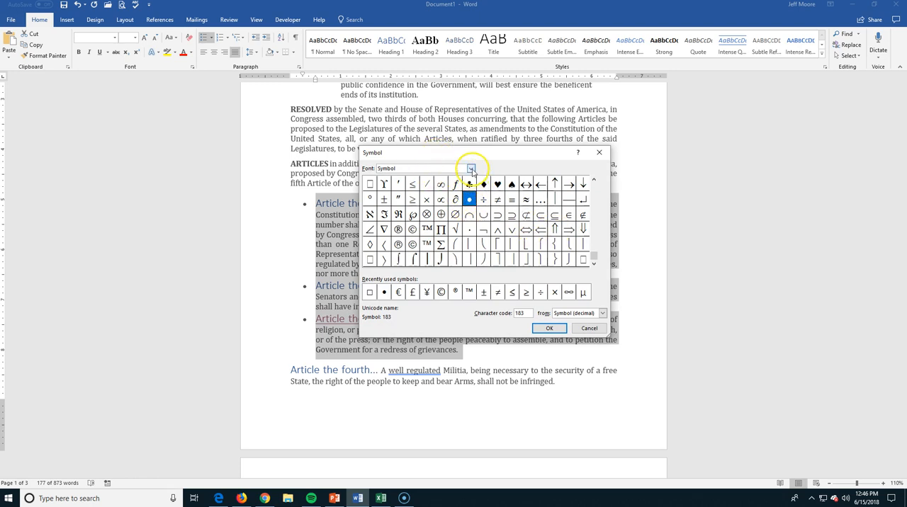
pyautogui.click(471, 169)
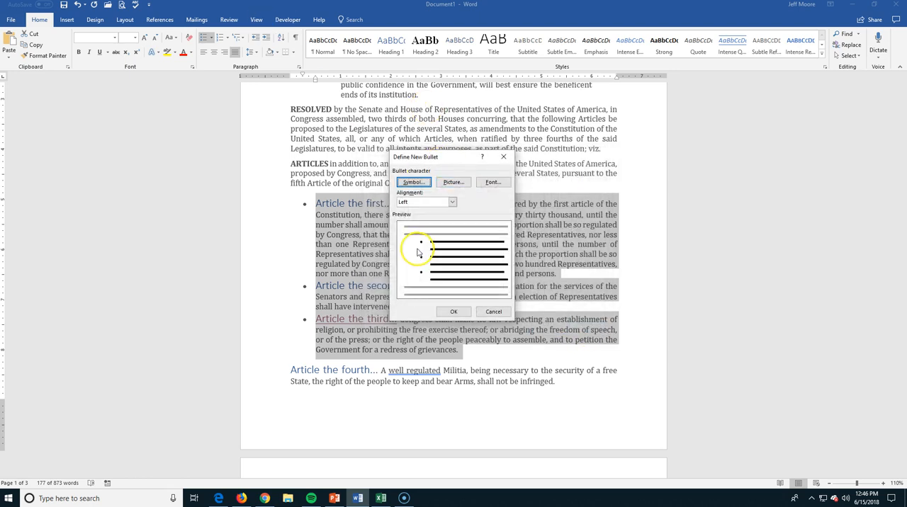
pyautogui.click(453, 182)
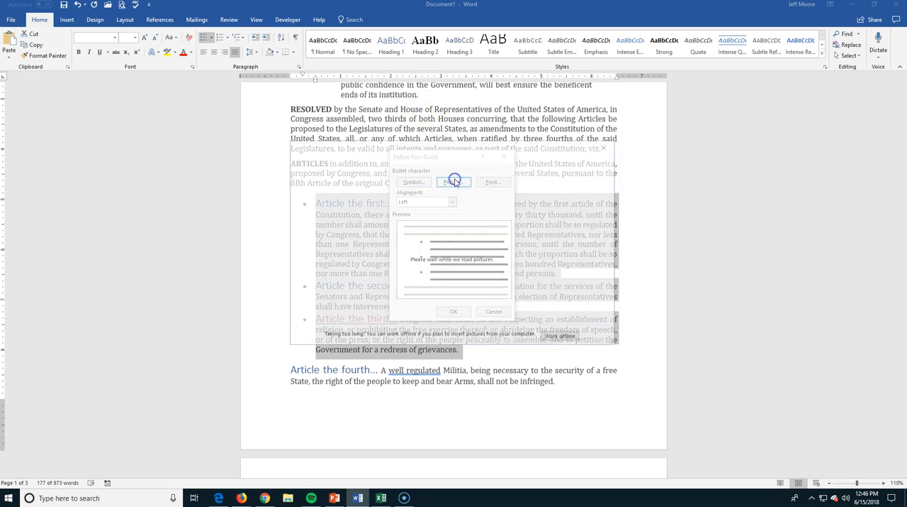
# - Search Bing for 'mario bullet' and use the Bullet Bill image as the Articles' bullet
pyautogui.click(452, 182)
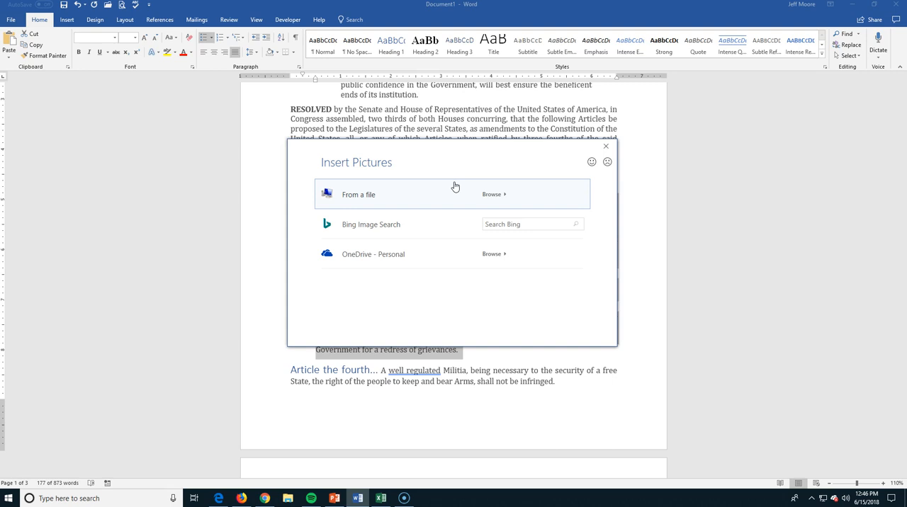
pyautogui.click(527, 224)
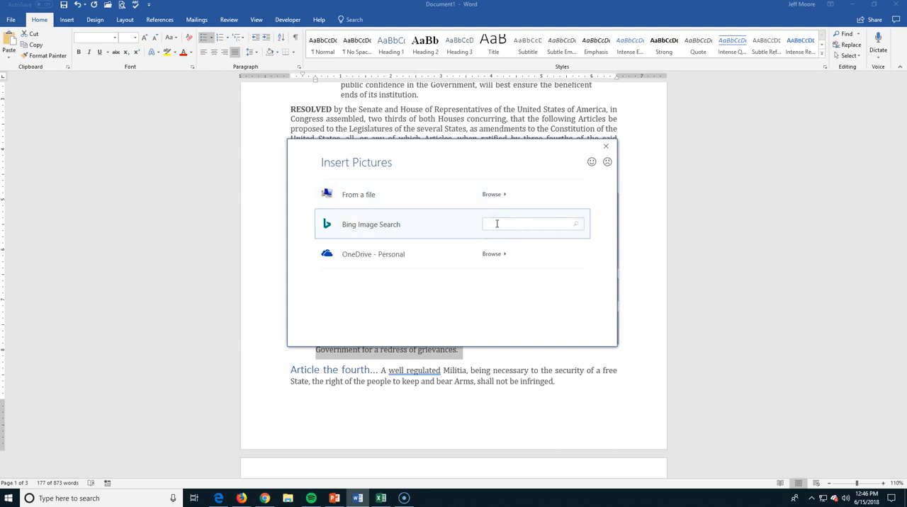
pyautogui.write('mario bullet')
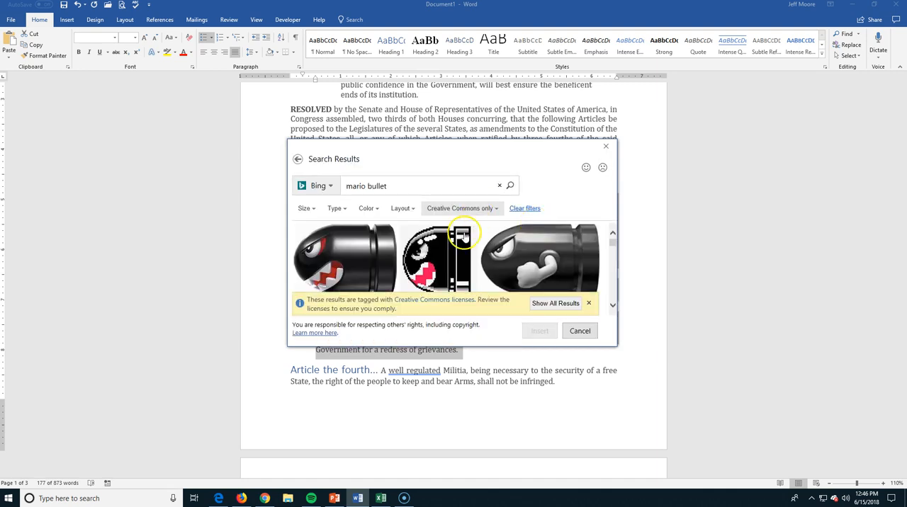
pyautogui.moveTo(419, 221)
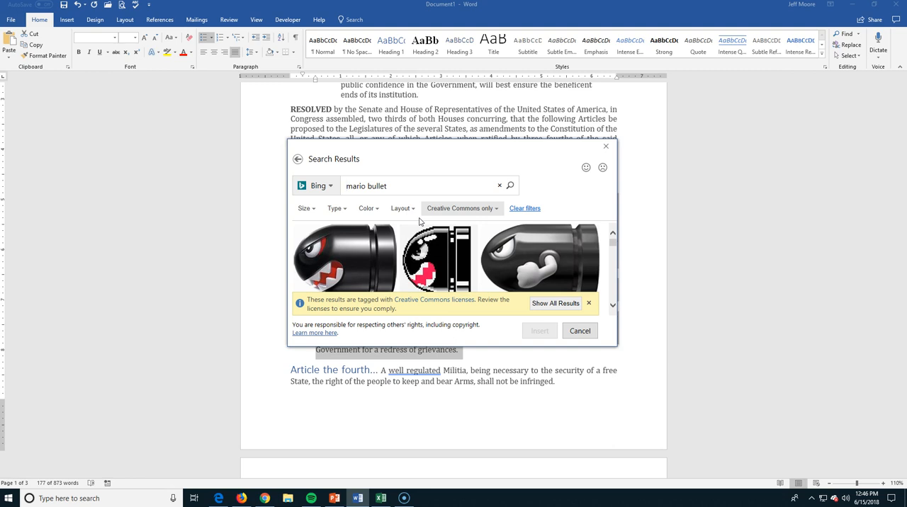
pyautogui.click(344, 258)
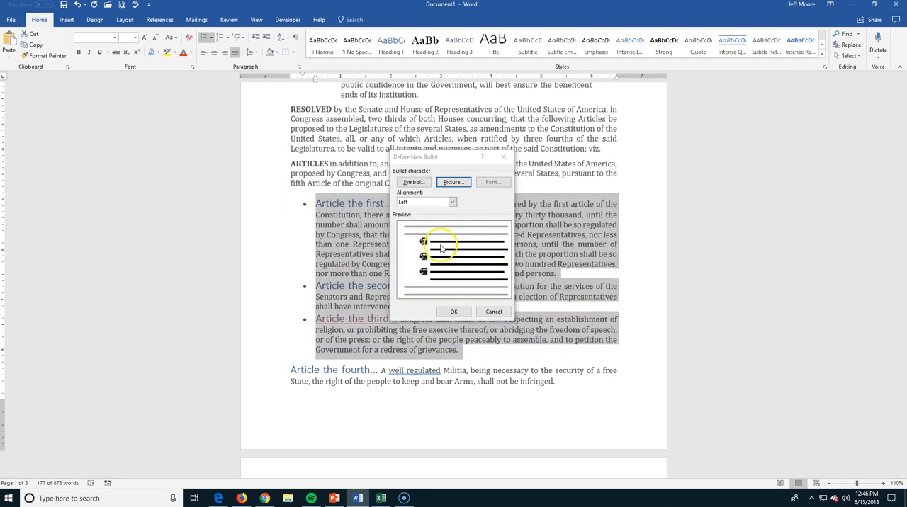
pyautogui.moveTo(456, 310)
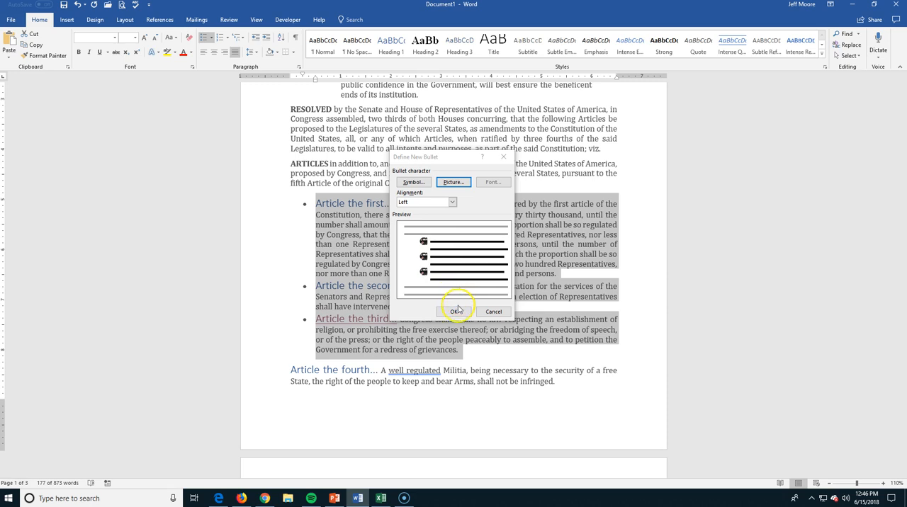
pyautogui.click(456, 312)
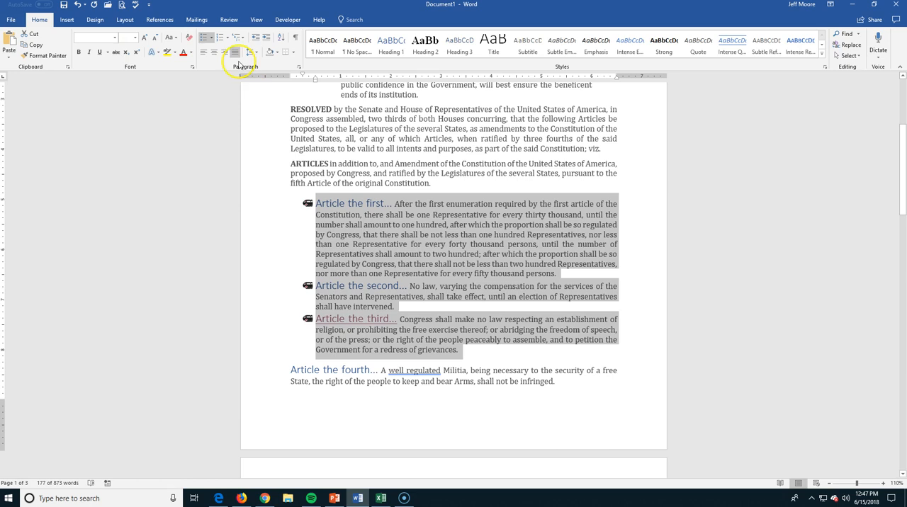
pyautogui.moveTo(221, 39)
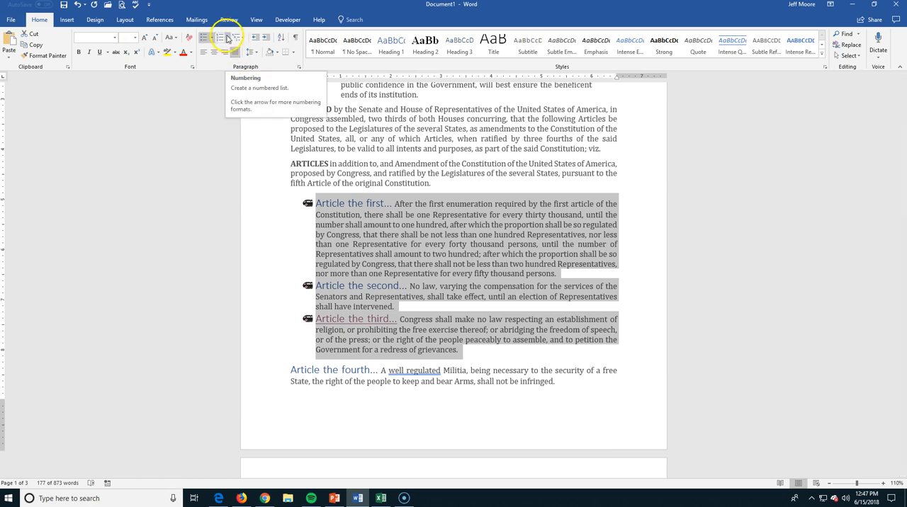
# - Switch the three Article paragraphs to a 1), 2), 3) numbered list
pyautogui.click(230, 38)
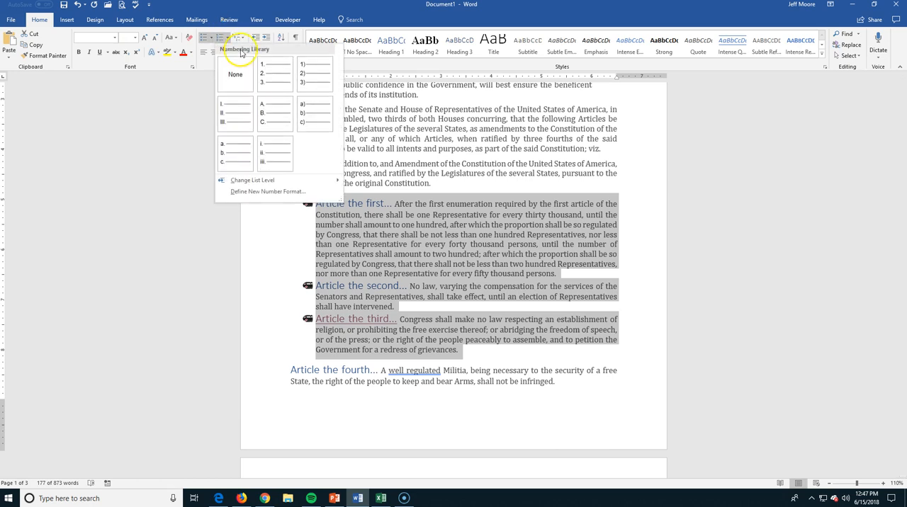
pyautogui.click(275, 74)
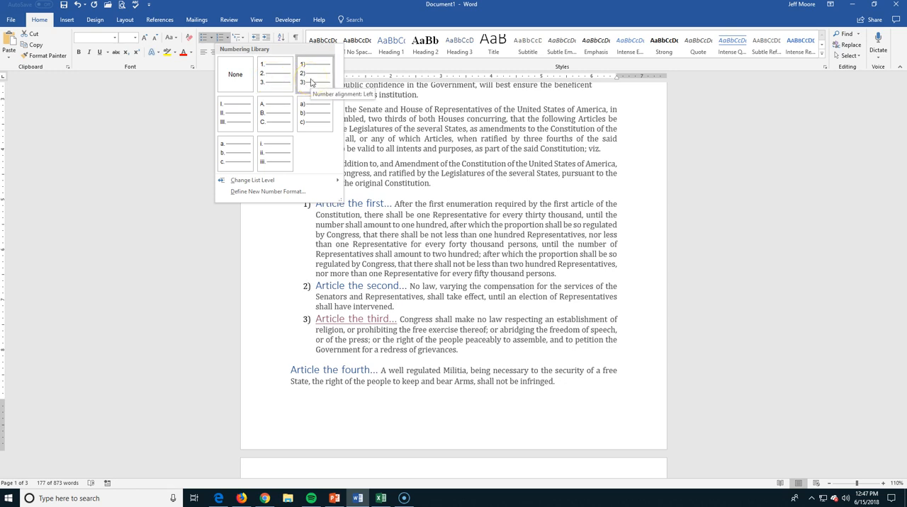
pyautogui.click(235, 114)
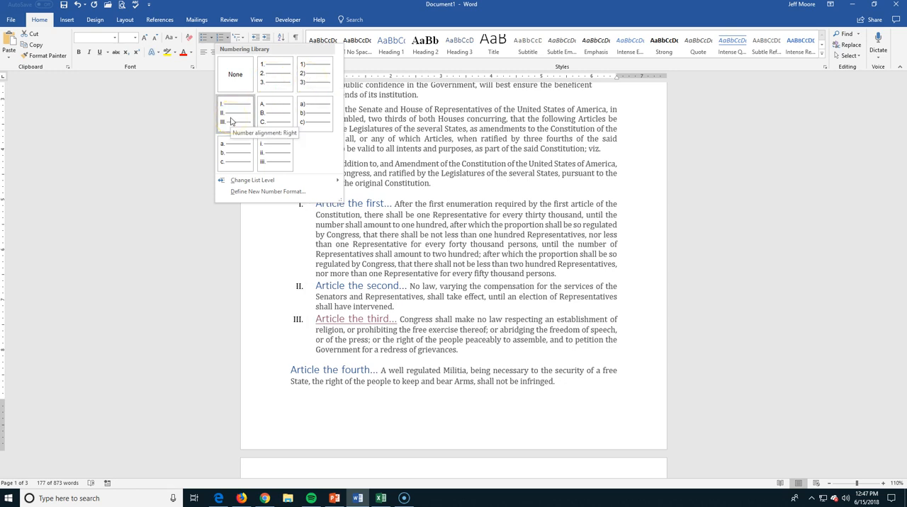
pyautogui.moveTo(256, 114)
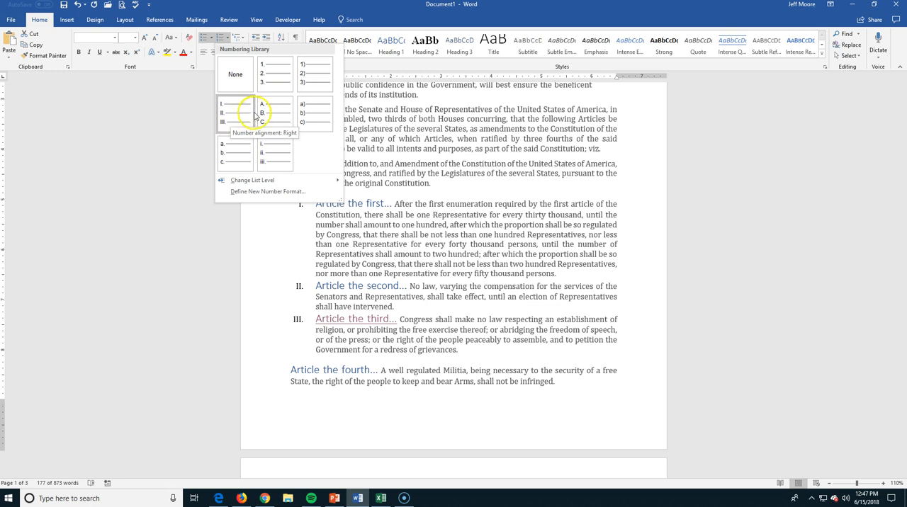
pyautogui.click(315, 74)
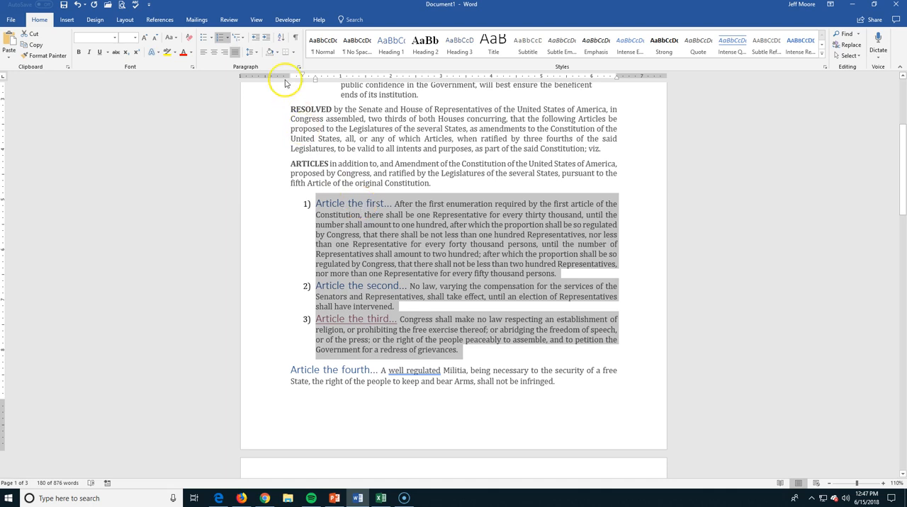
pyautogui.moveTo(240, 38)
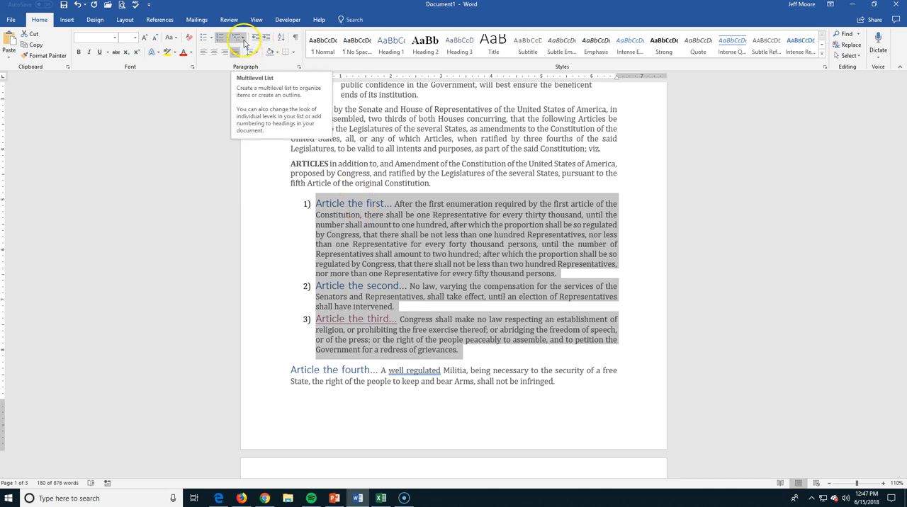
# - Define a new multilevel list with bullet styles for the sub-levels under the numbered articles
pyautogui.click(240, 38)
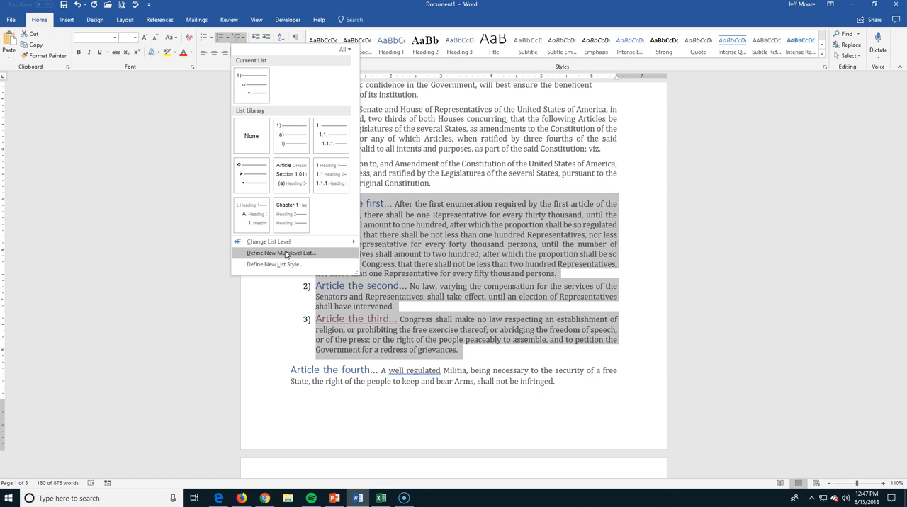
pyautogui.click(281, 253)
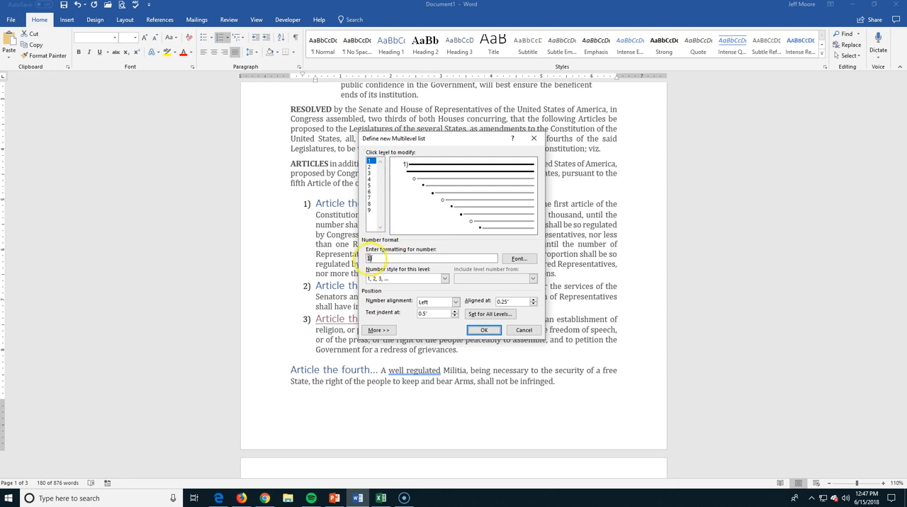
pyautogui.click(369, 162)
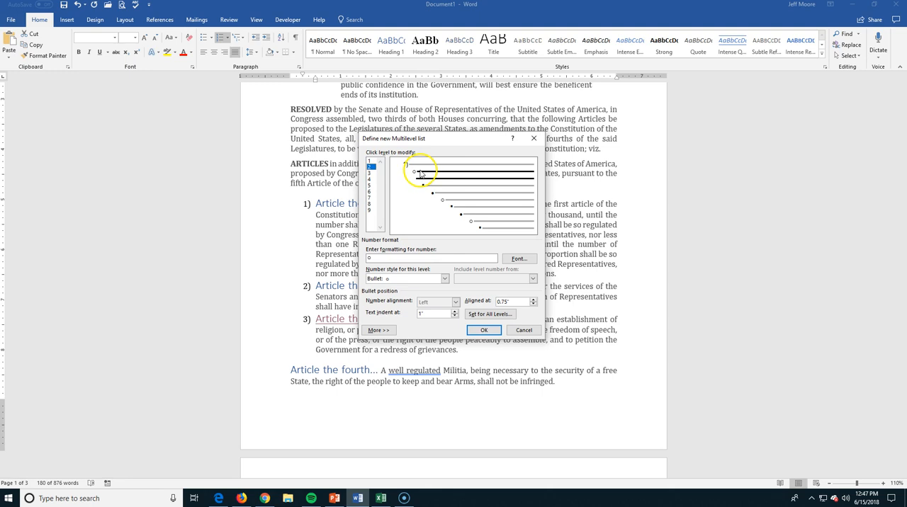
pyautogui.click(445, 278)
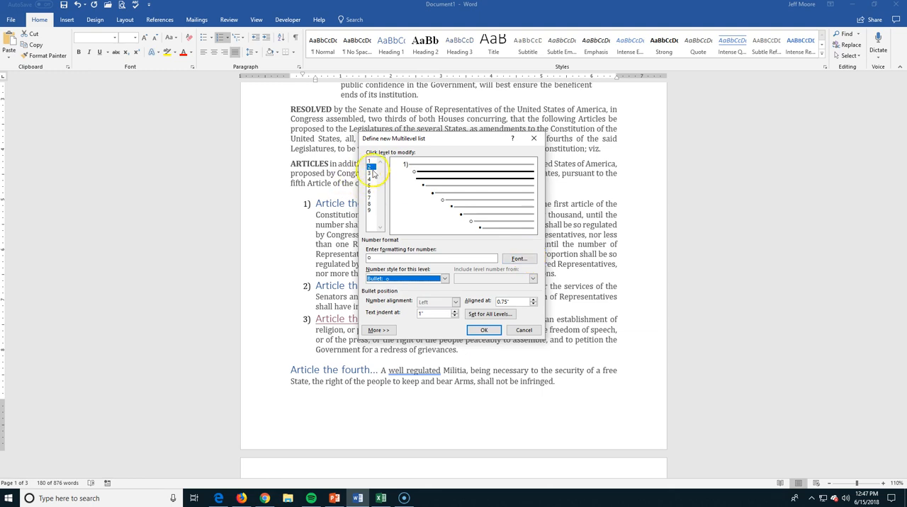
pyautogui.click(371, 173)
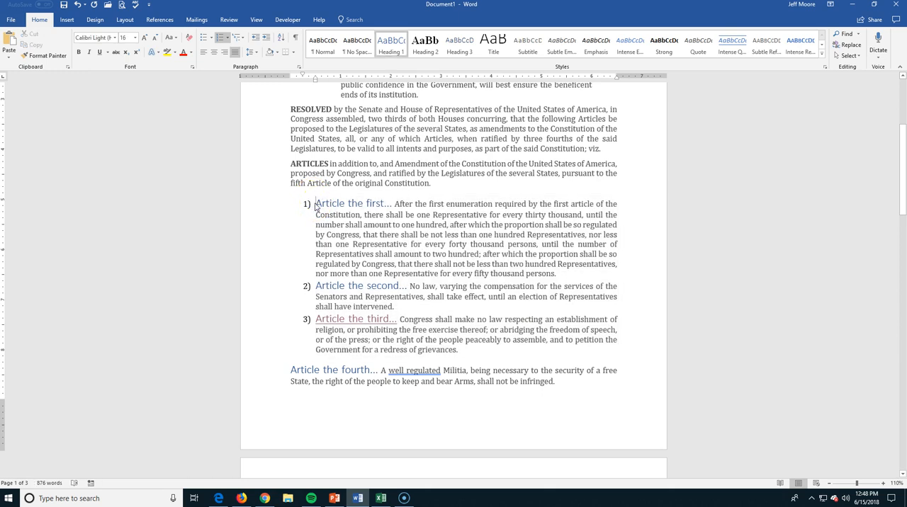
# - Demote Article the second to a hollow-bullet level and Article the third to a square-bullet level
pyautogui.moveTo(317, 286); pyautogui.dragTo(435, 343)
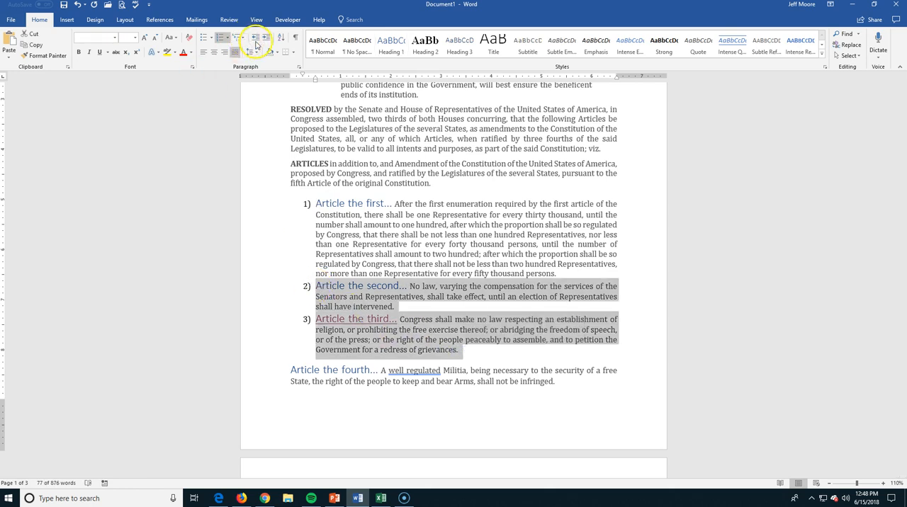
pyautogui.moveTo(258, 39)
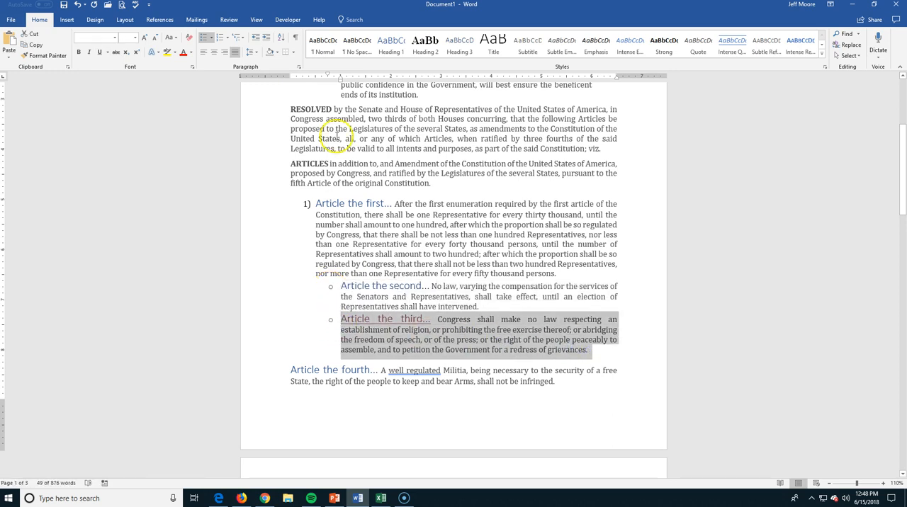
pyautogui.click(267, 38)
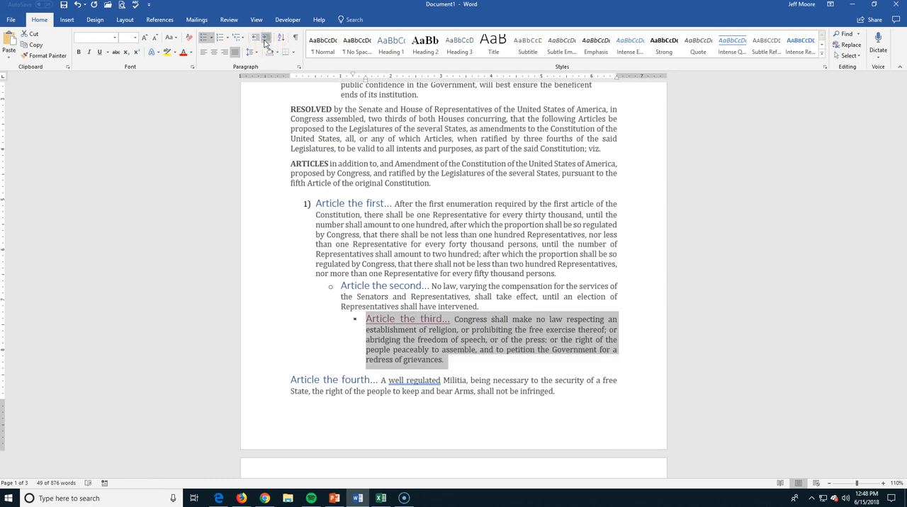